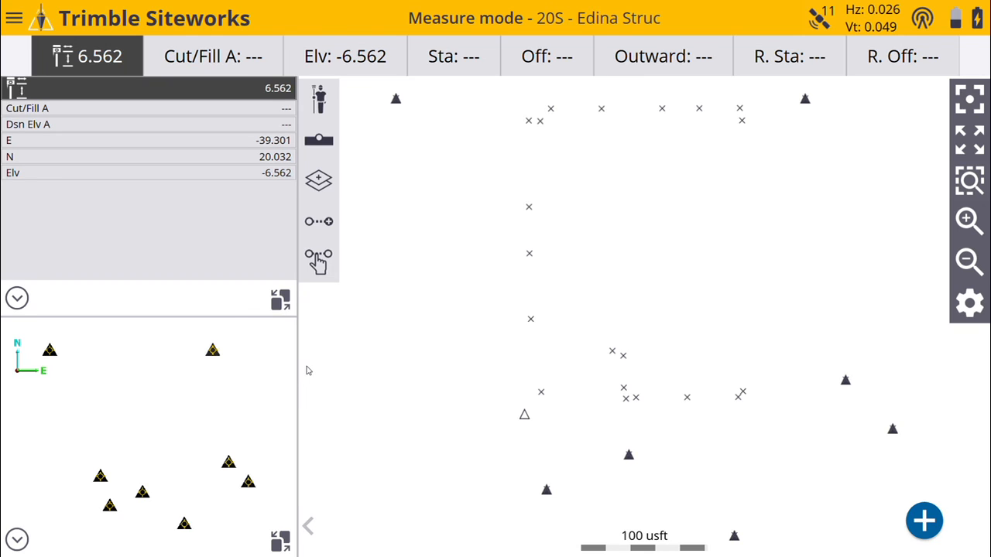
mouse_move(434, 291)
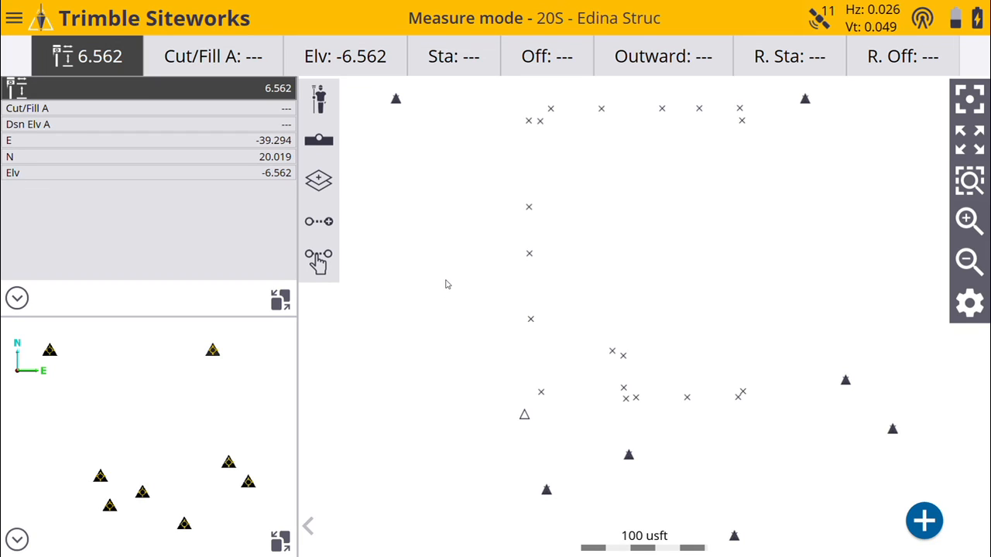
mouse_move(450, 280)
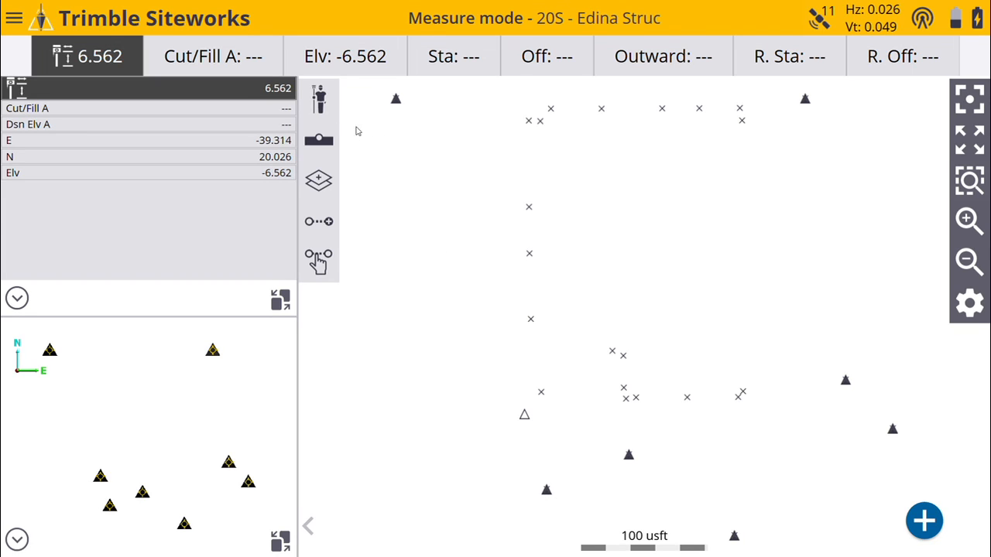
Start a new project from the Open Project menu and name it Grandpa's House
click(14, 18)
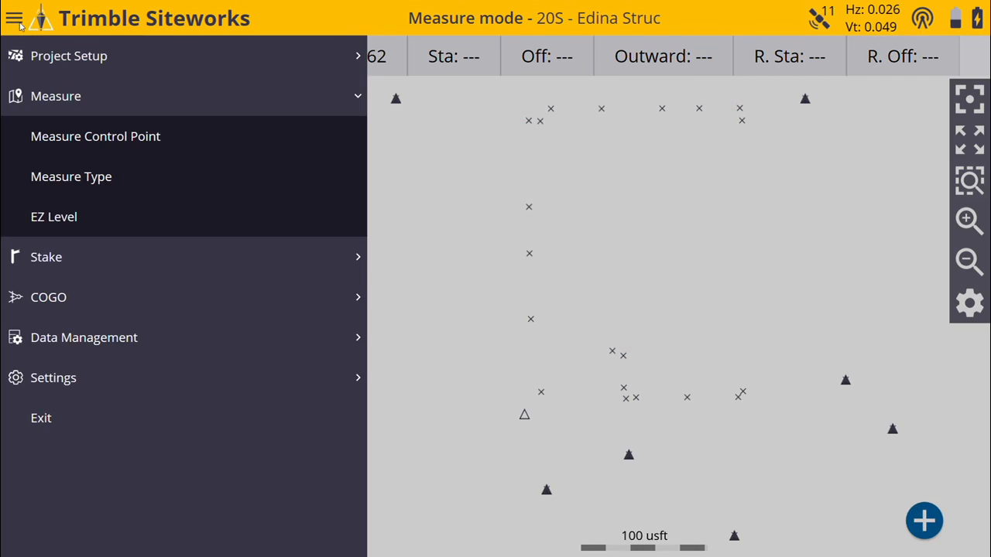
click(68, 54)
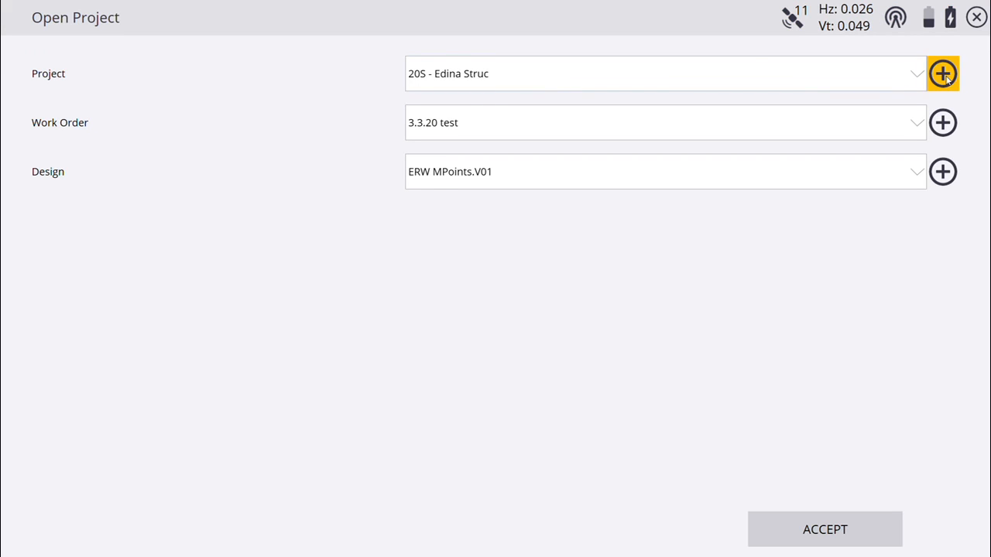
click(942, 74)
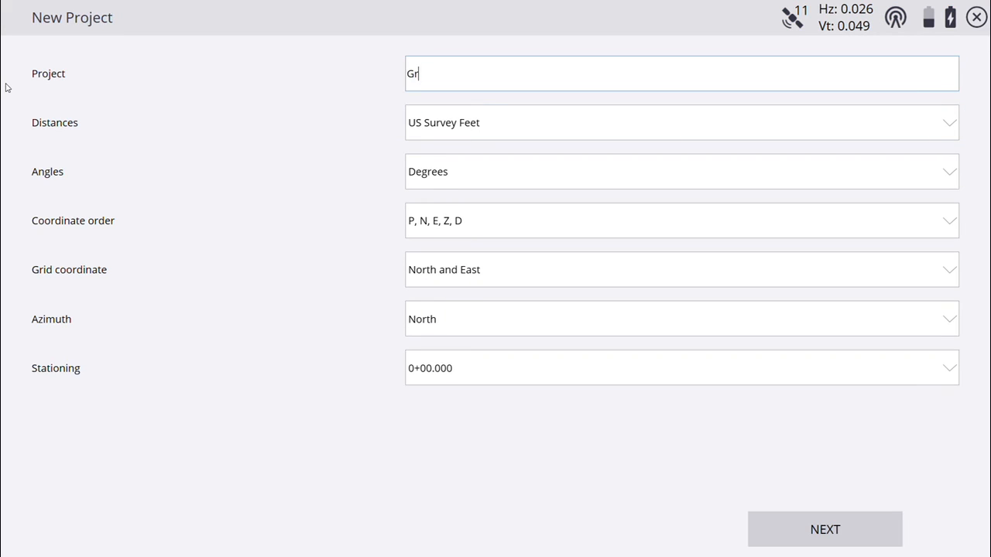
text(an)
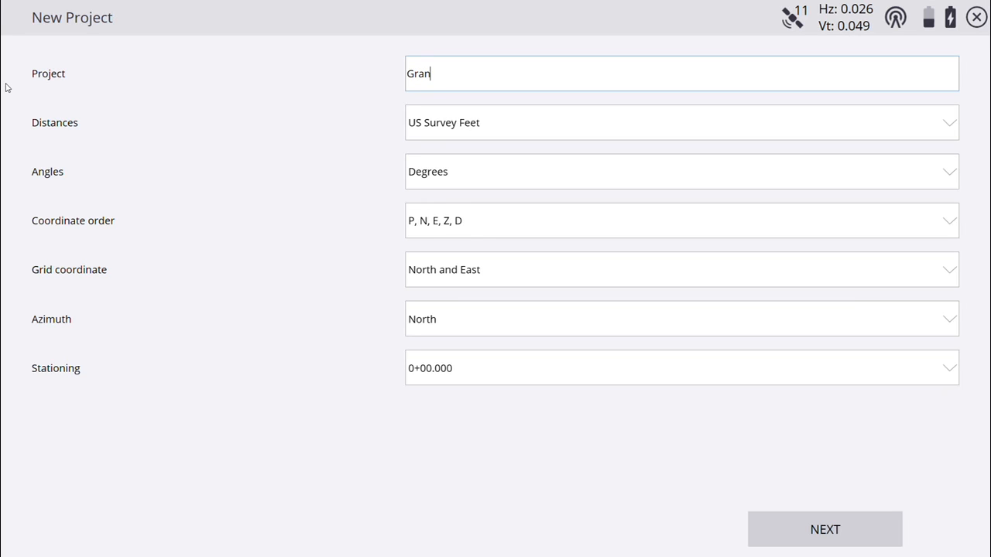
text(dpa's)
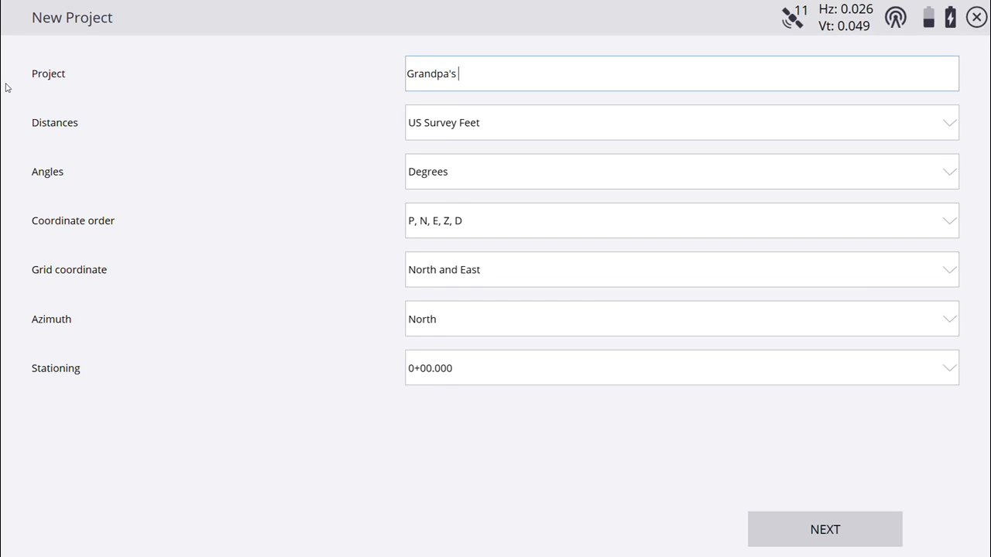
text(House)
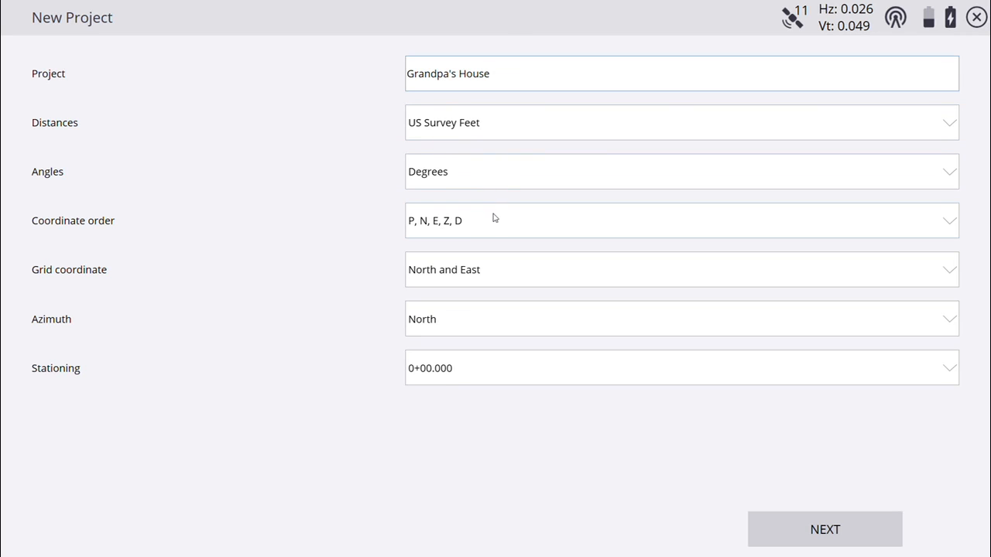
mouse_move(798, 543)
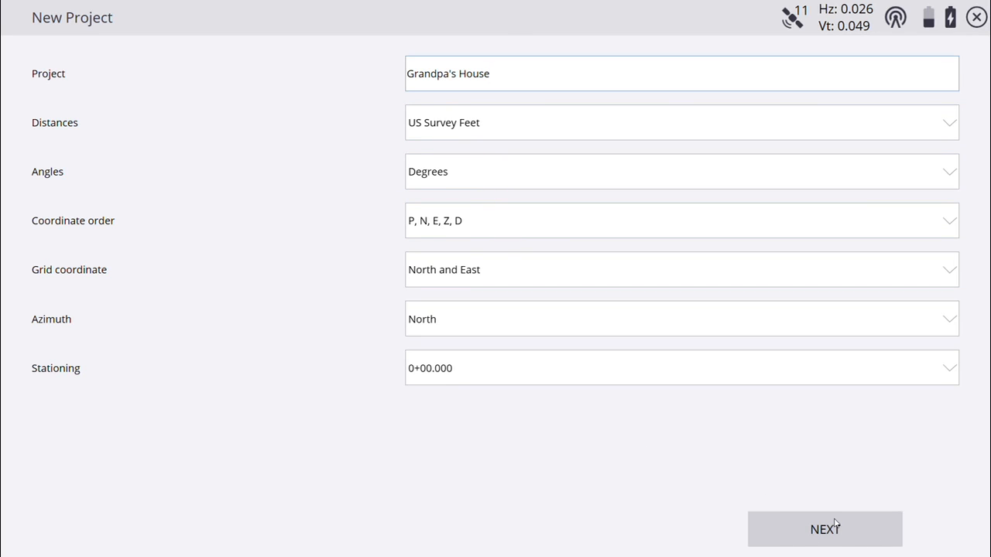
Continue to Project Creation Options and keep Select coordinate system enabled
click(824, 529)
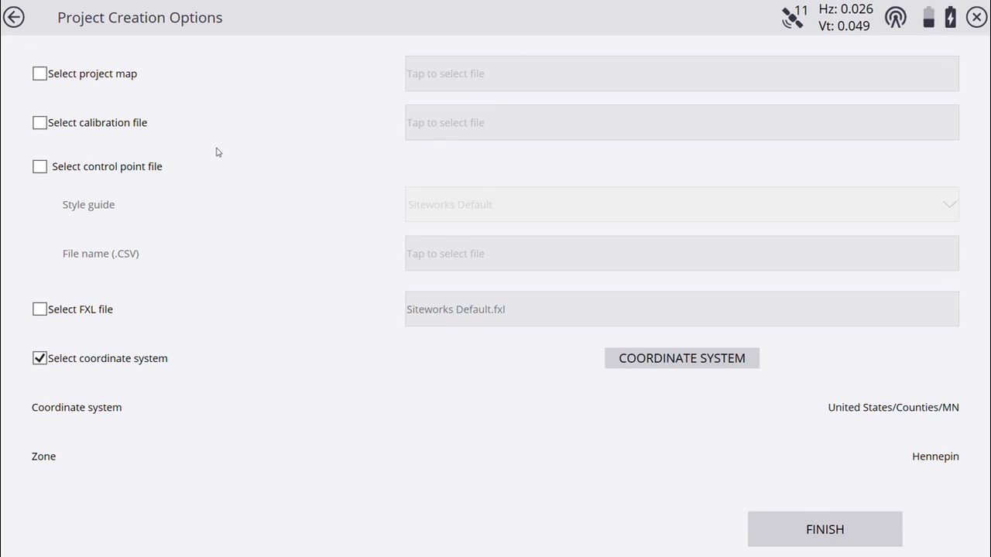
mouse_move(145, 370)
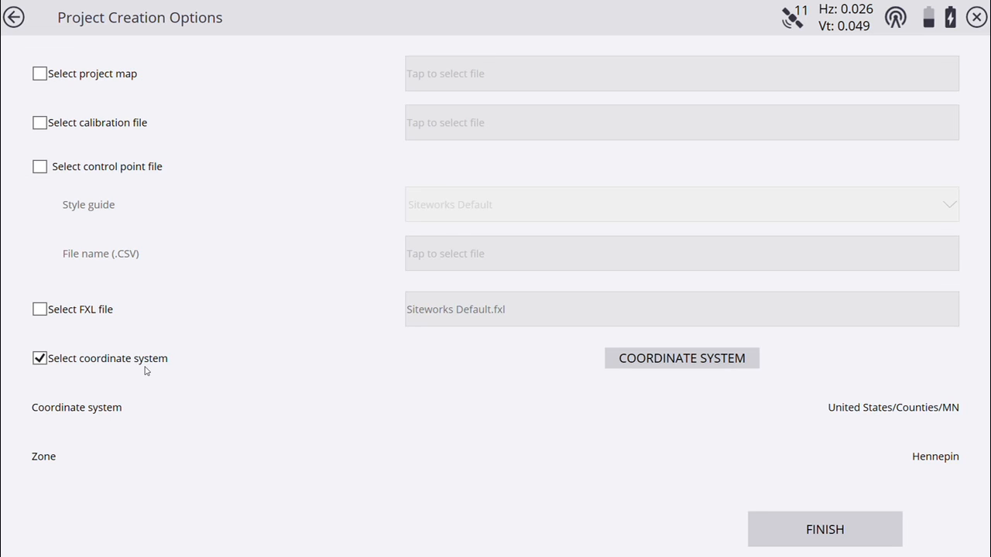
mouse_move(66, 366)
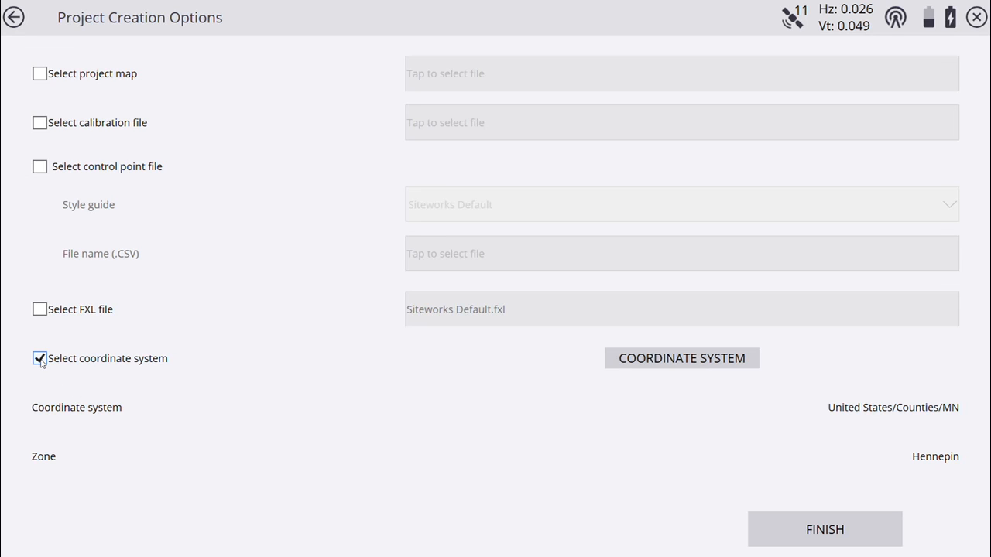
click(39, 358)
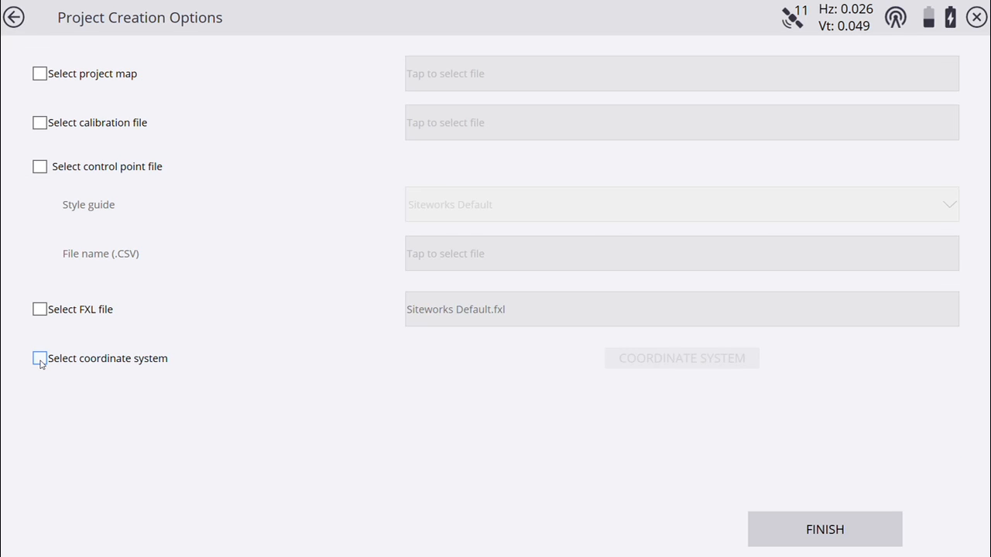
click(40, 358)
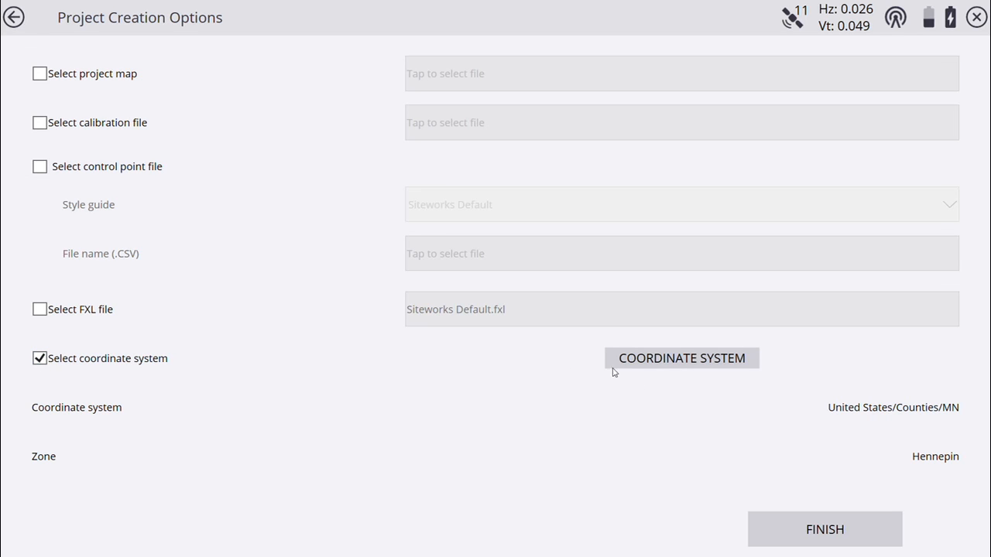
Choose United States/Counties/MN, Hennepin zone, with no geoid, and accept it
click(680, 358)
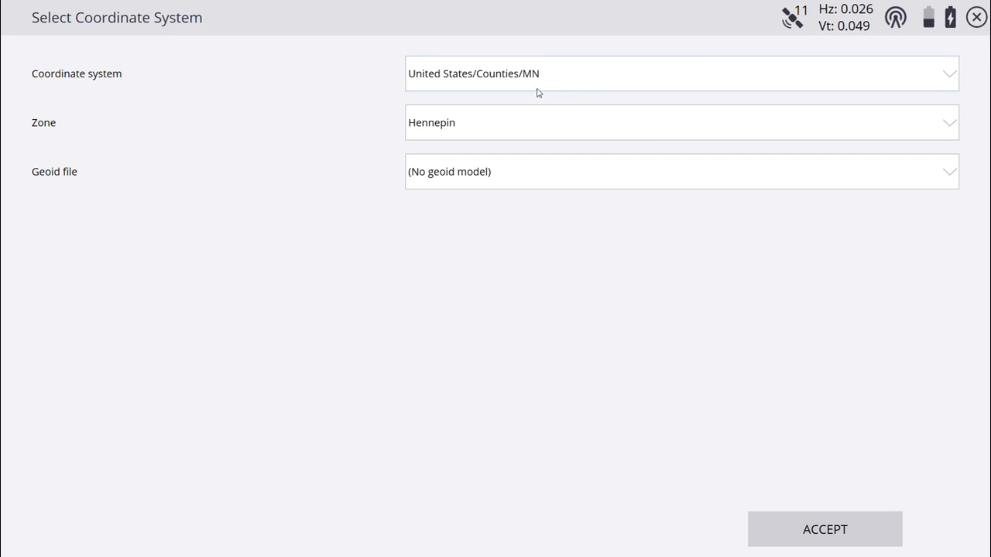
mouse_move(546, 314)
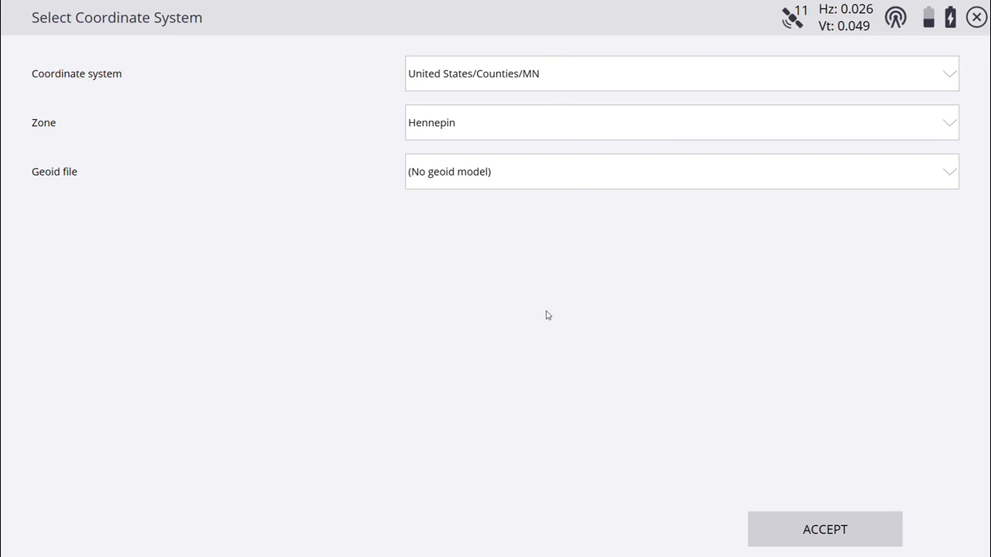
mouse_move(494, 324)
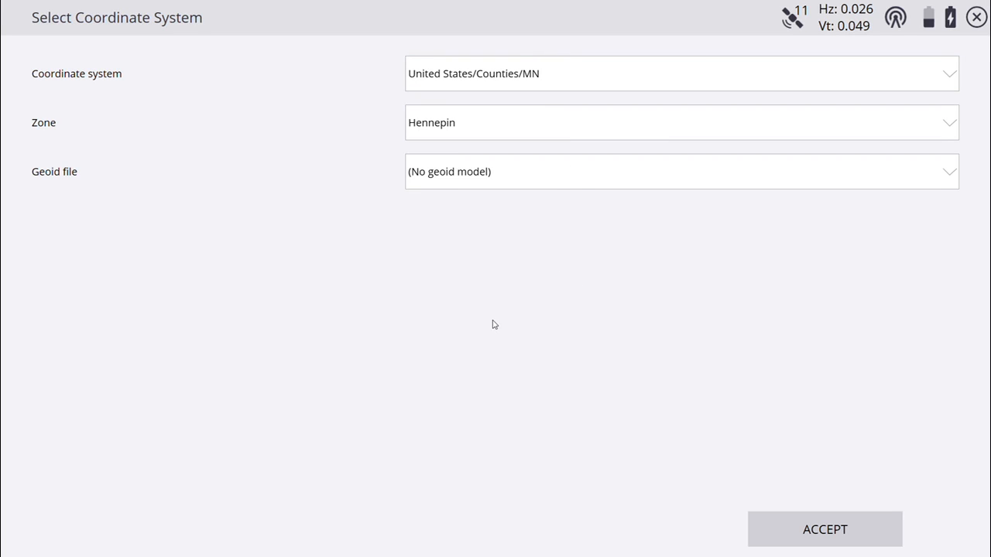
mouse_move(499, 324)
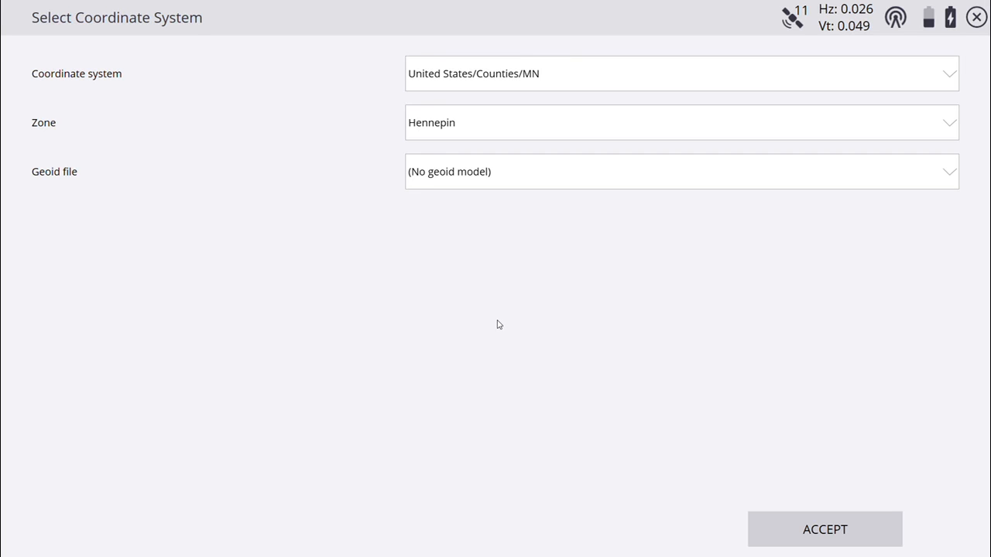
mouse_move(494, 324)
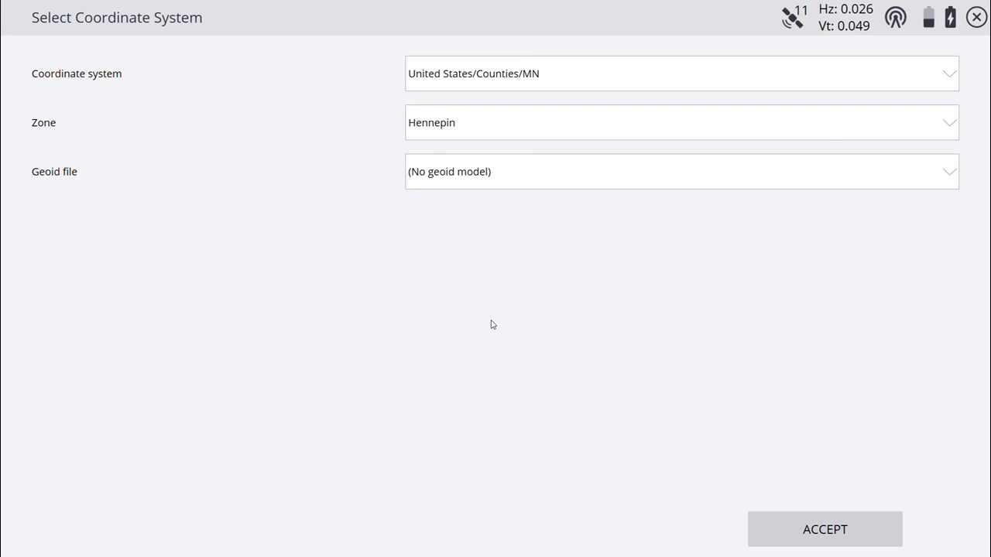
mouse_move(517, 324)
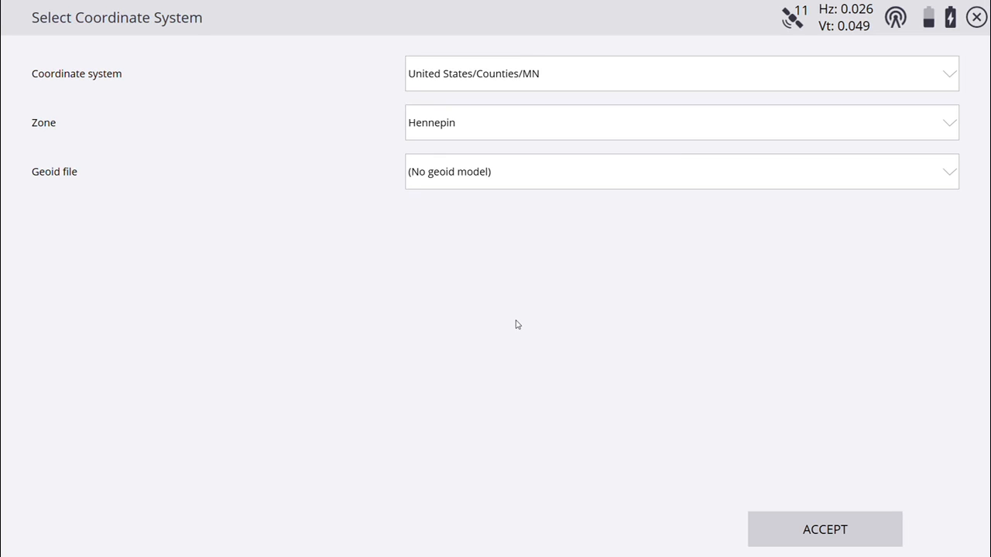
mouse_move(529, 317)
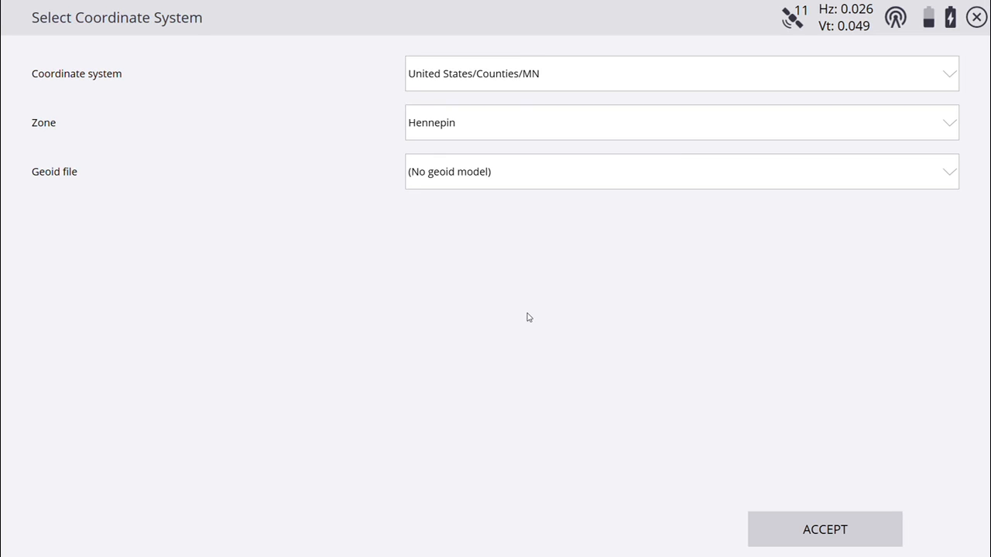
mouse_move(531, 175)
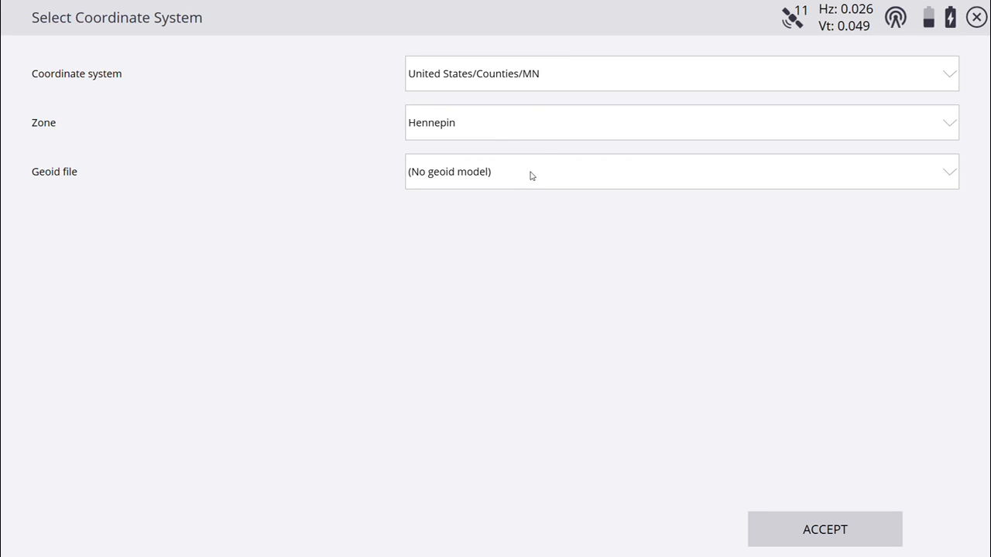
mouse_move(531, 154)
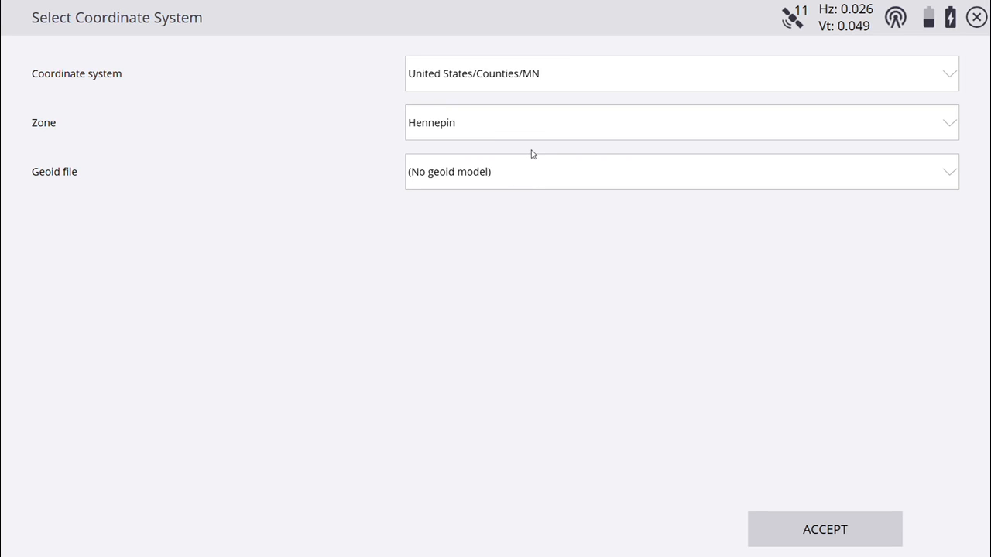
mouse_move(547, 318)
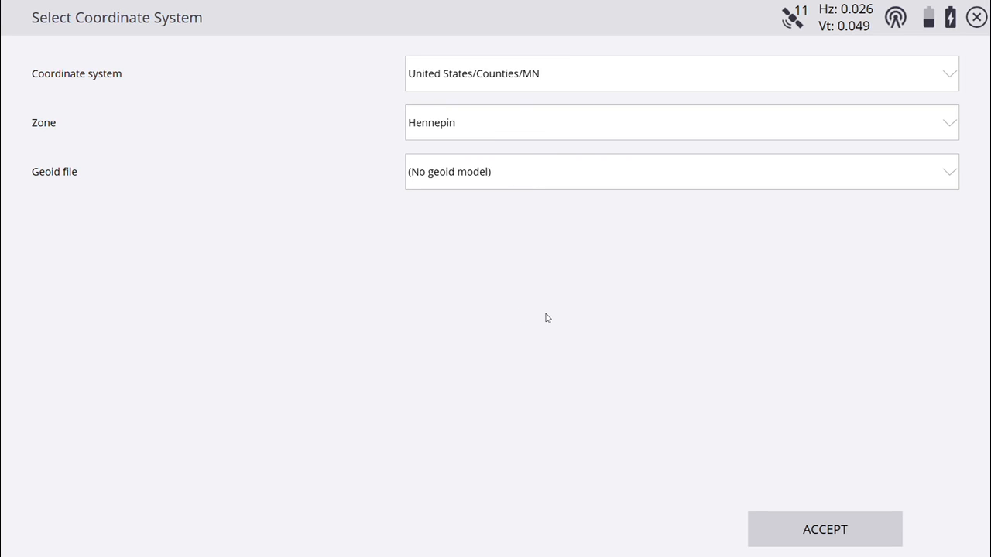
mouse_move(519, 315)
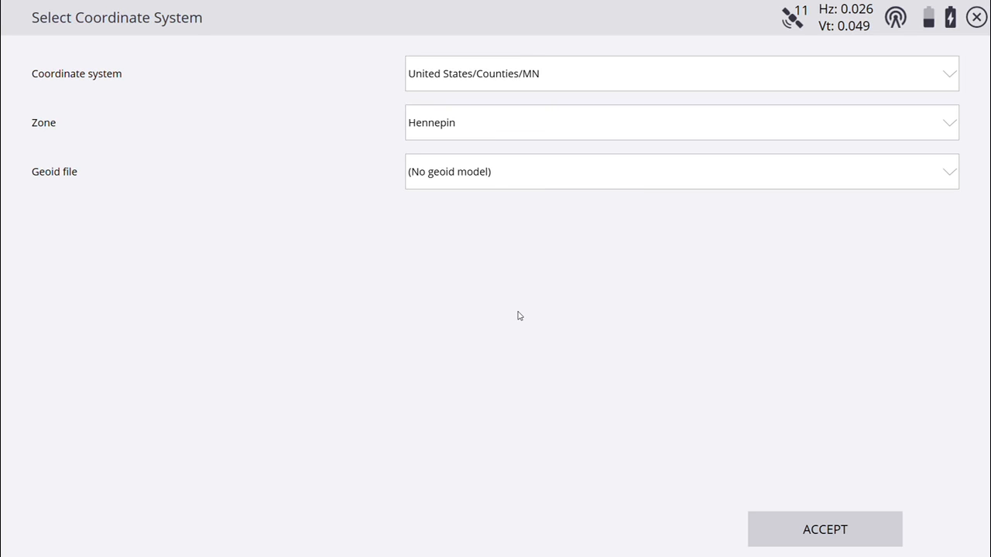
mouse_move(540, 229)
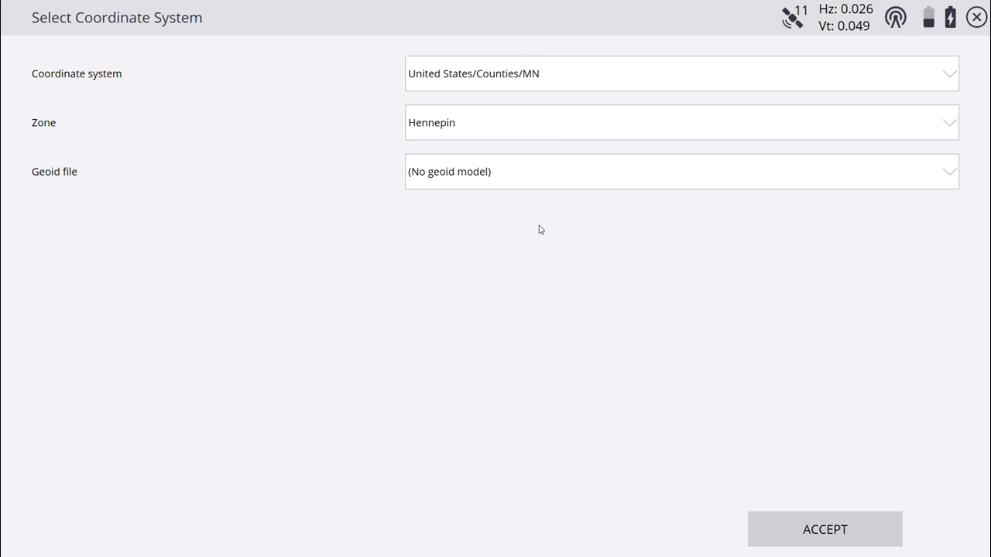
mouse_move(532, 323)
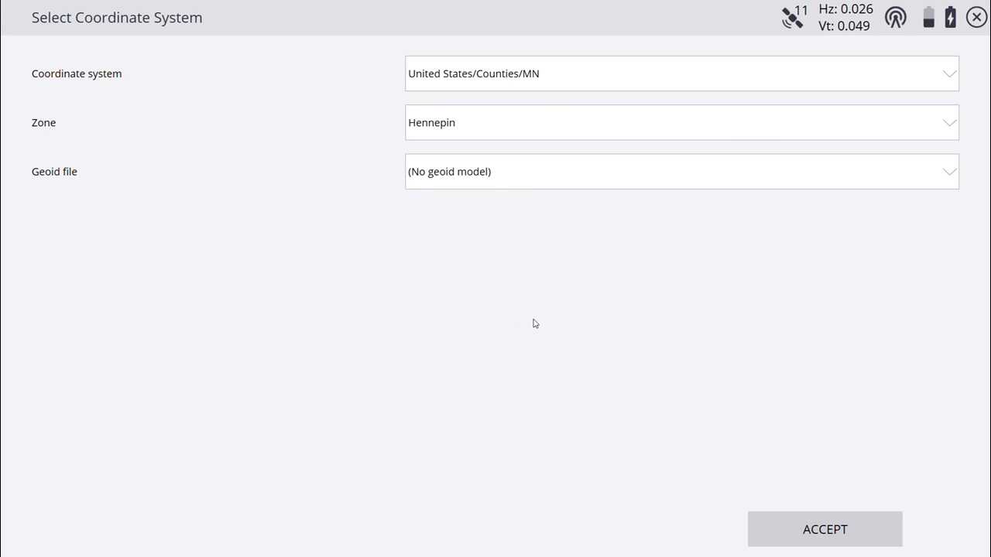
mouse_move(550, 326)
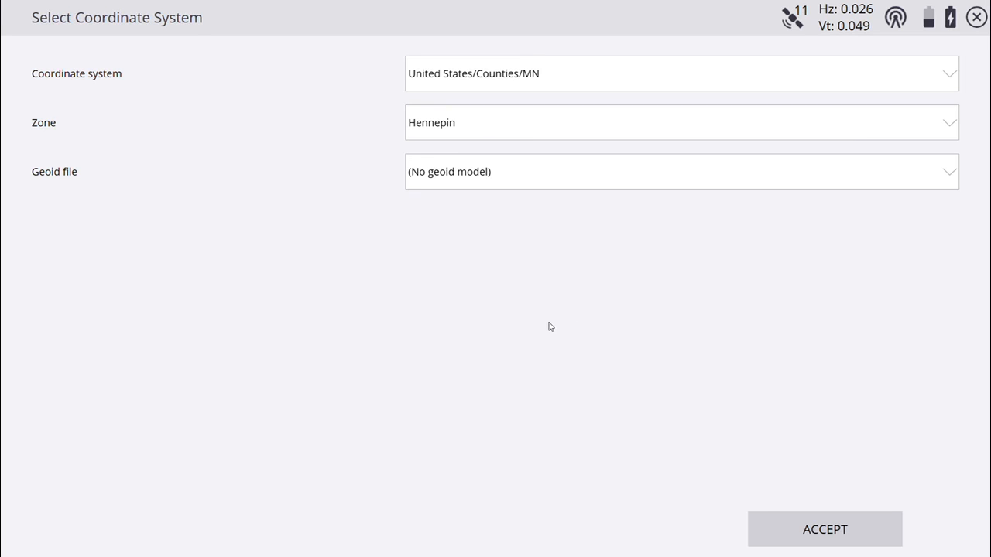
mouse_move(513, 306)
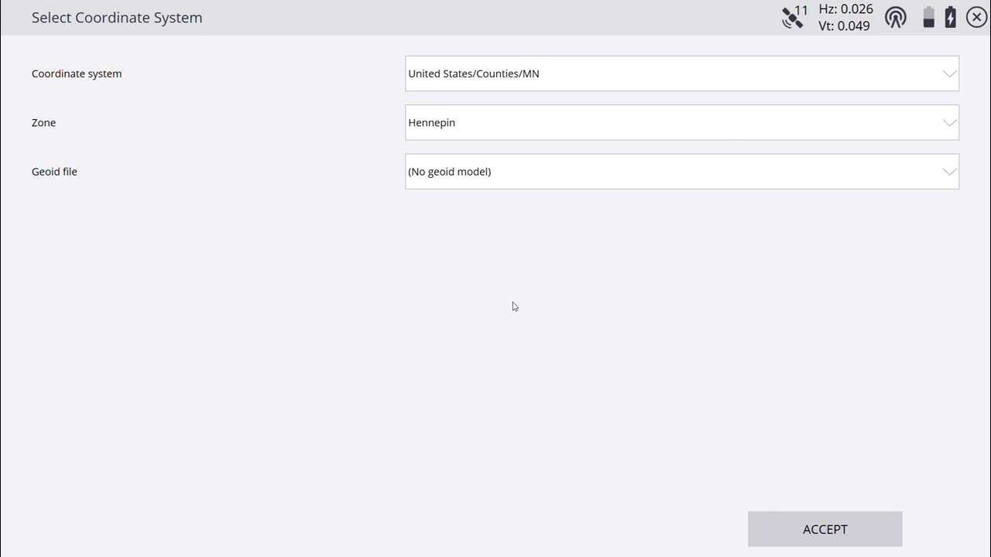
mouse_move(324, 256)
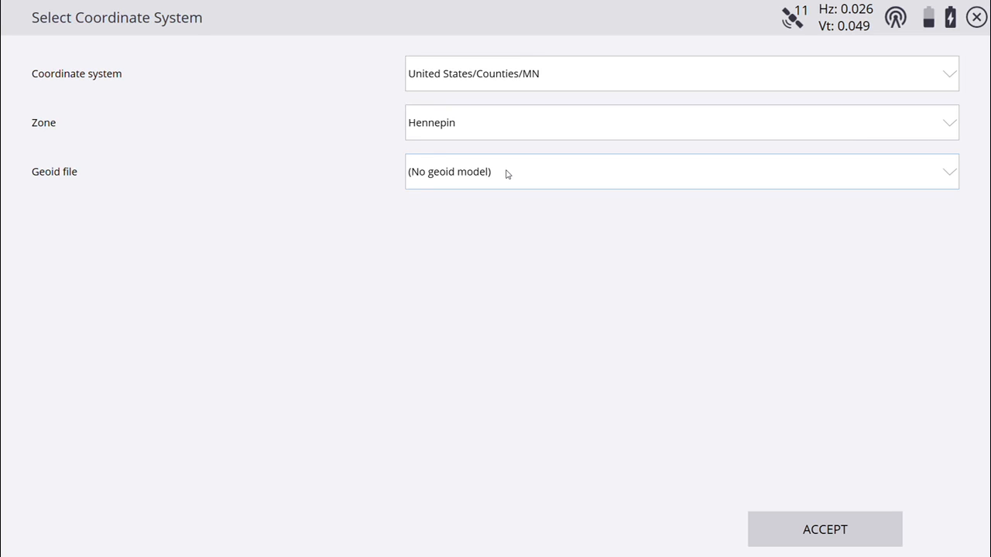
mouse_move(886, 531)
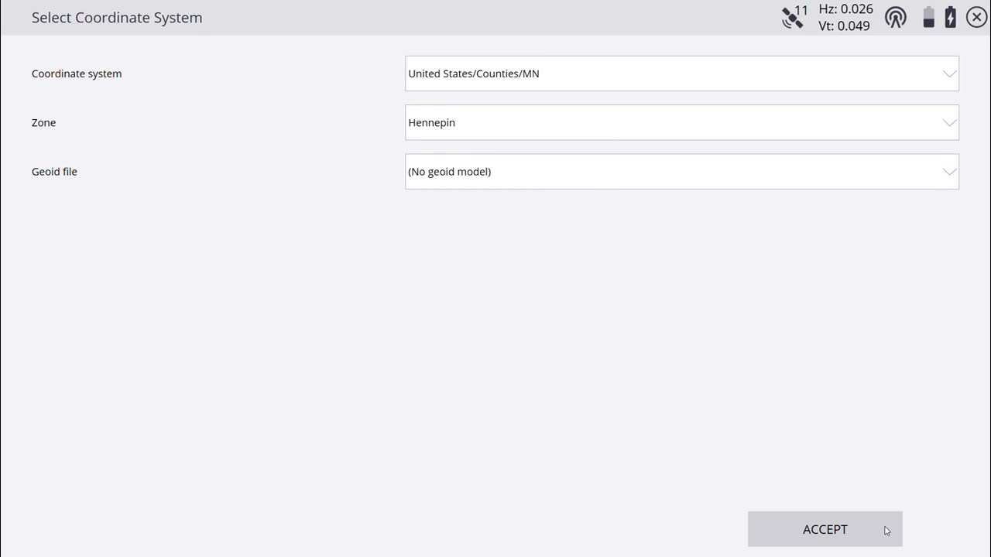
click(824, 530)
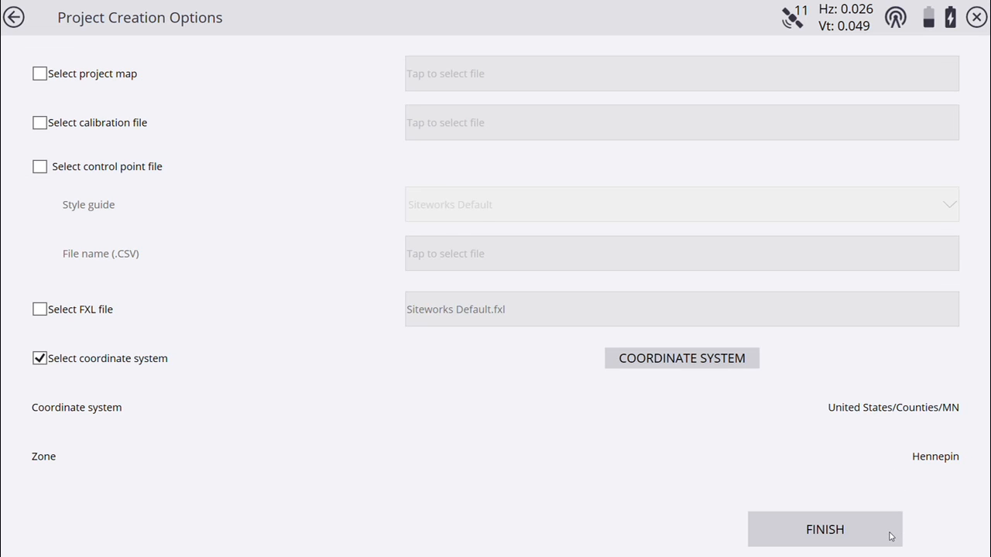
Finish the Grandpa's House project and add a work order named Stake
click(824, 529)
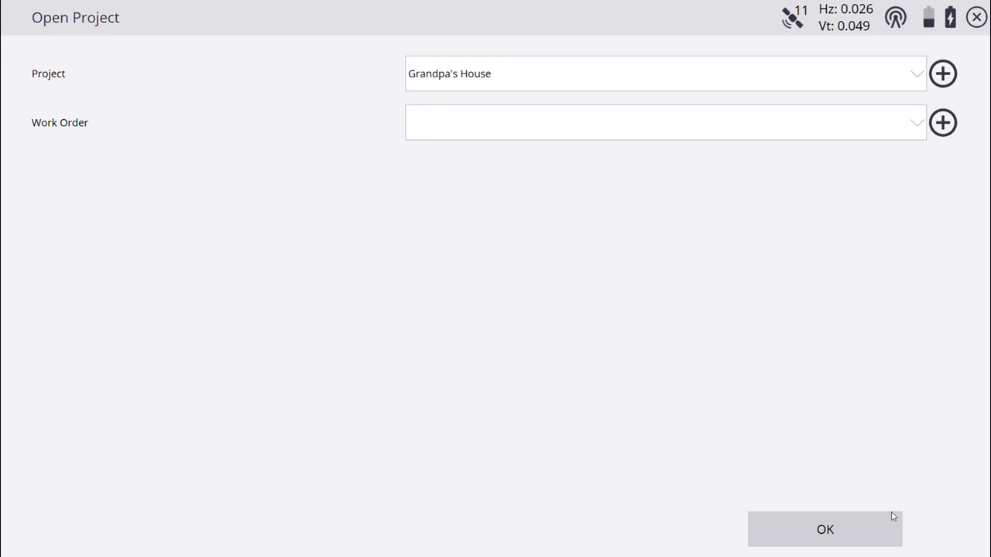
mouse_move(612, 142)
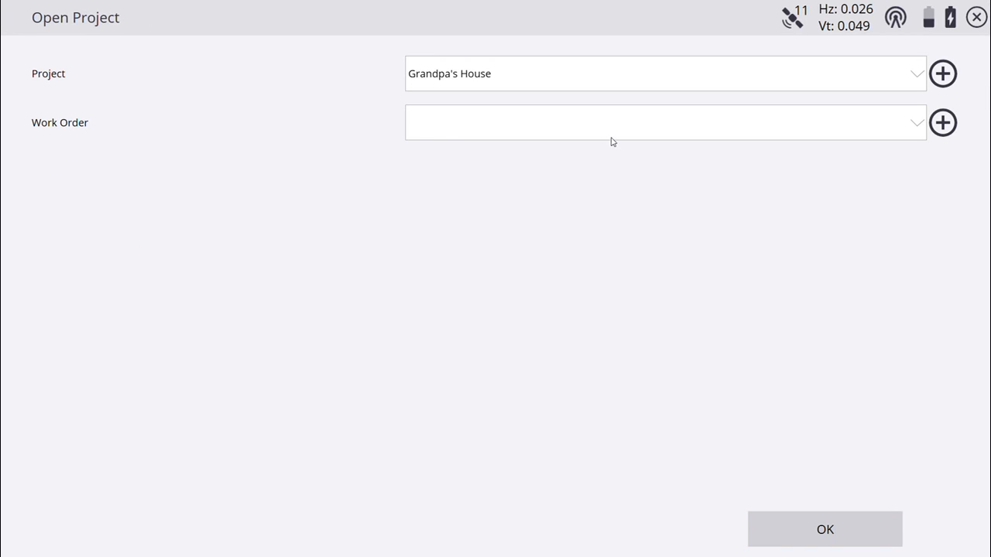
click(941, 122)
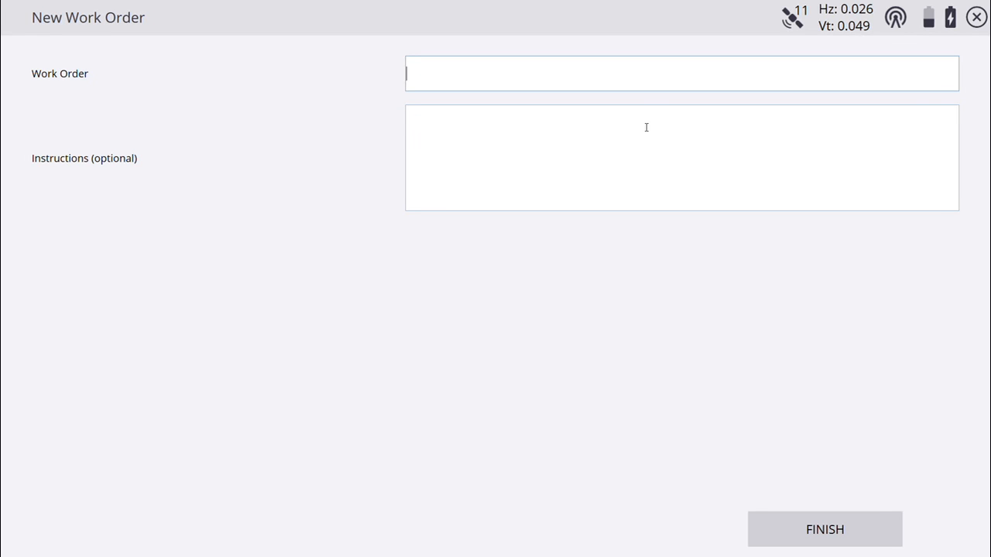
text(Stake)
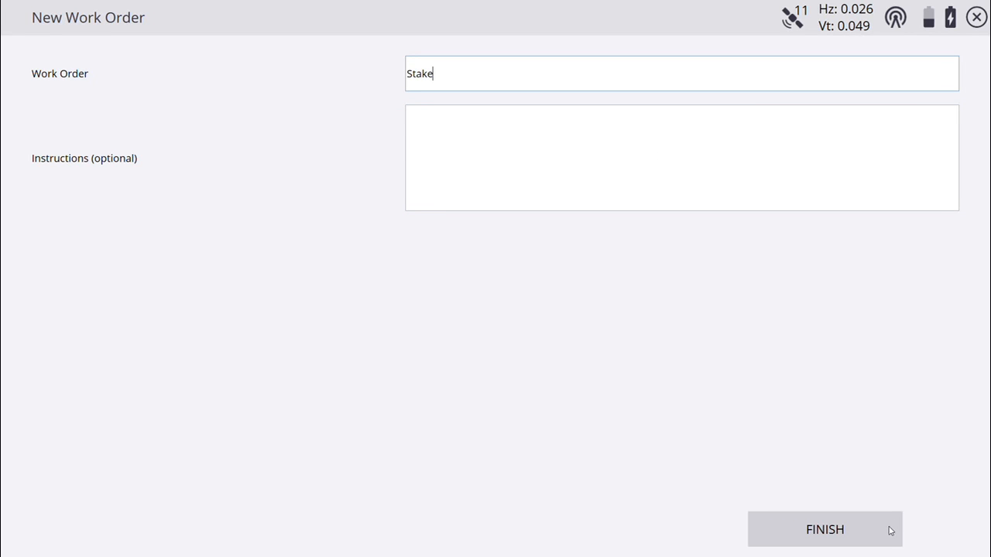
click(823, 530)
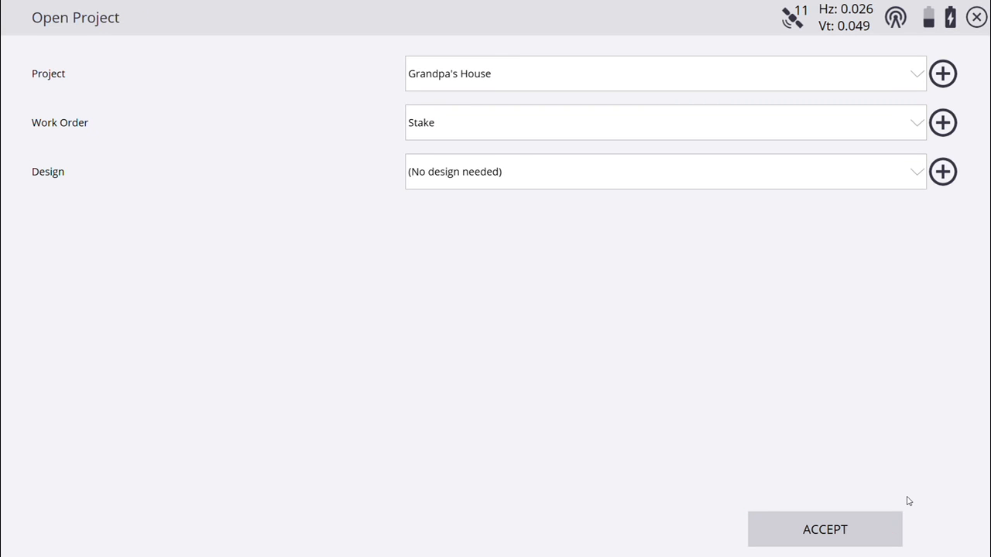
mouse_move(762, 313)
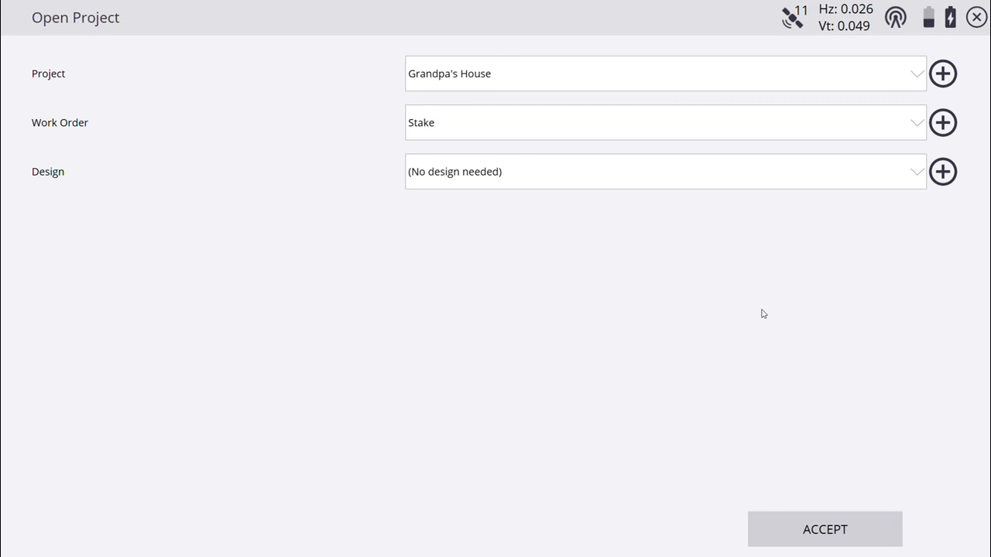
mouse_move(811, 386)
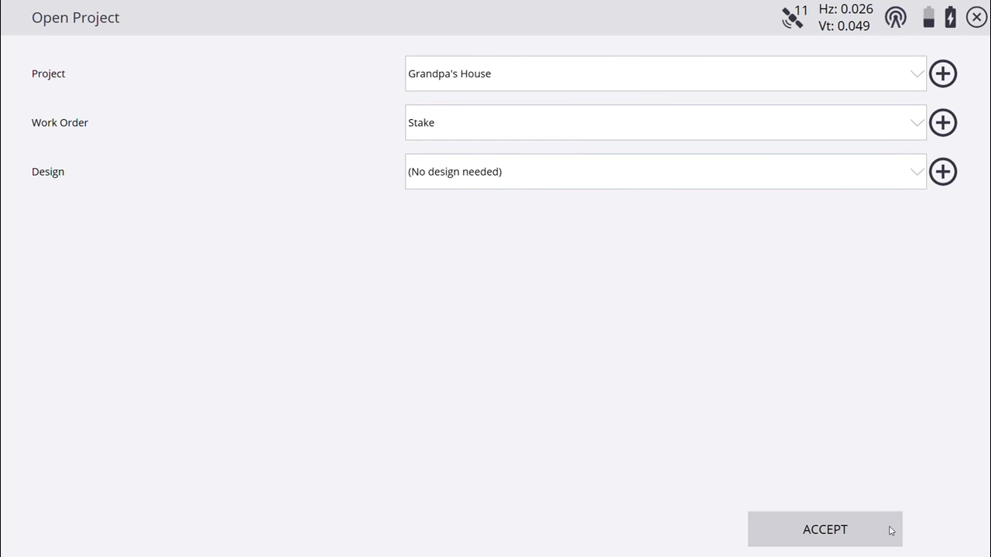
Accept Open Project with the Stake work order and (No design needed)
click(823, 529)
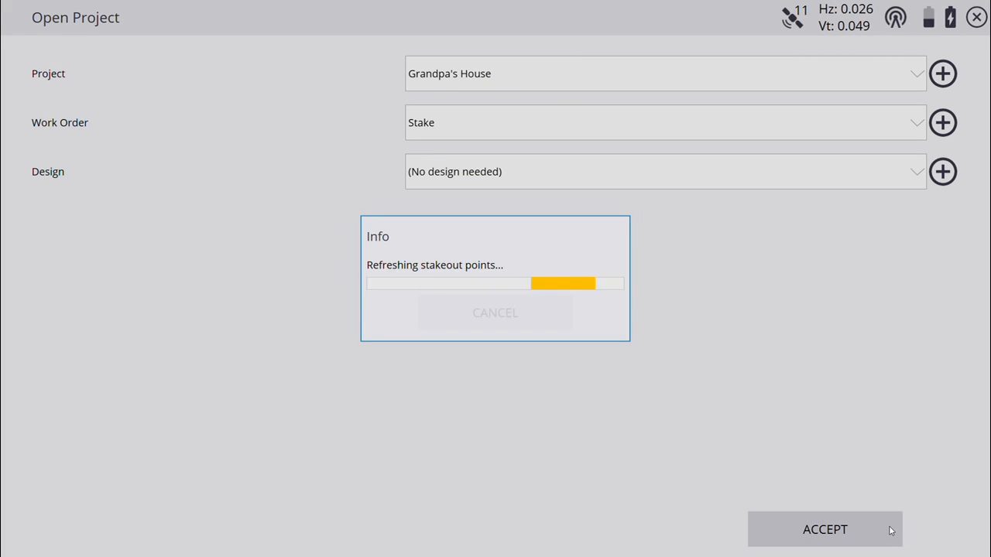
click(824, 529)
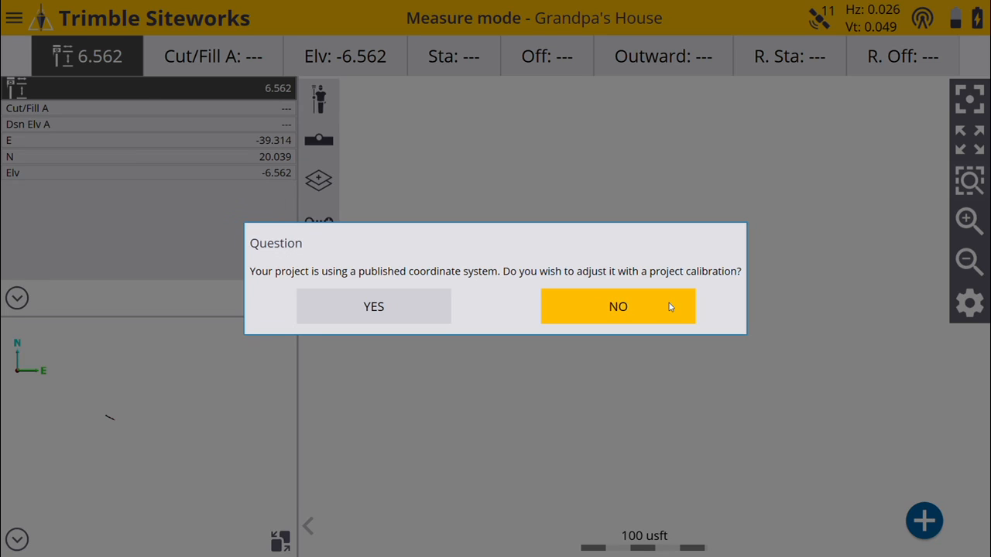
Decline the project calibration prompt to enter Measure mode
click(617, 306)
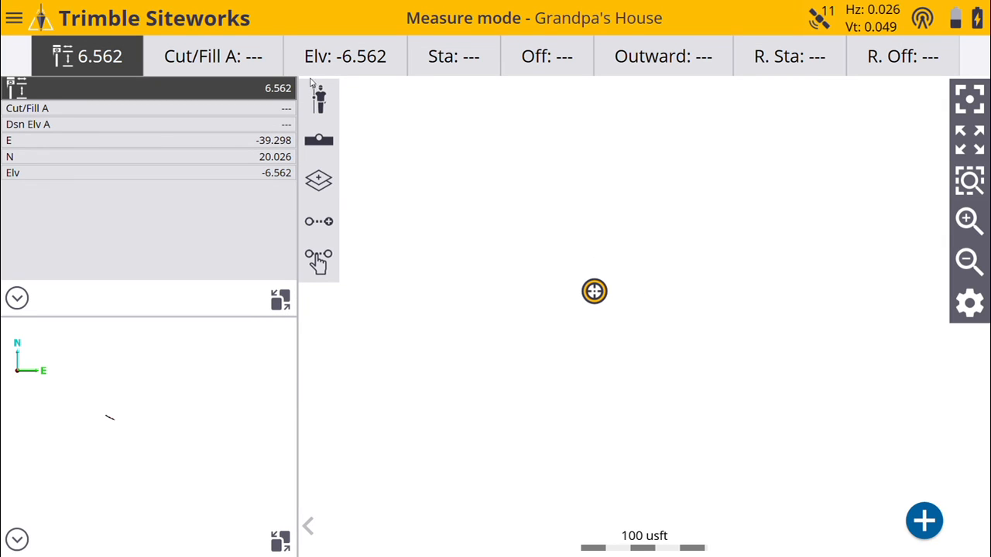
mouse_move(553, 137)
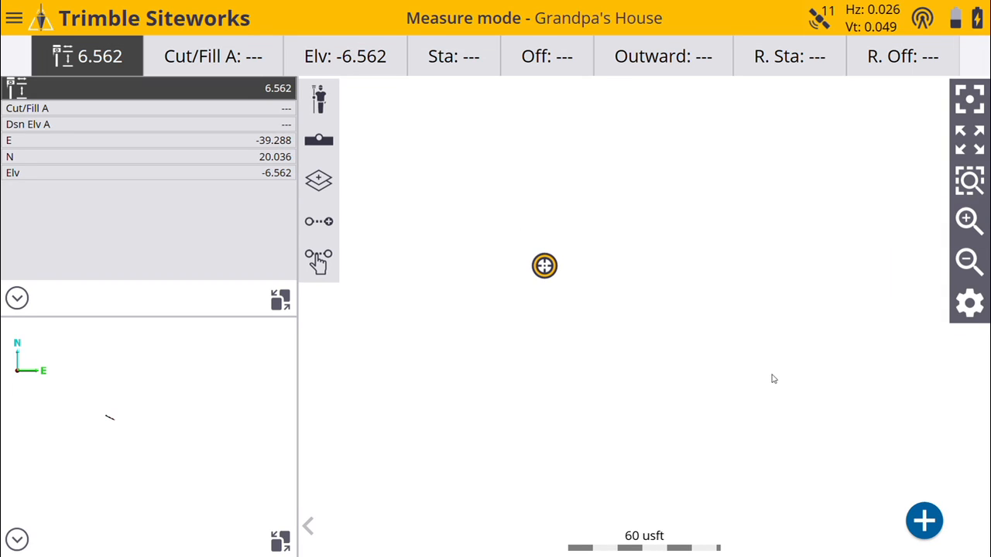
Pan the map around the current position
drag(544, 266, 597, 392)
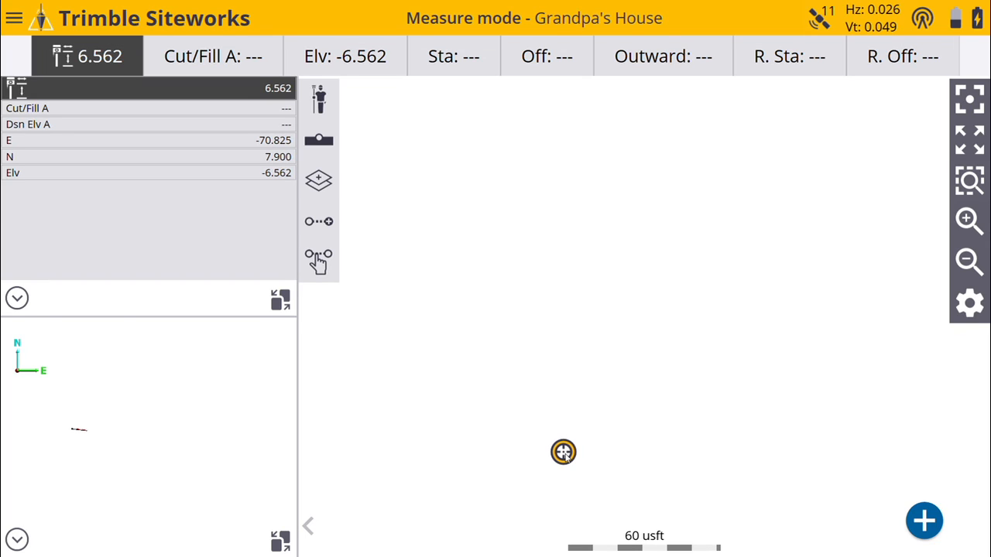
mouse_move(588, 434)
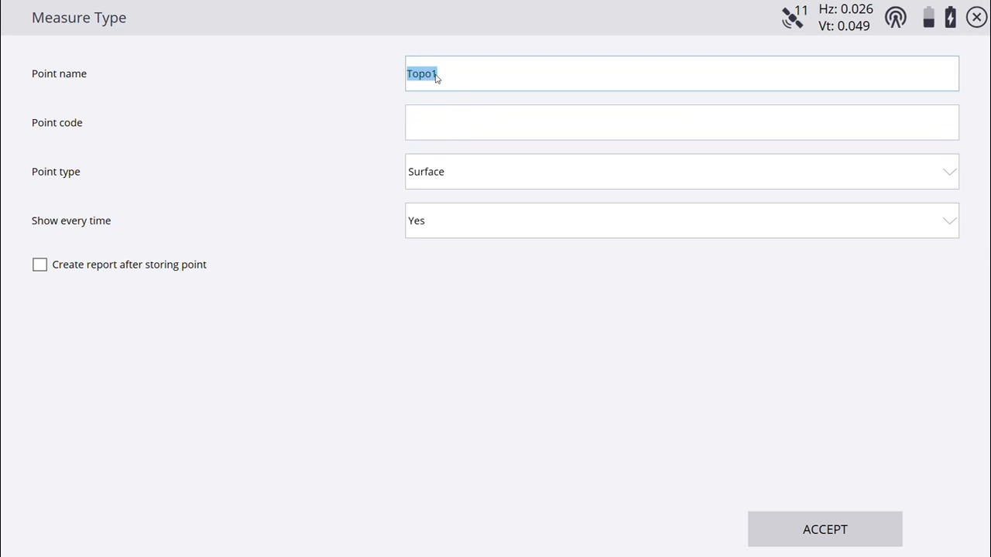
Set point name 1000, code BC, Surface type, not shown every time, and accept
text(100)
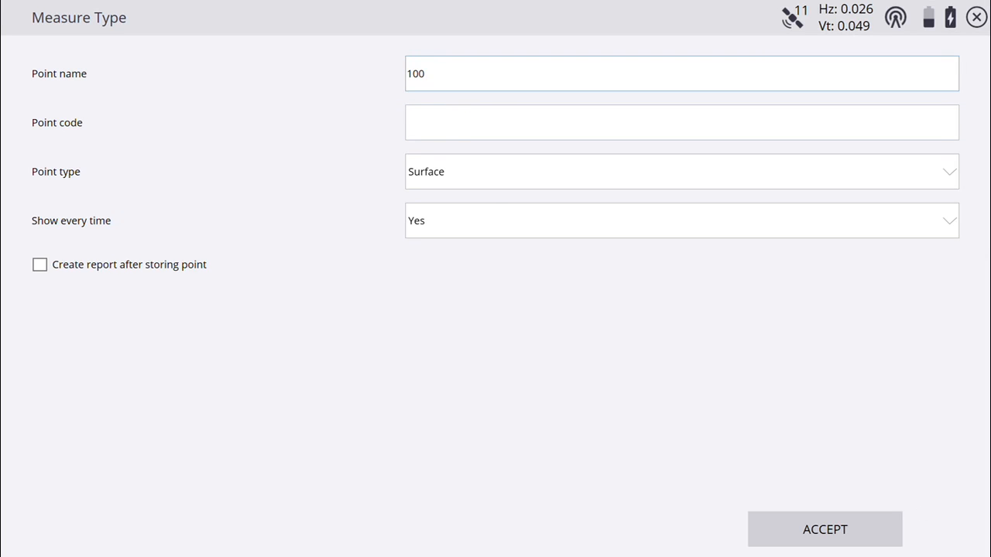
text(0)
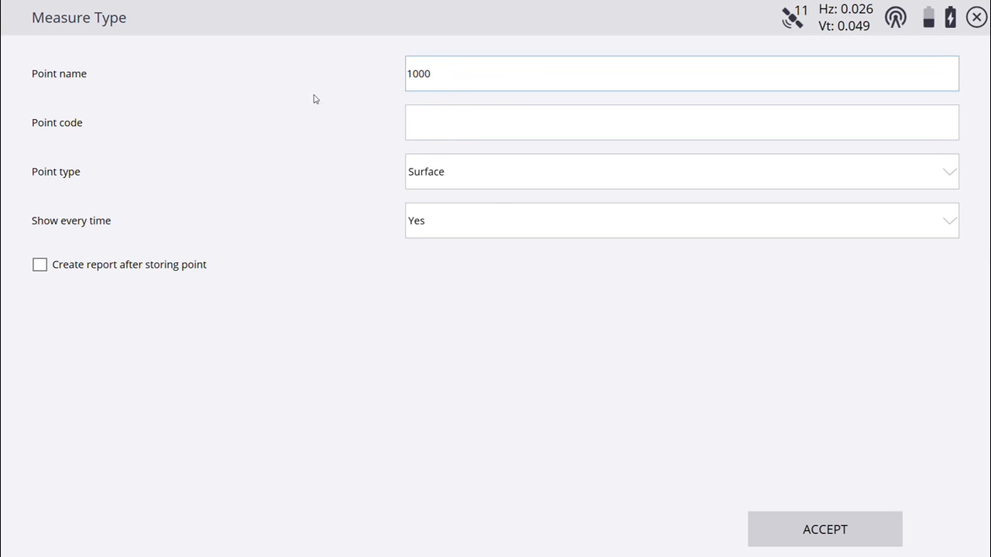
click(681, 122)
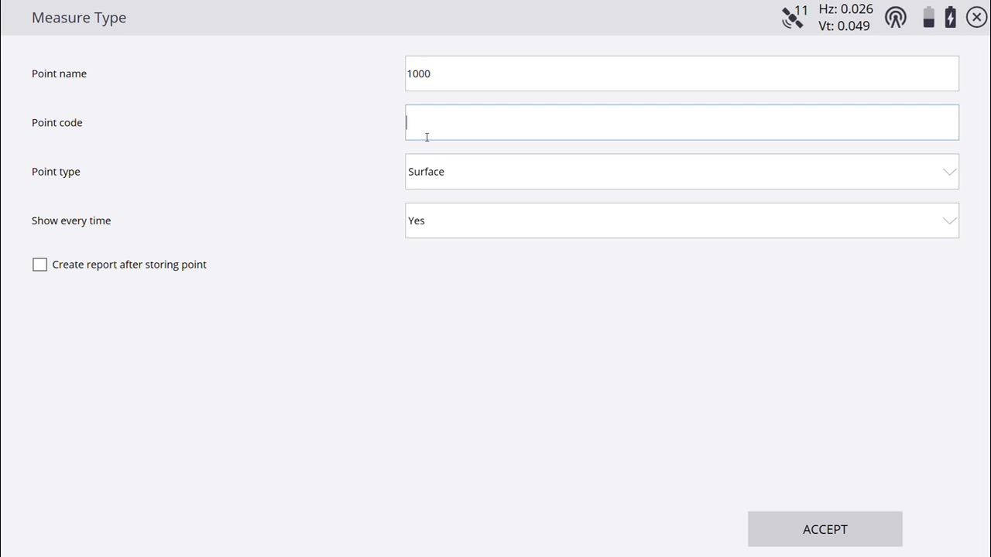
text(BC)
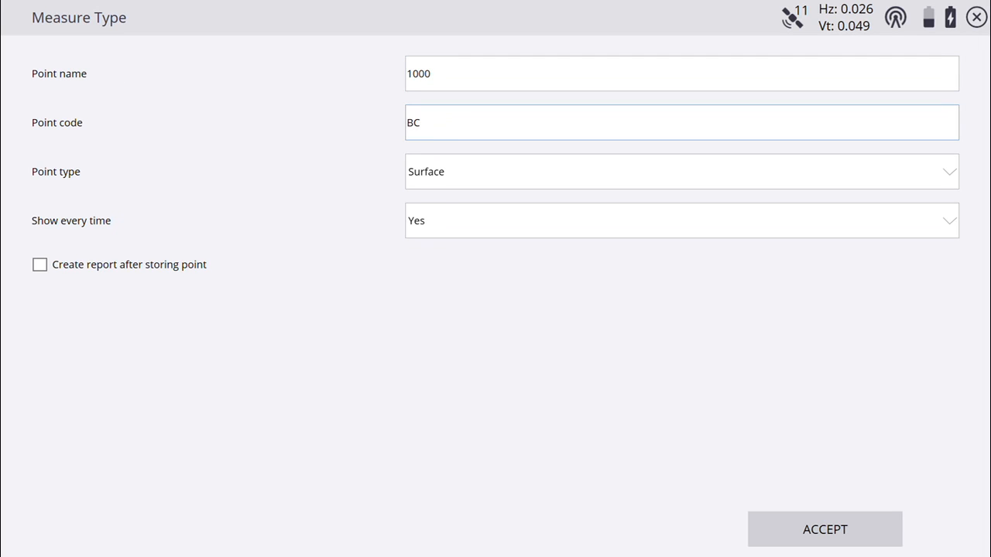
mouse_move(776, 179)
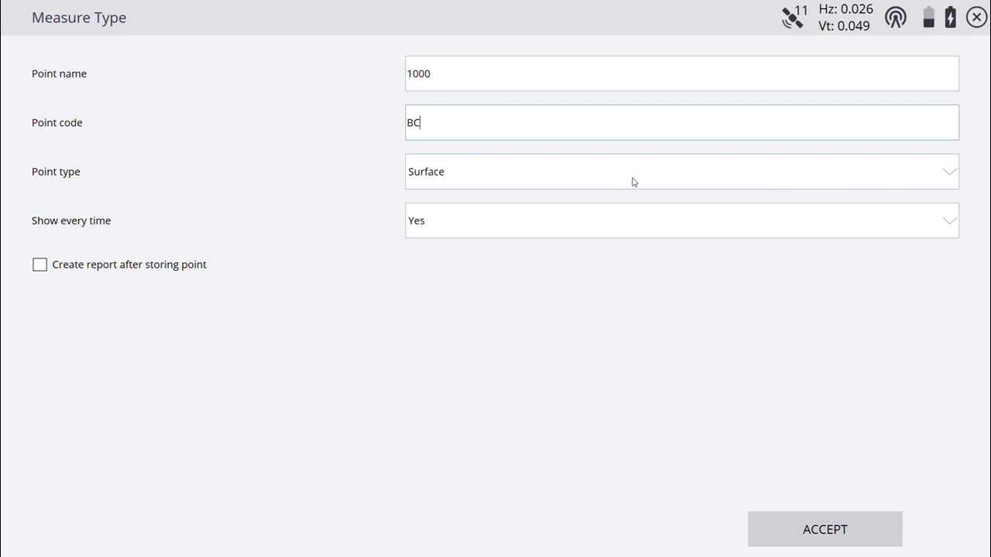
mouse_move(447, 194)
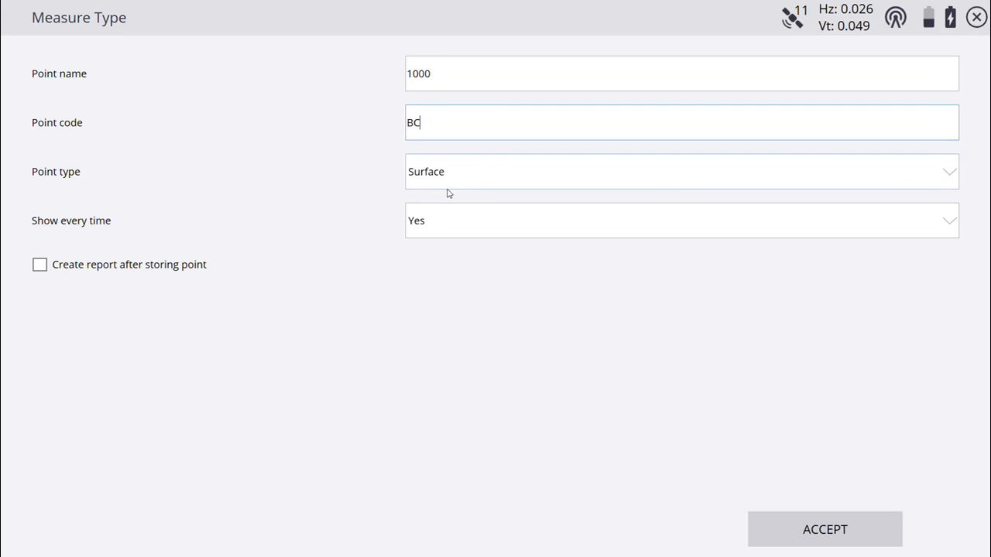
mouse_move(448, 184)
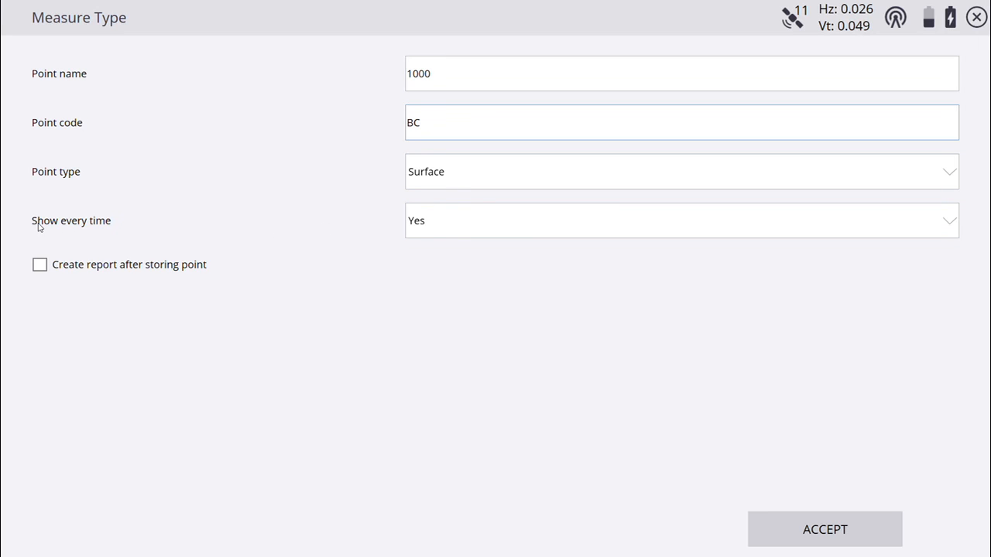
mouse_move(448, 163)
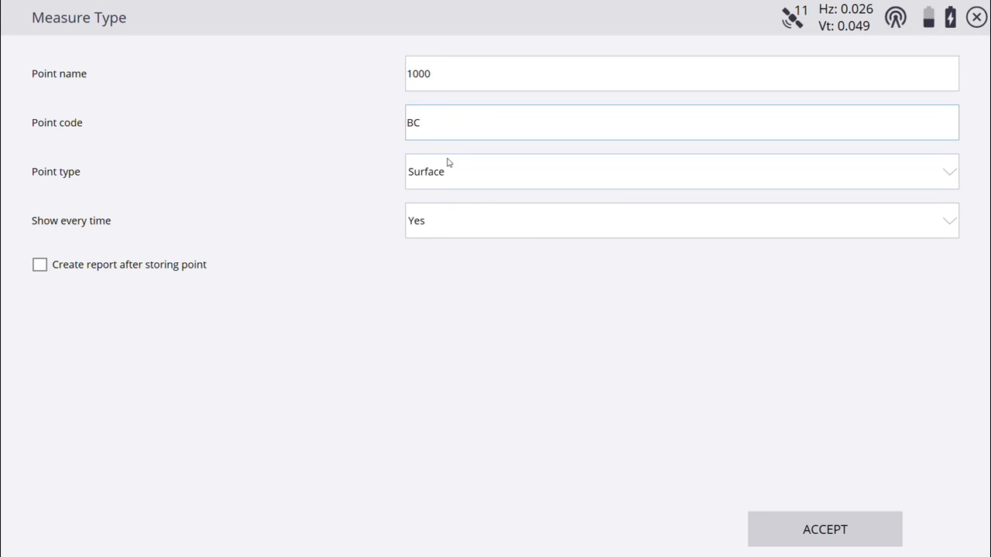
mouse_move(501, 168)
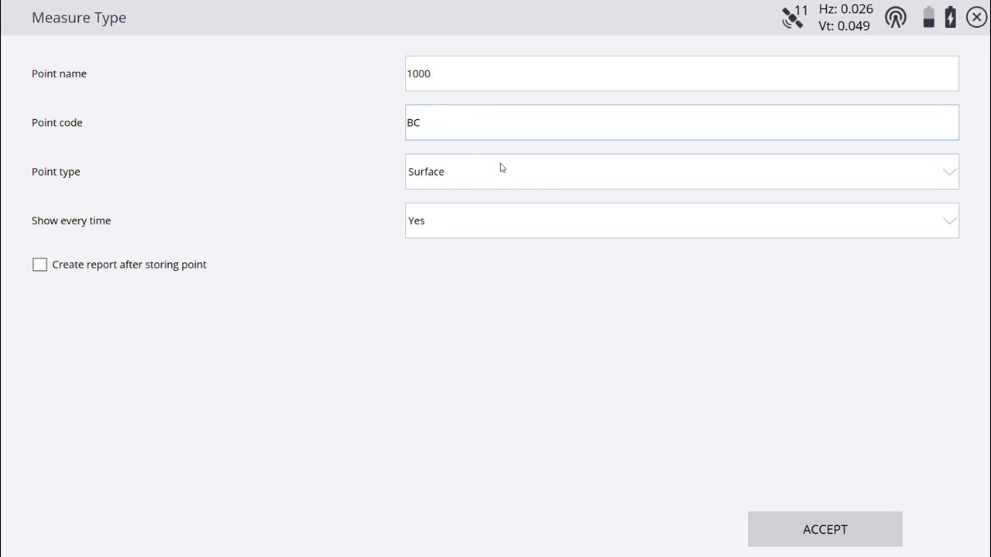
mouse_move(434, 227)
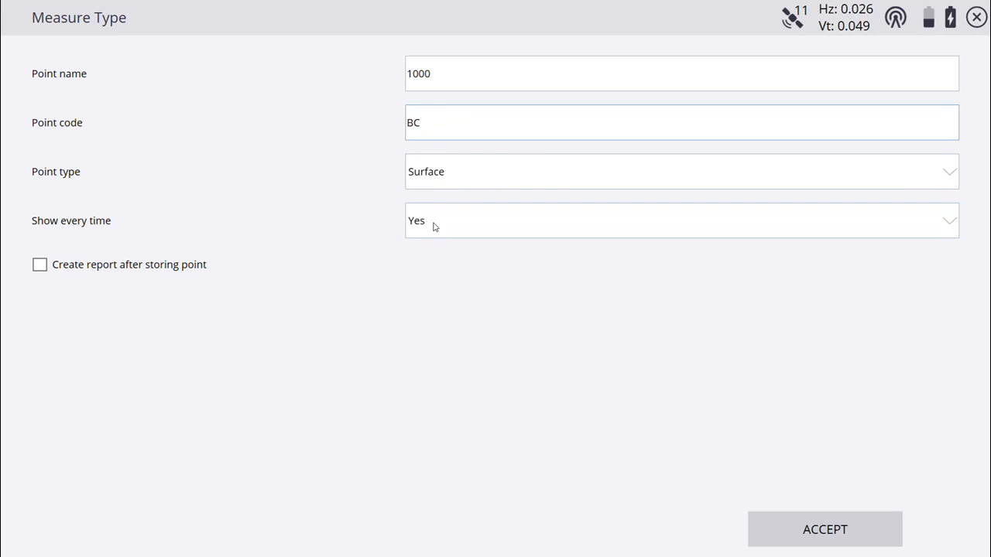
click(681, 220)
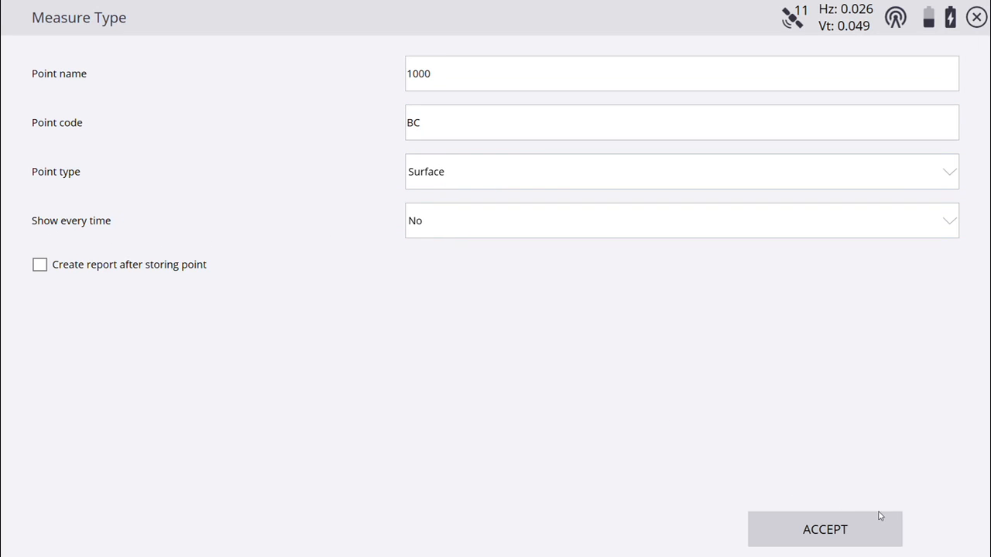
click(824, 529)
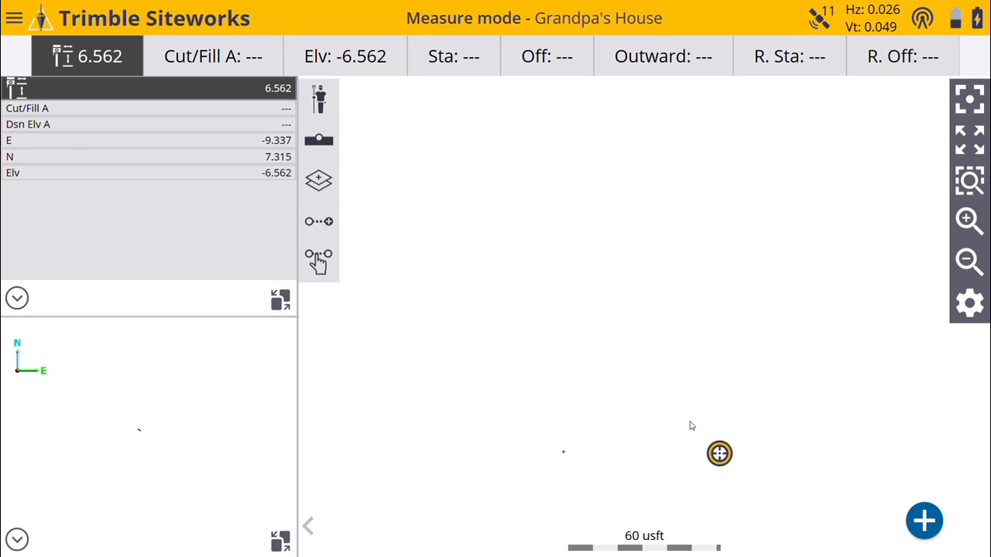
mouse_move(715, 432)
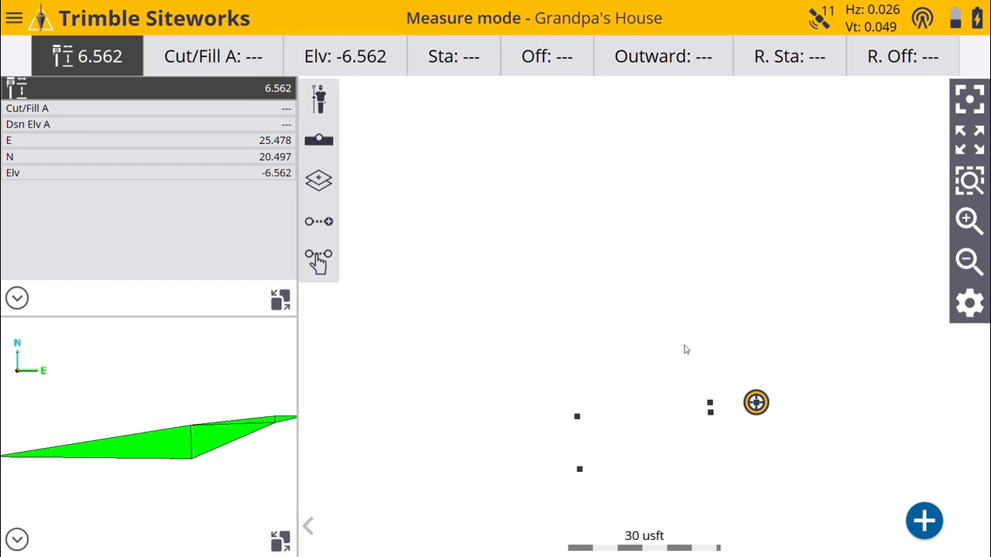
mouse_move(756, 300)
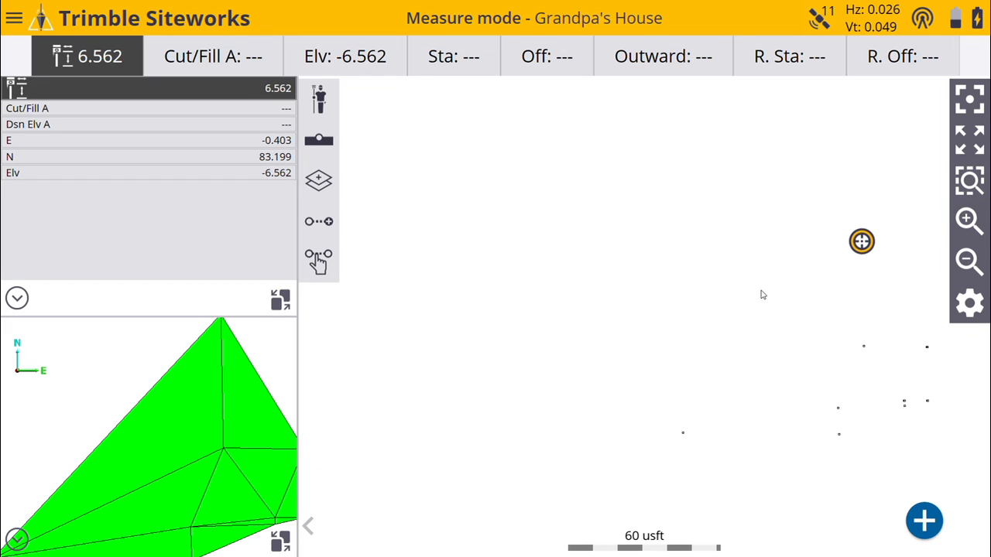
mouse_move(627, 244)
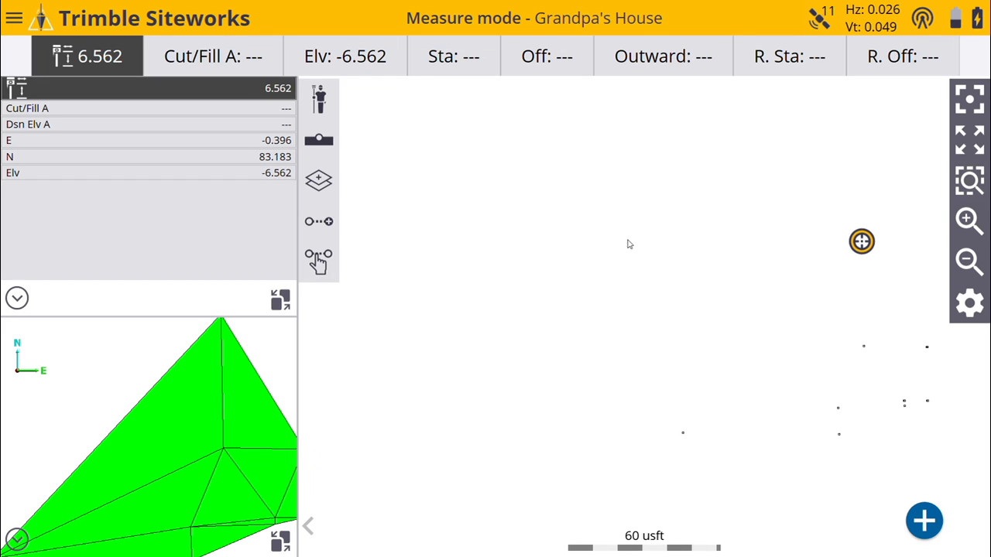
mouse_move(614, 243)
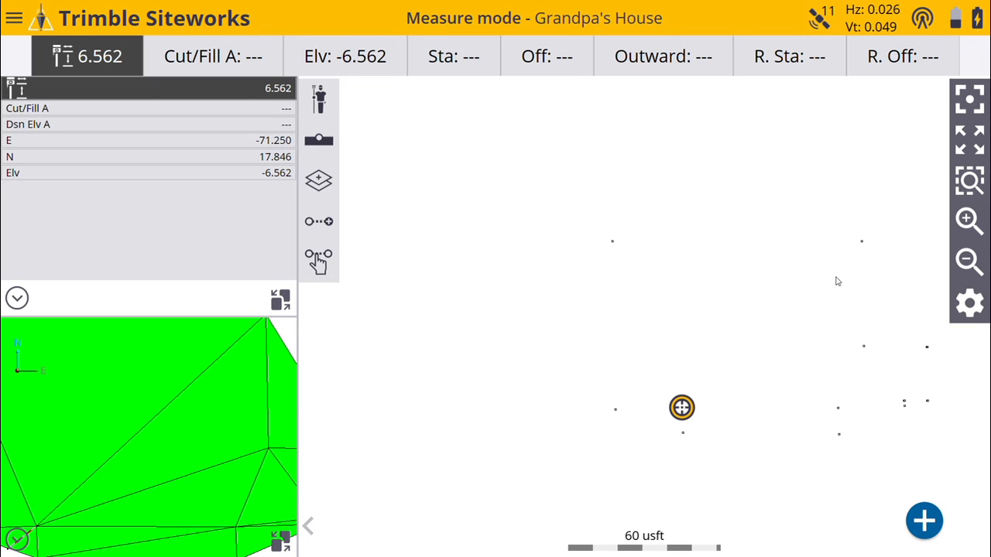
drag(681, 407, 537, 358)
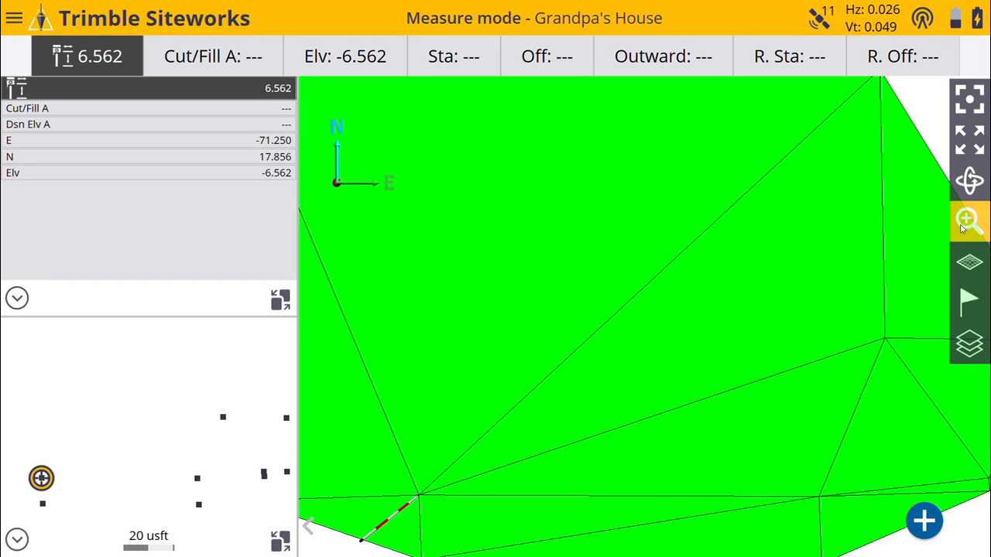
click(969, 221)
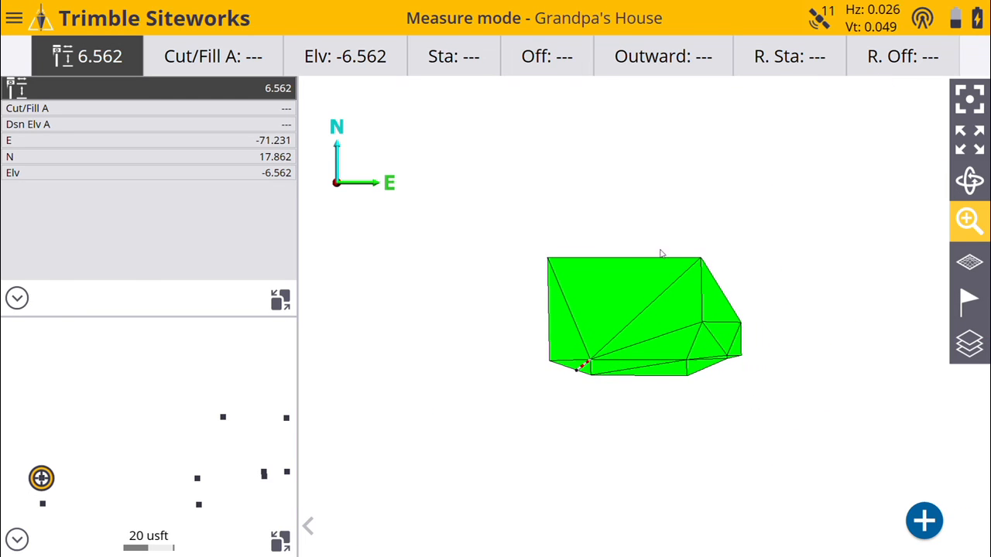
mouse_move(580, 315)
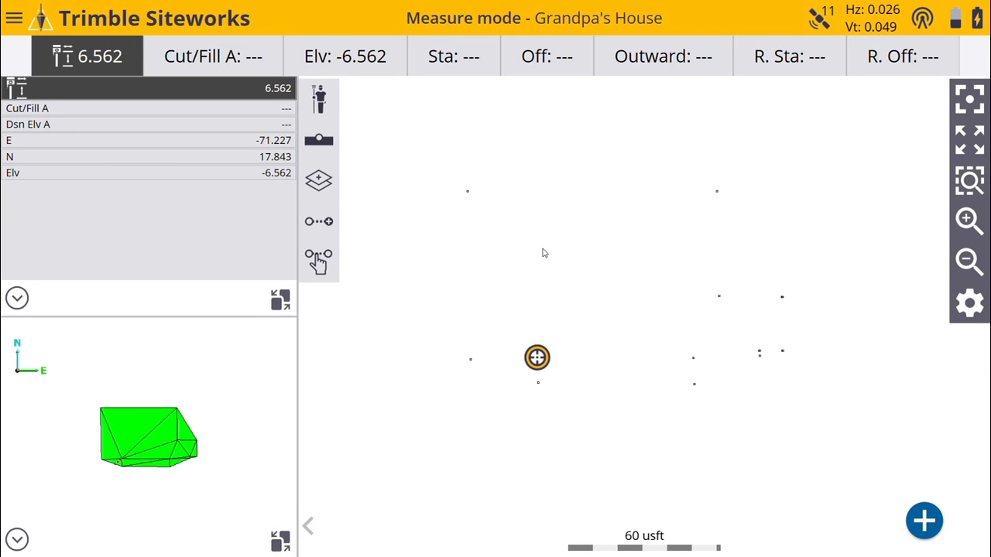
mouse_move(695, 222)
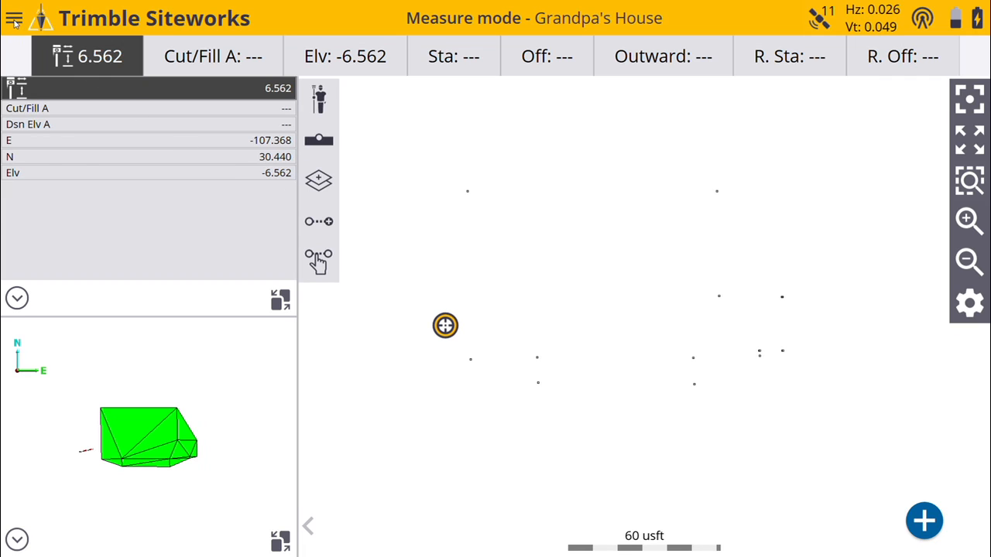
Open Point Manager under Data Management and edit point 1000
click(13, 18)
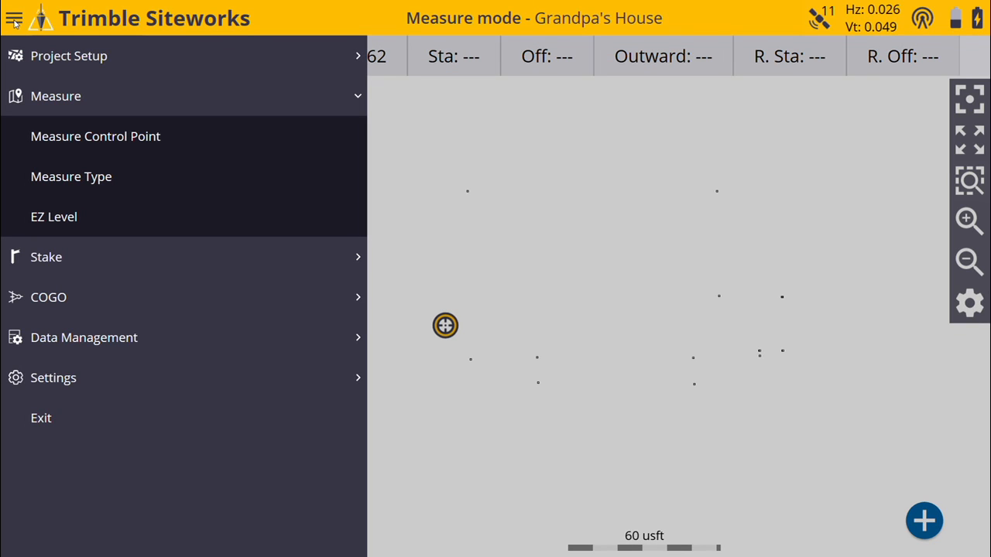
mouse_move(62, 343)
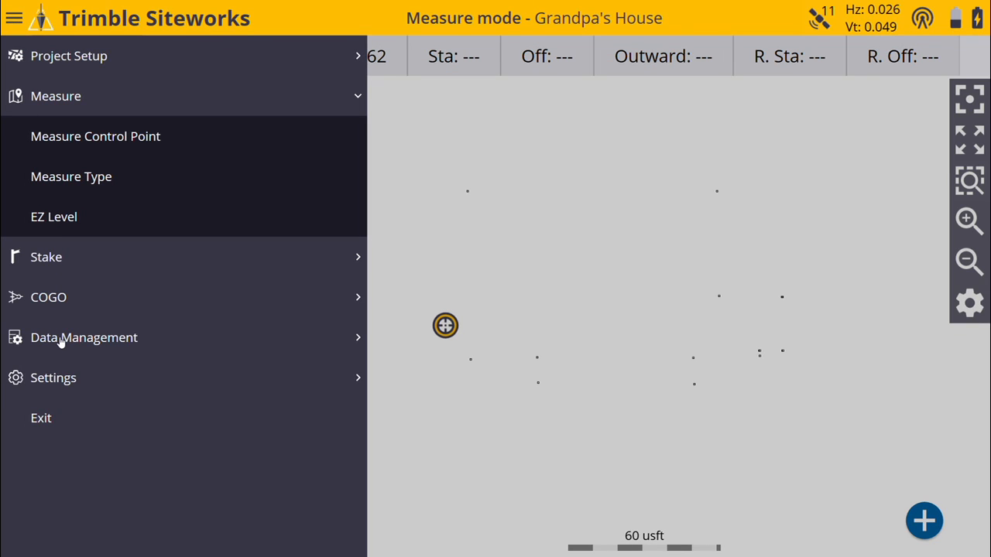
click(84, 337)
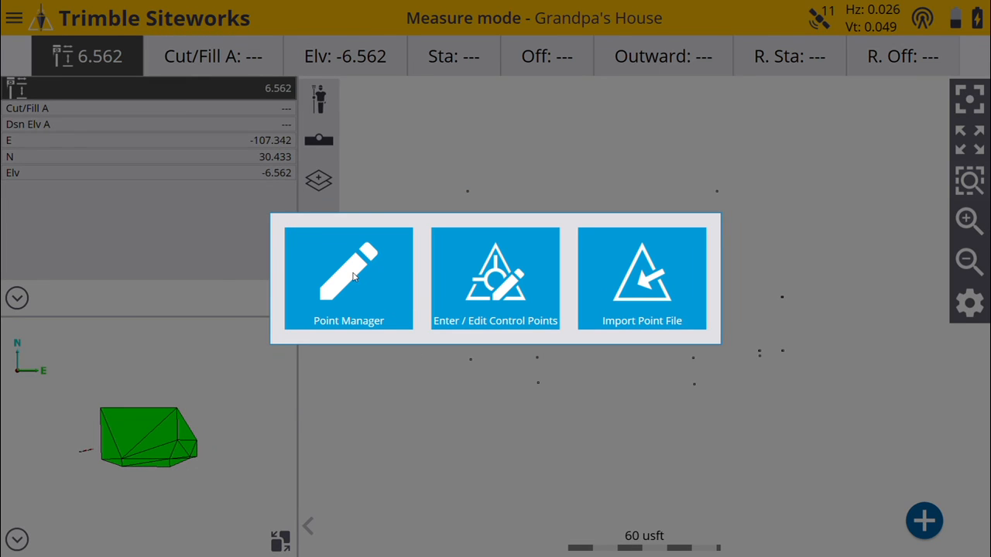
click(348, 277)
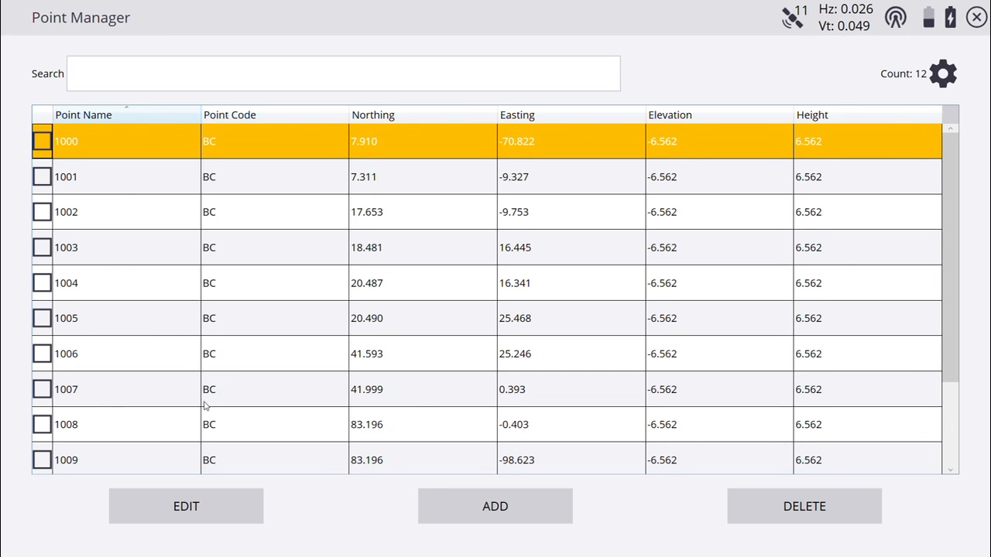
mouse_move(885, 253)
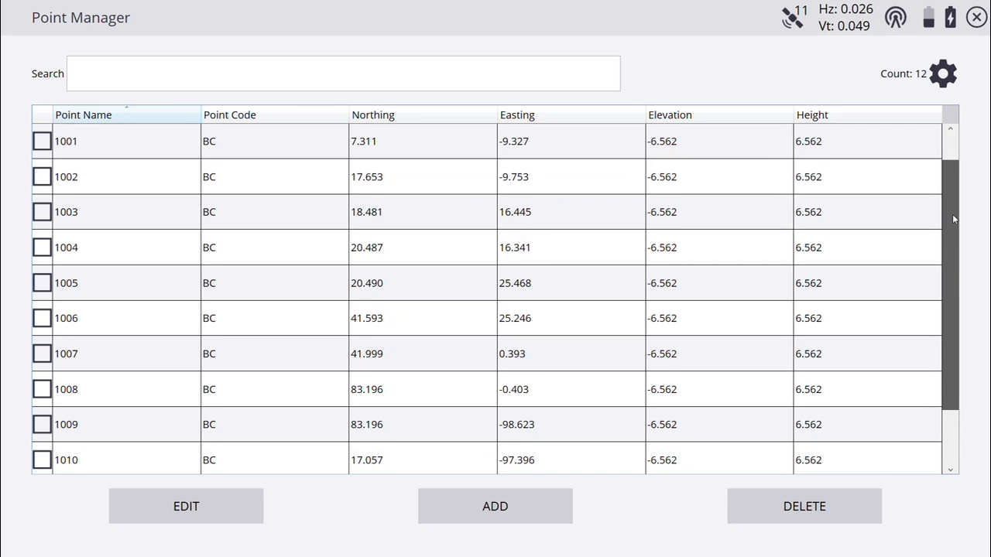
scroll(up, 3)
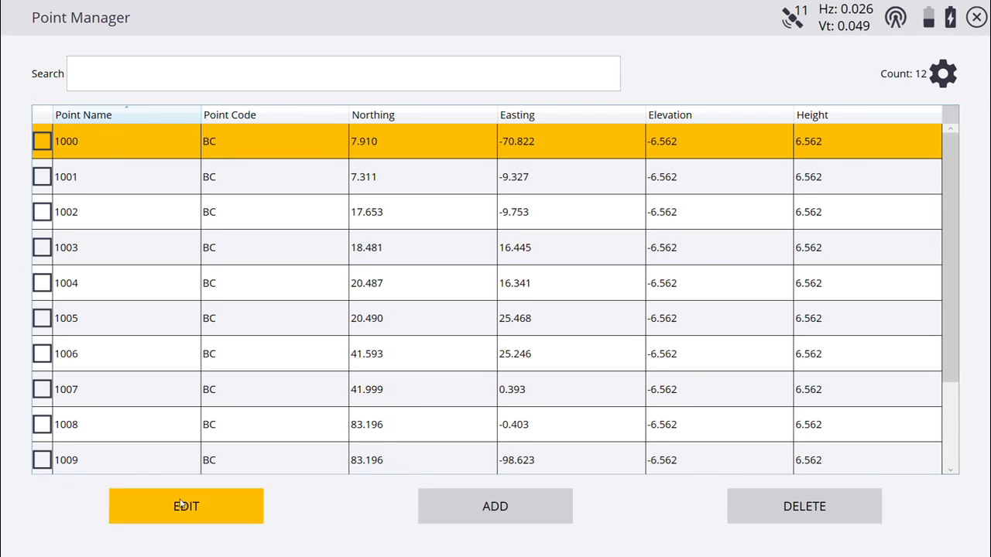
click(186, 506)
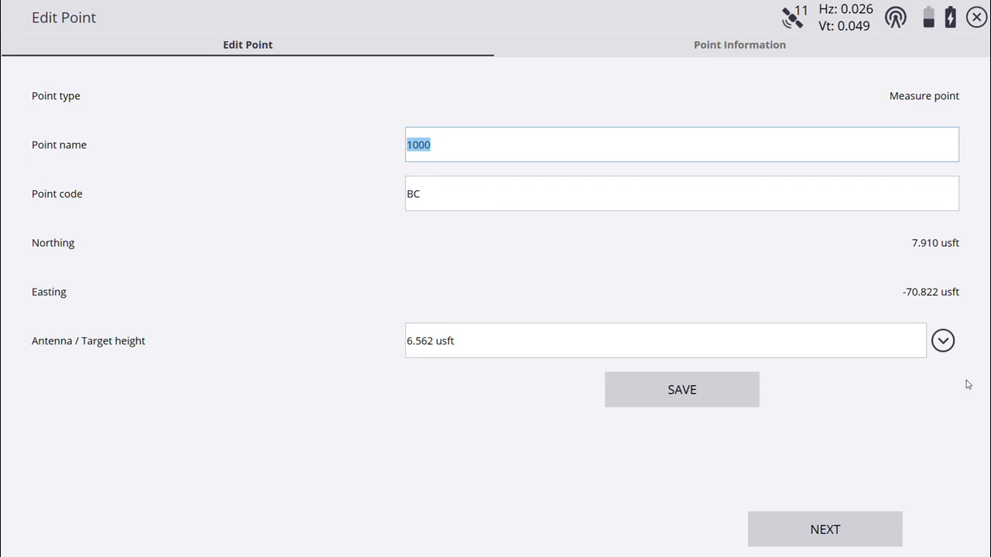
mouse_move(136, 345)
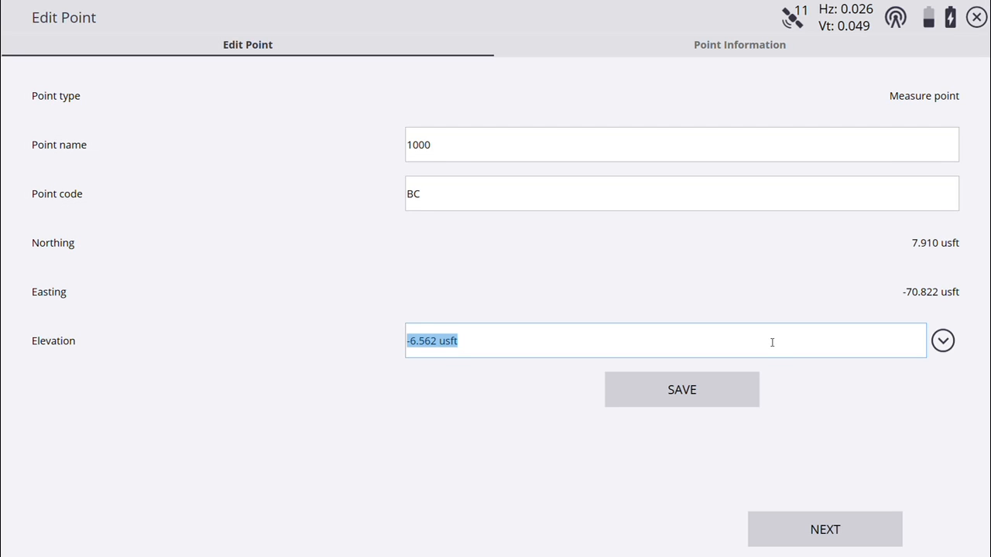
Enter 100 usft elevations on the first House points through point 1004
text(100)
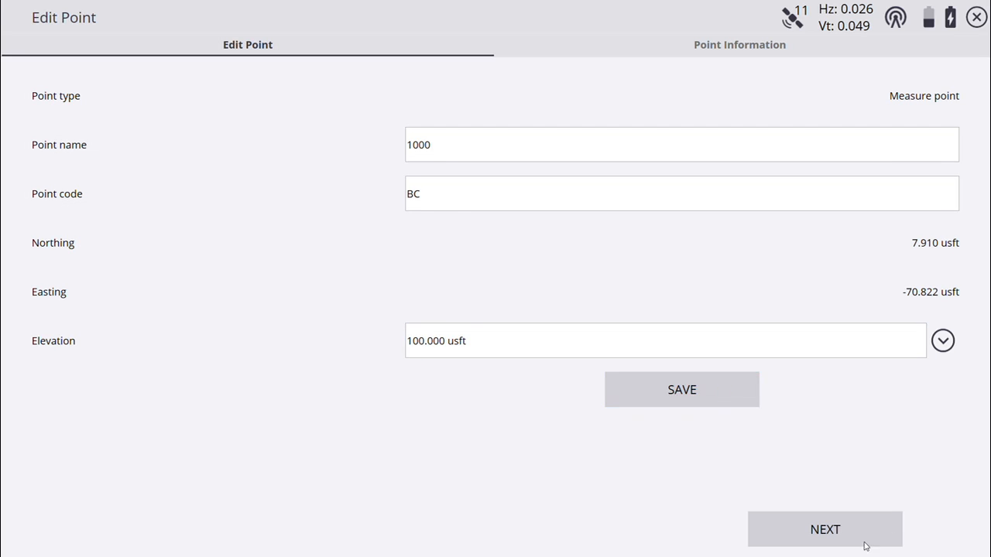
mouse_move(819, 530)
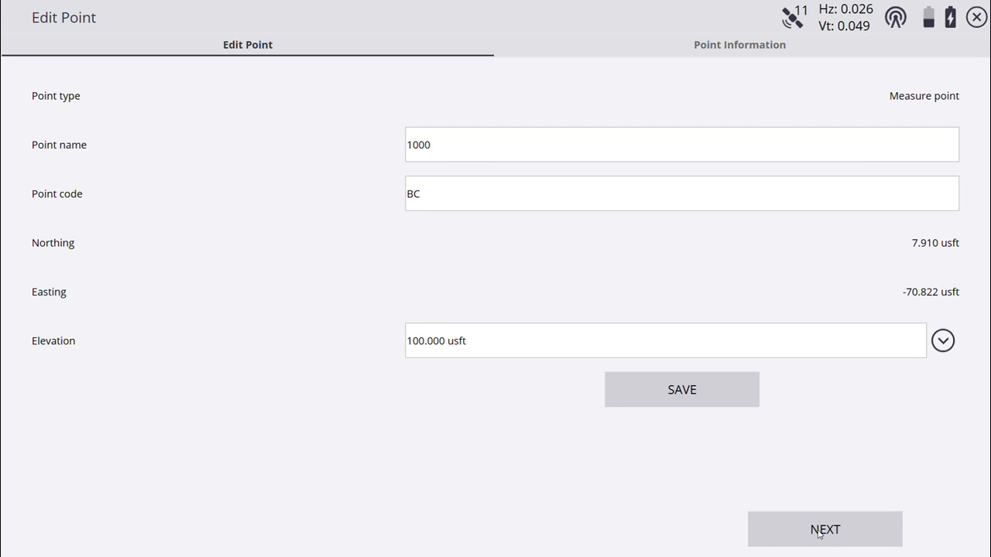
click(824, 529)
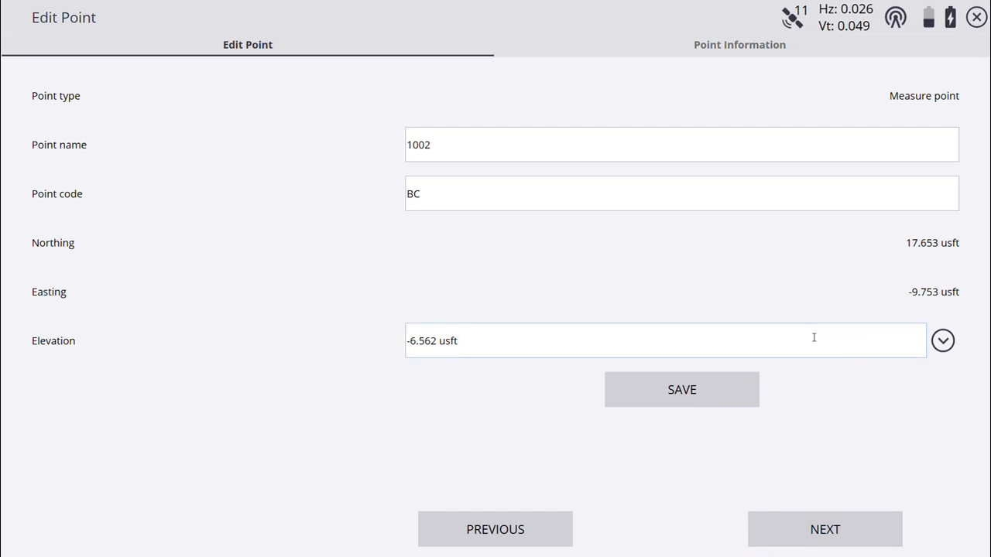
text(100)
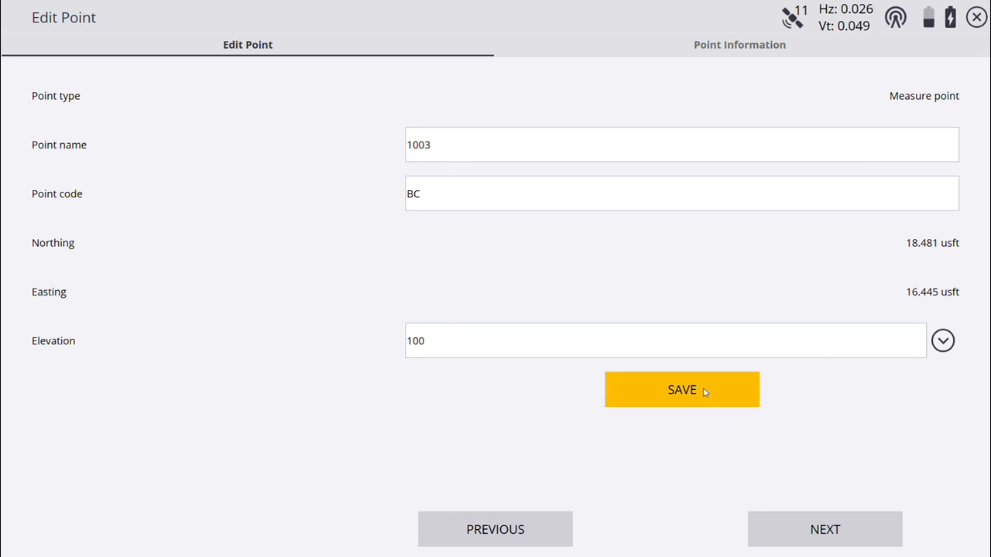
click(681, 389)
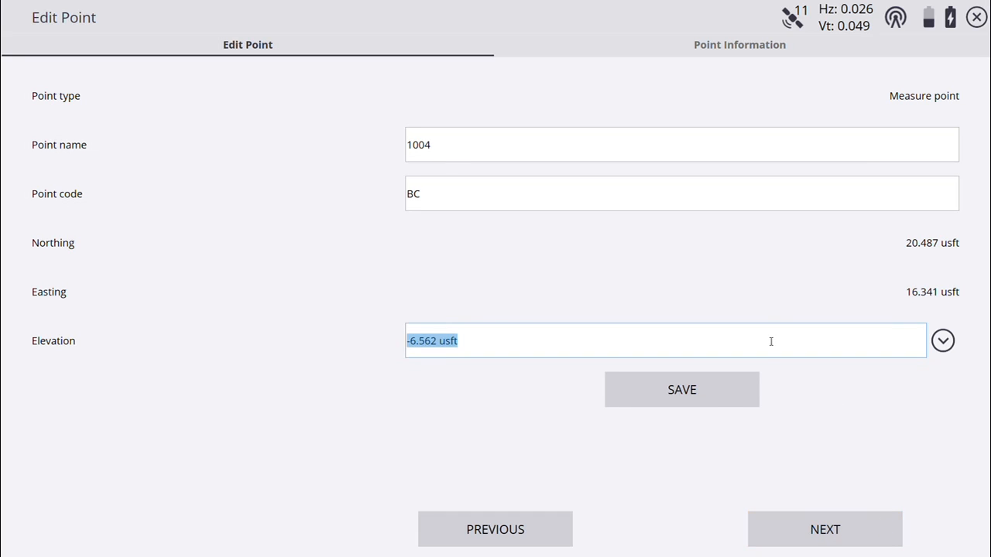
text(100)
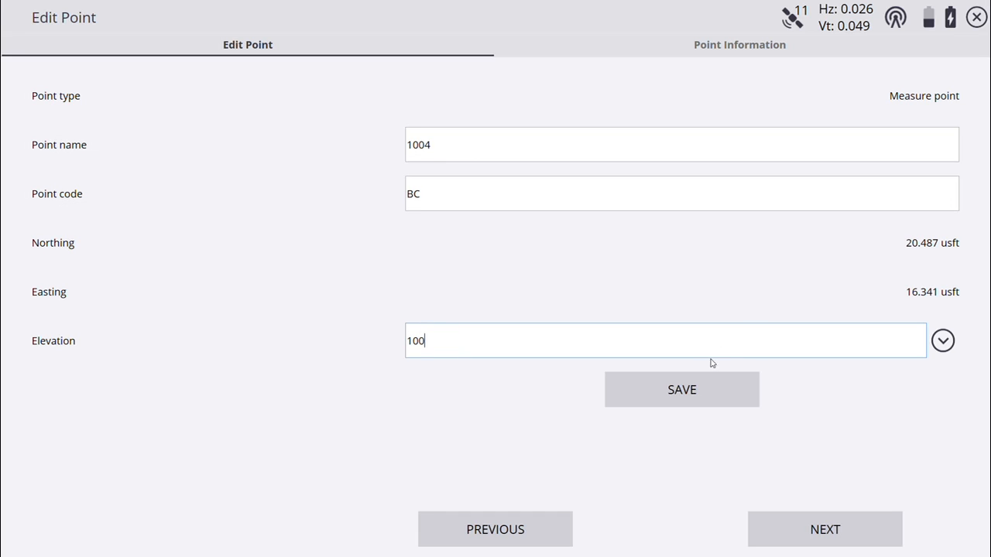
click(824, 529)
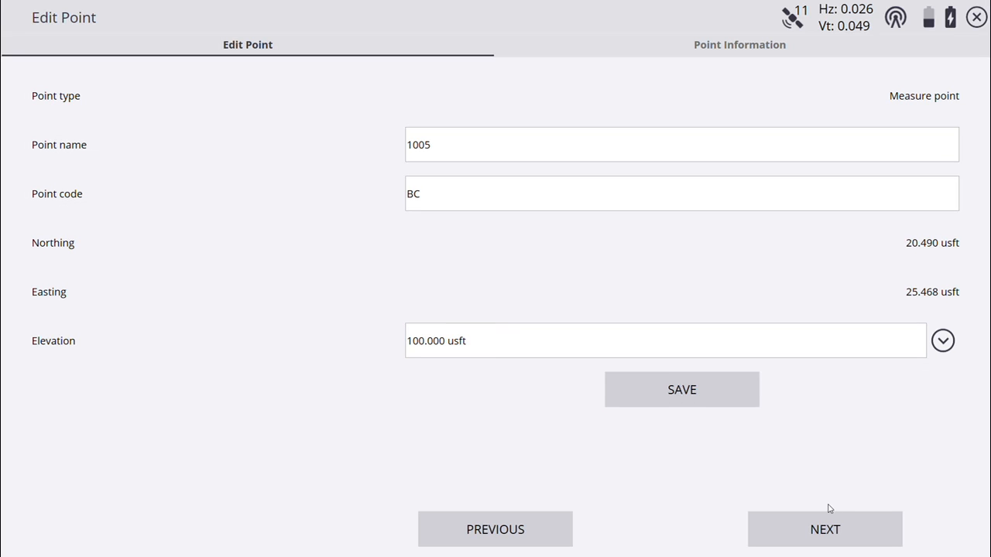
click(824, 530)
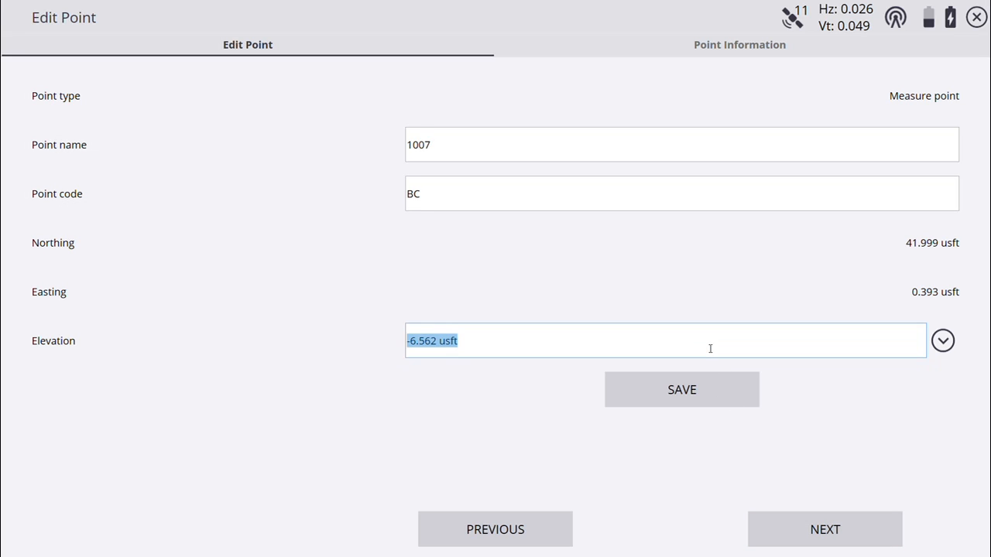
Enter 100 usft elevations on the later points through 1011, then return to Point Manager
text(100)
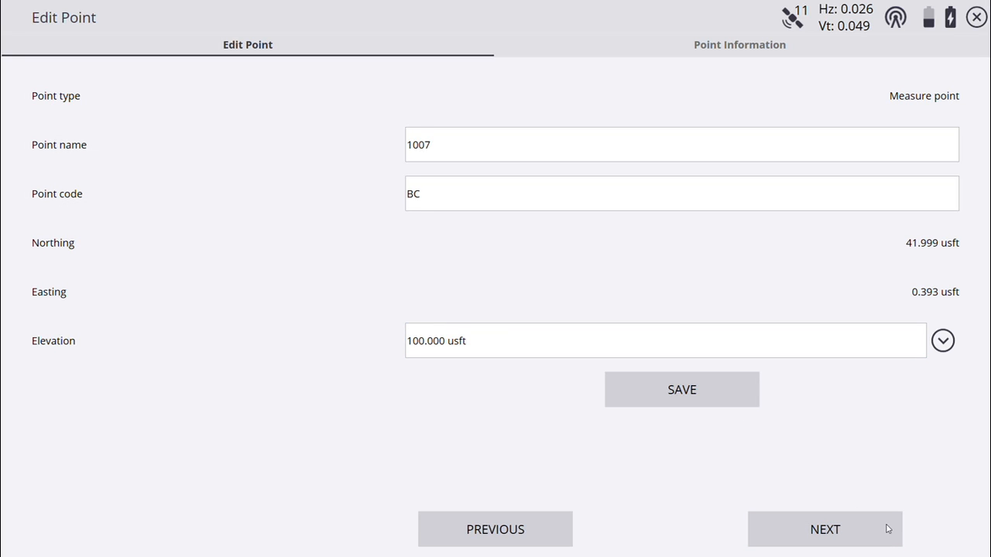
click(823, 528)
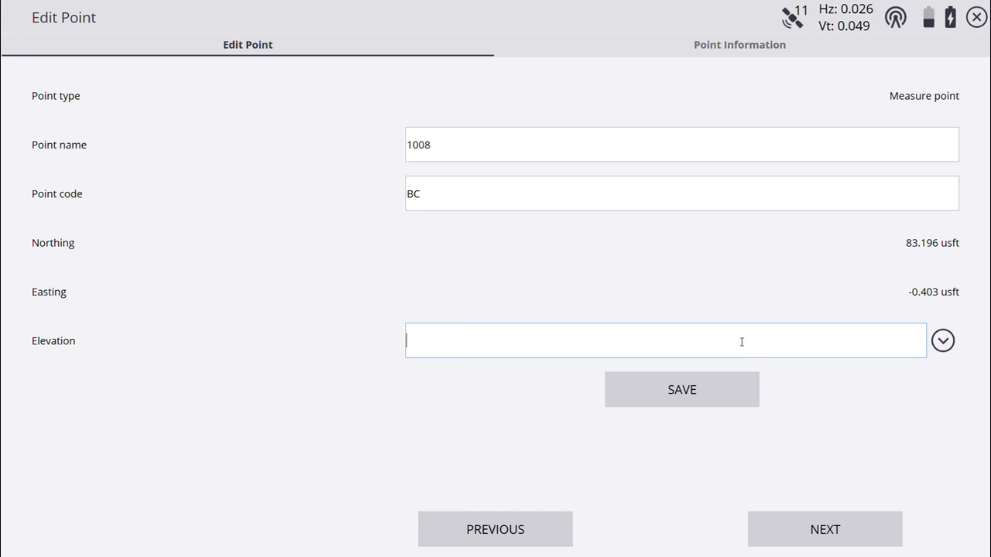
text(100)
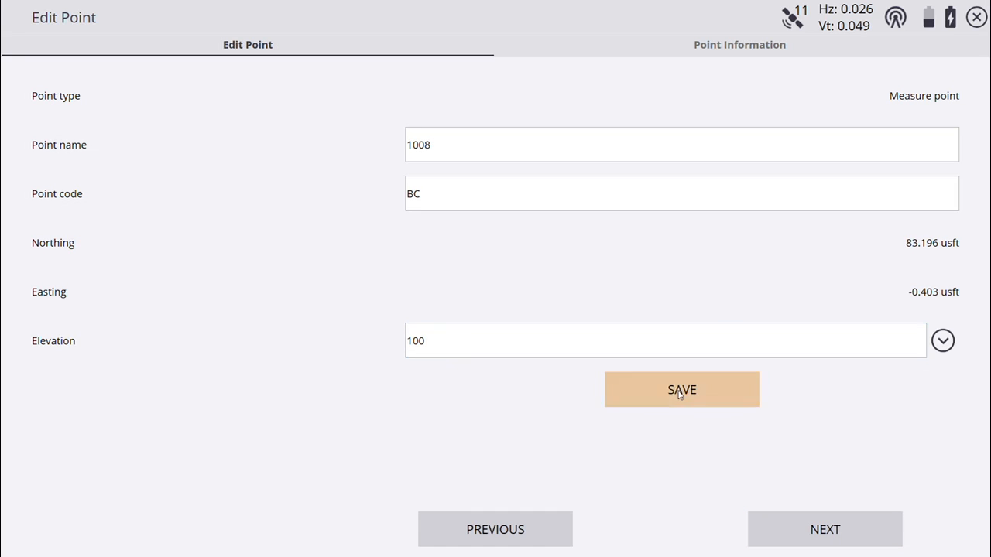
click(681, 389)
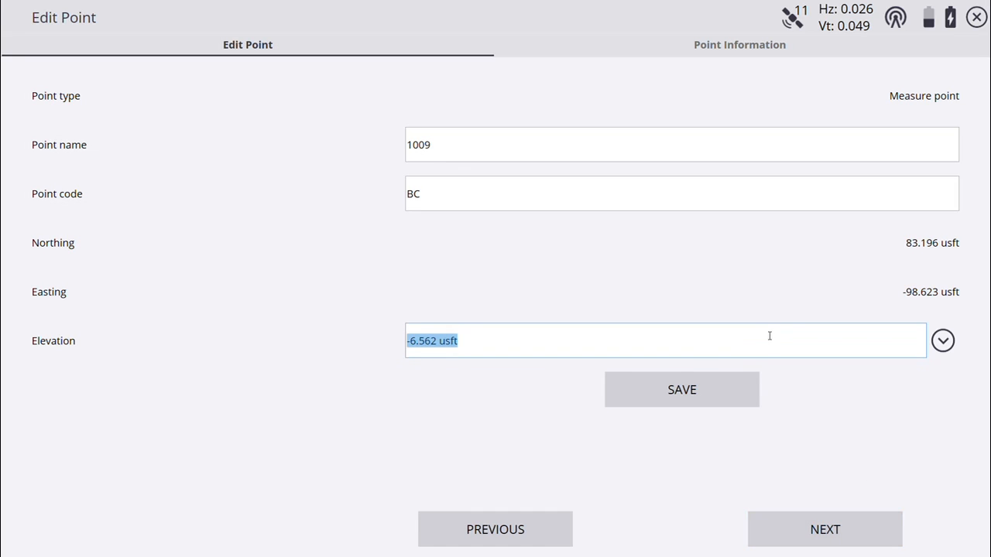
text(100)
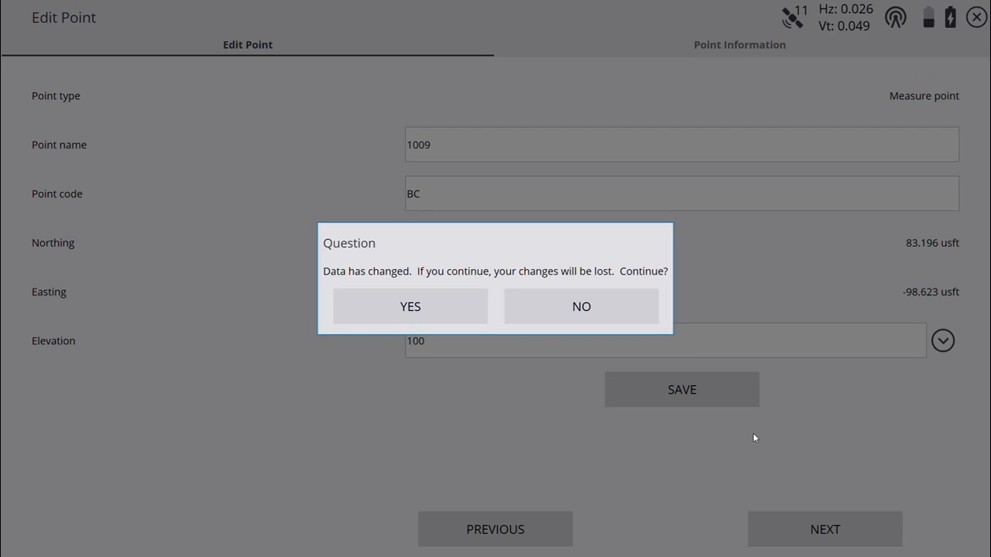
click(410, 305)
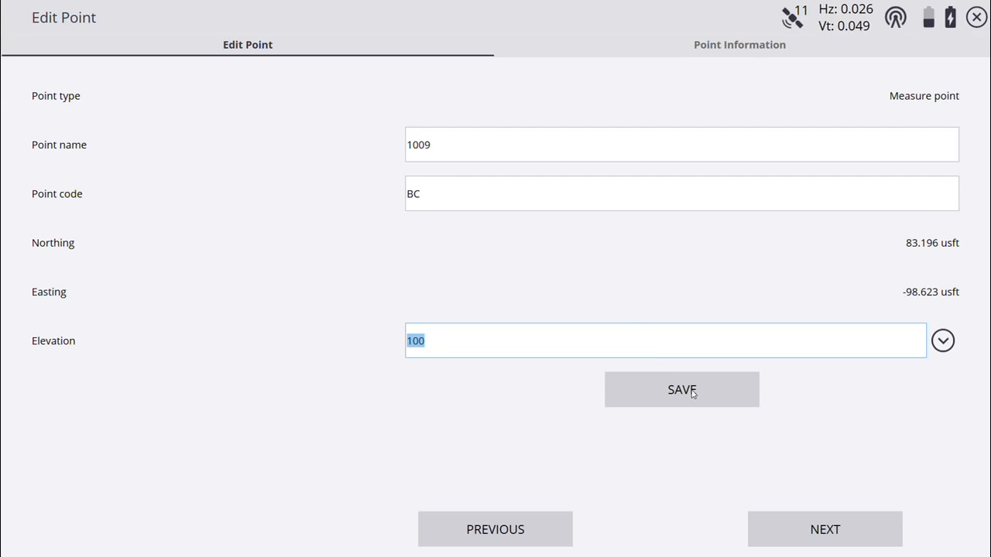
click(681, 389)
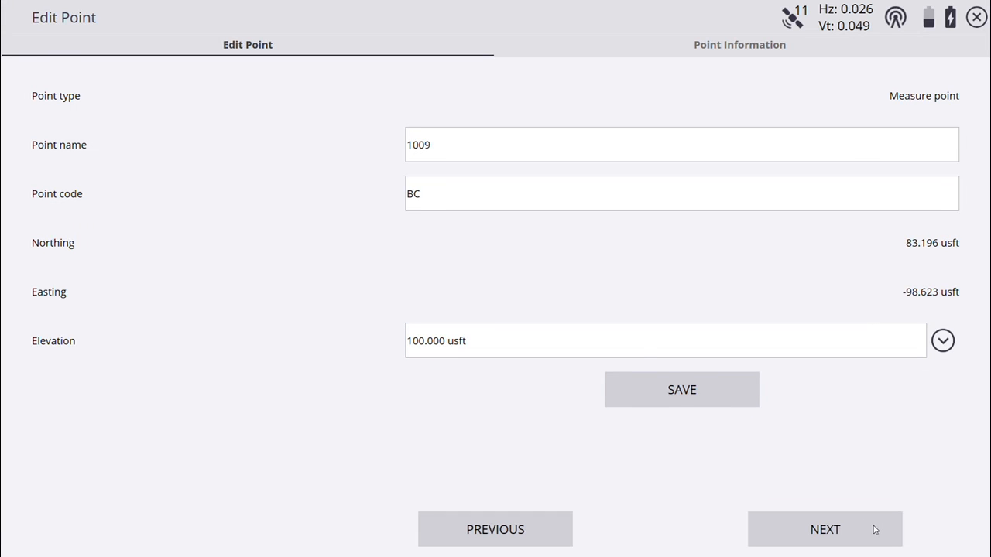
click(825, 530)
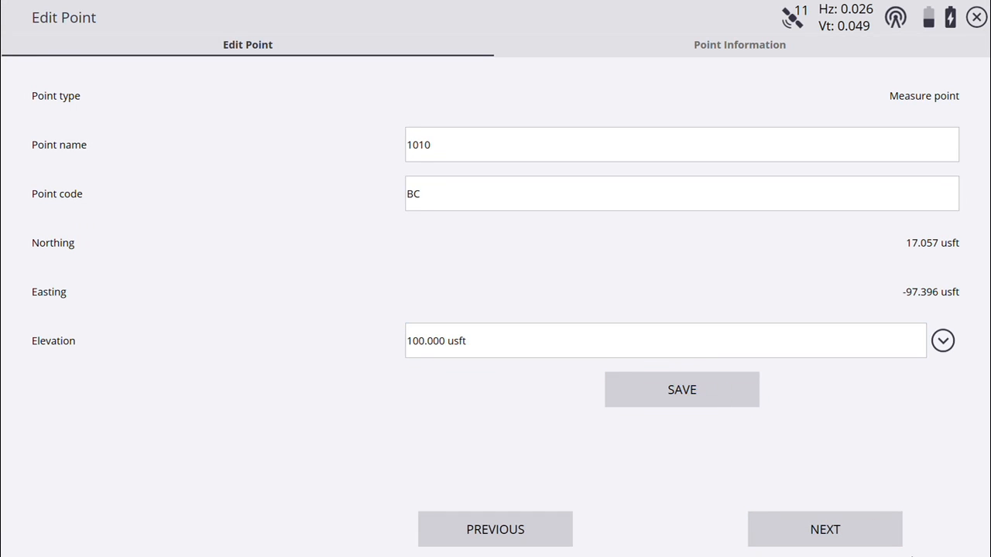
click(824, 530)
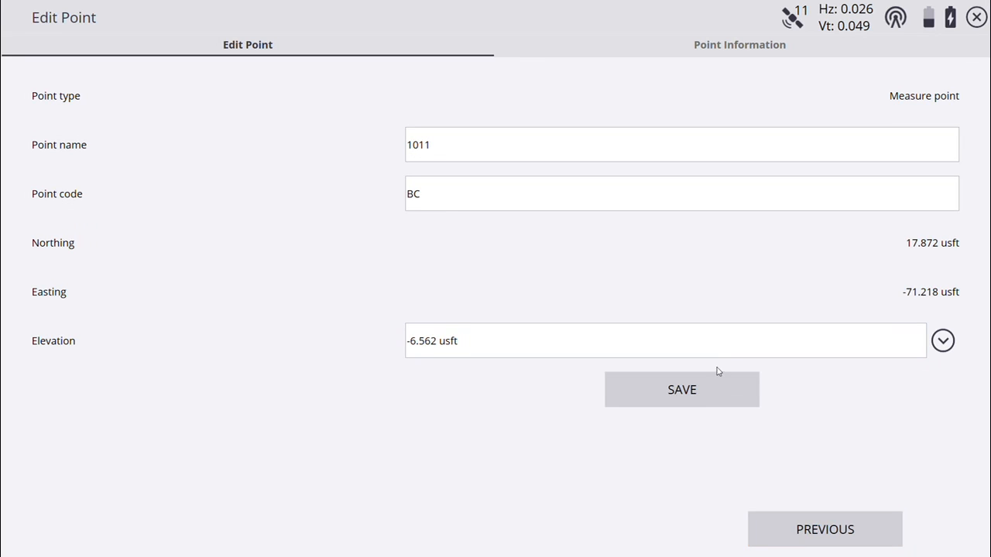
text(100)
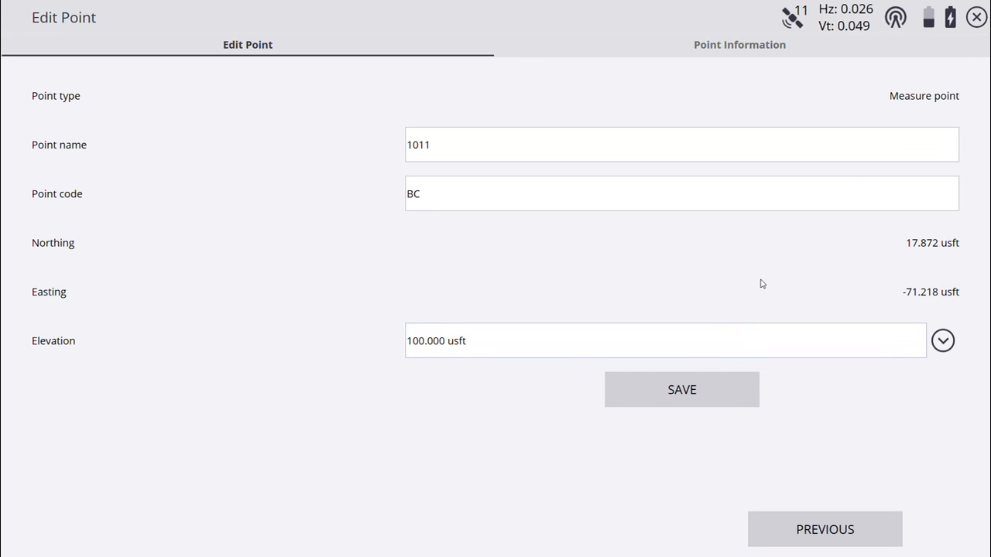
click(681, 389)
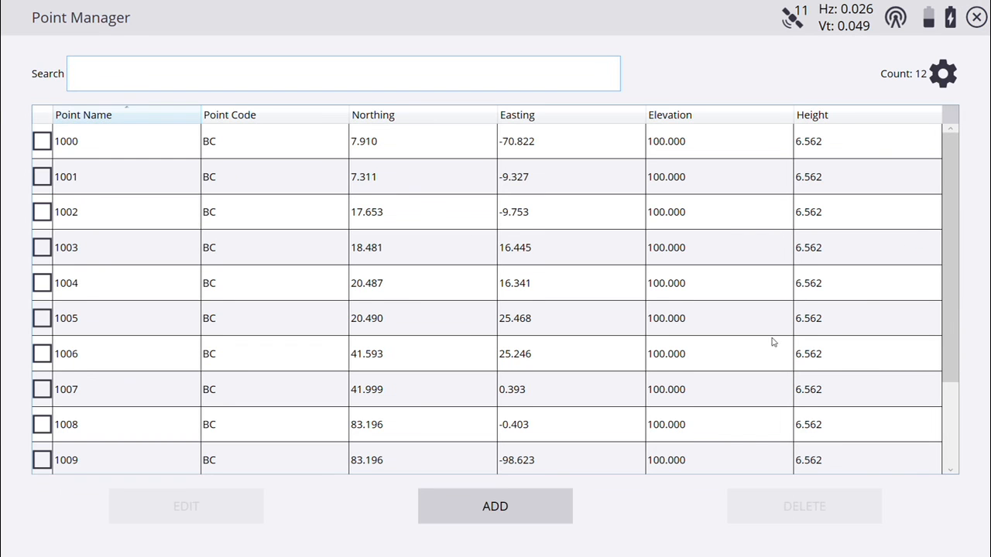
Scroll through the Point Manager list, then close it to return to the Grandpa's House map
scroll(down, 3)
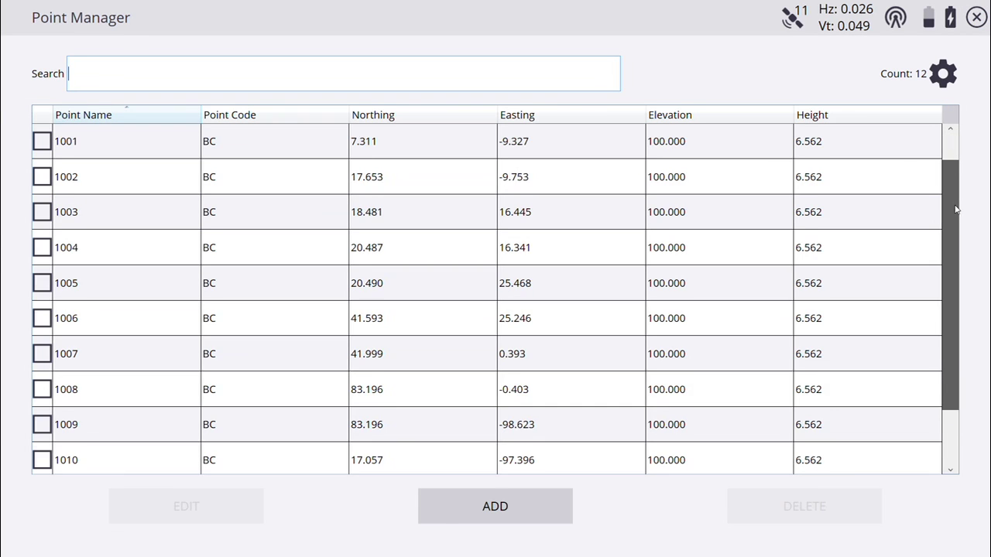
scroll(up, 3)
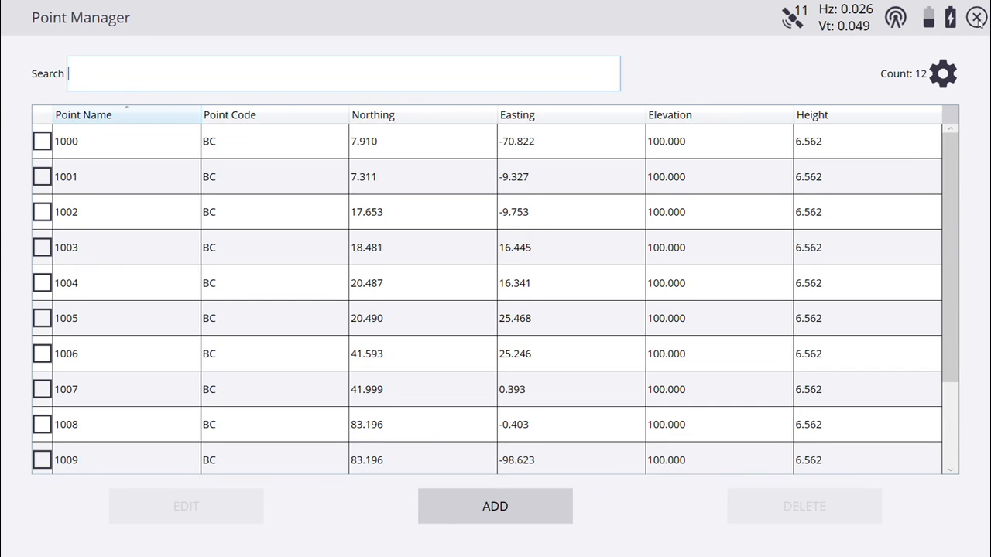
click(976, 17)
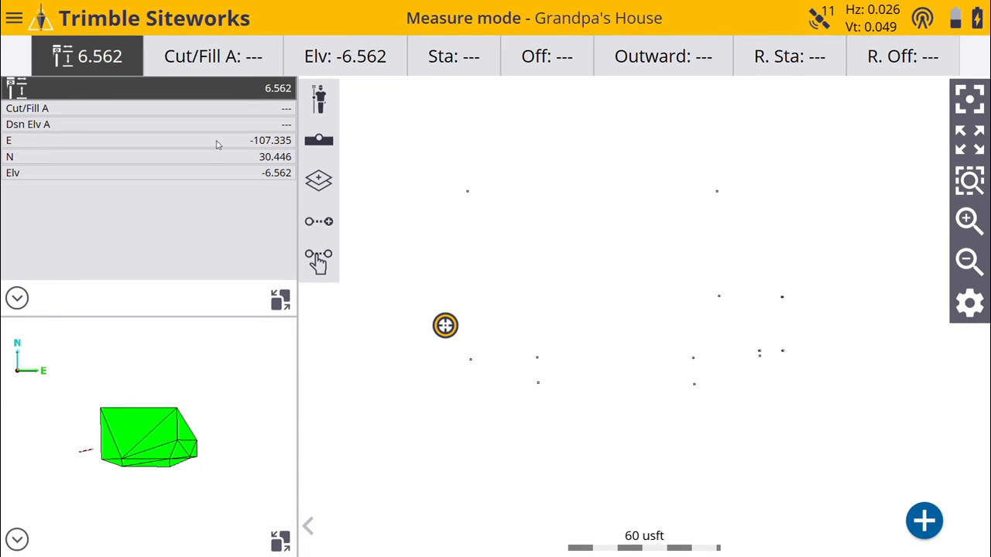
Open the COGO Compute Volume tool and briefly view its Icon Help
click(13, 18)
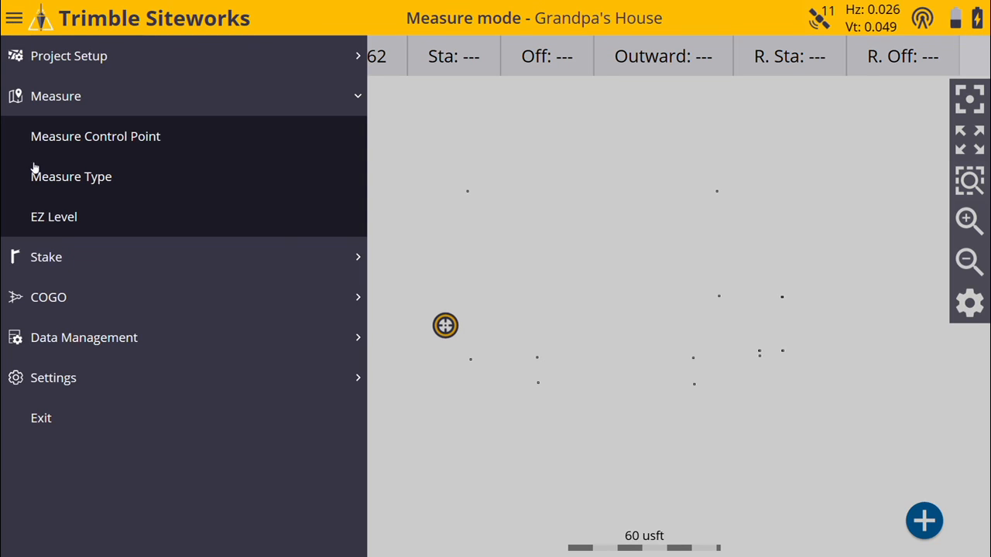
click(48, 297)
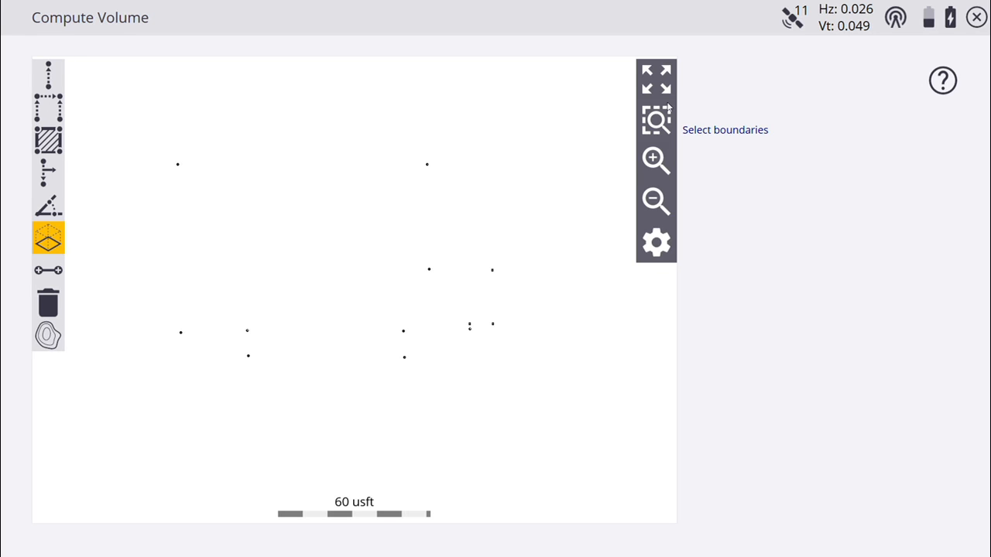
click(942, 80)
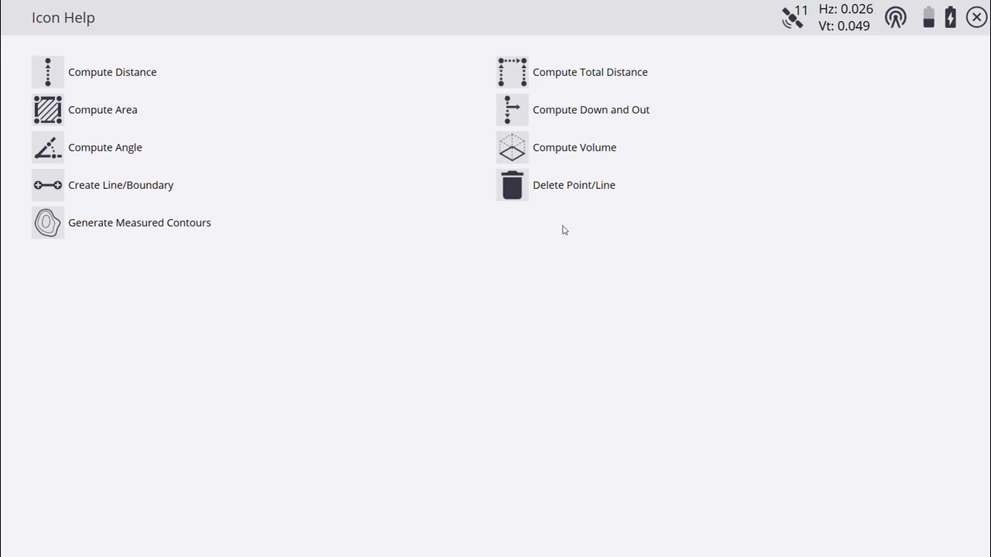
mouse_move(132, 193)
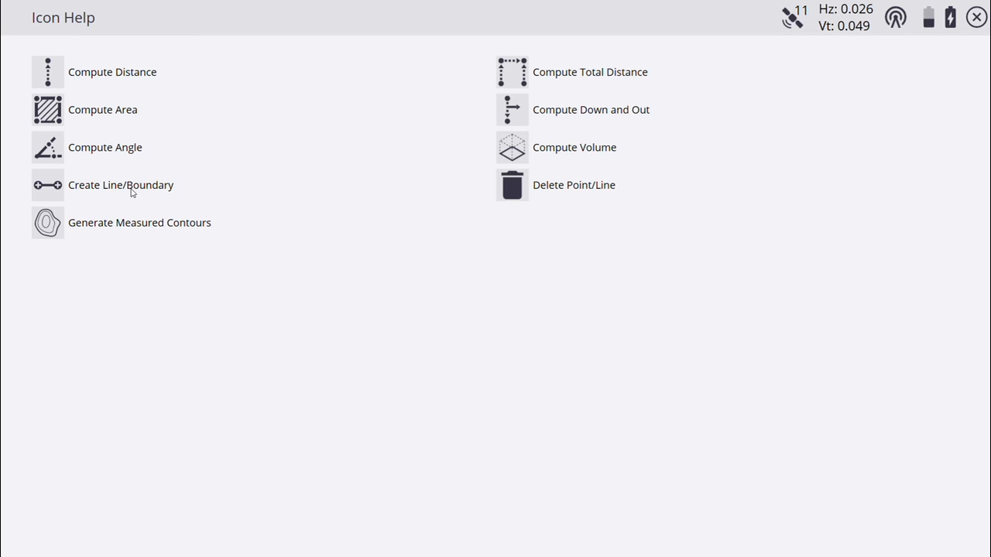
mouse_move(107, 92)
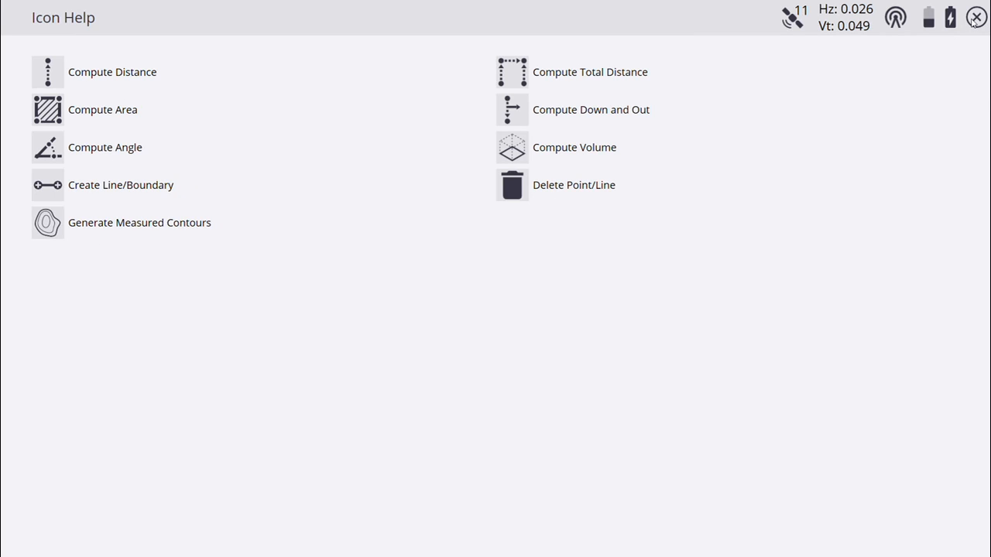
click(512, 147)
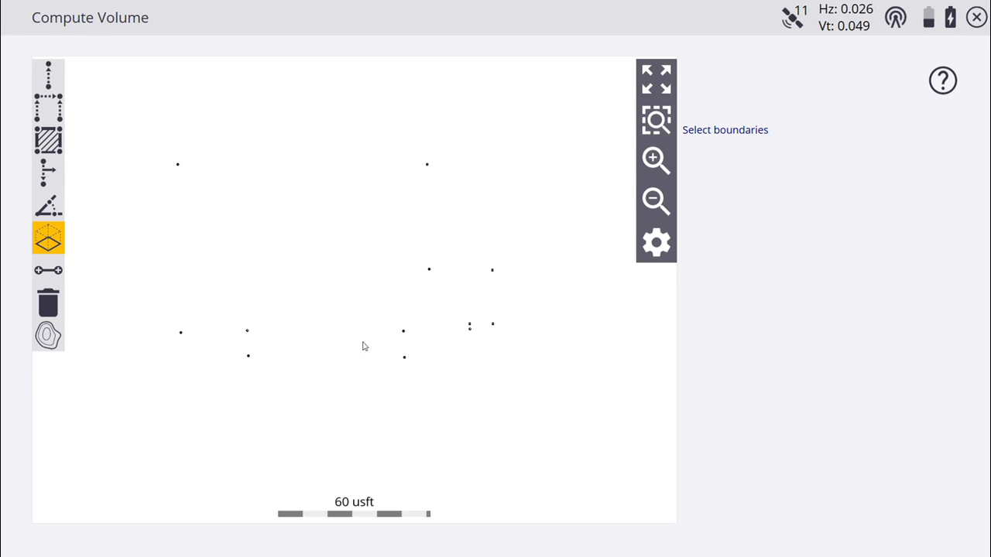
Start an Outer Boundary line named House from the top-left house point
click(48, 269)
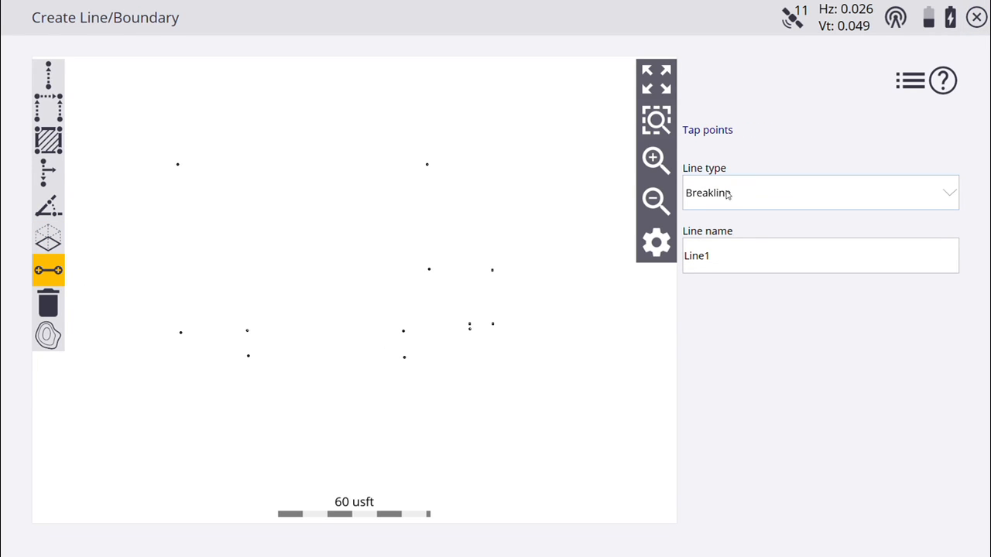
click(819, 193)
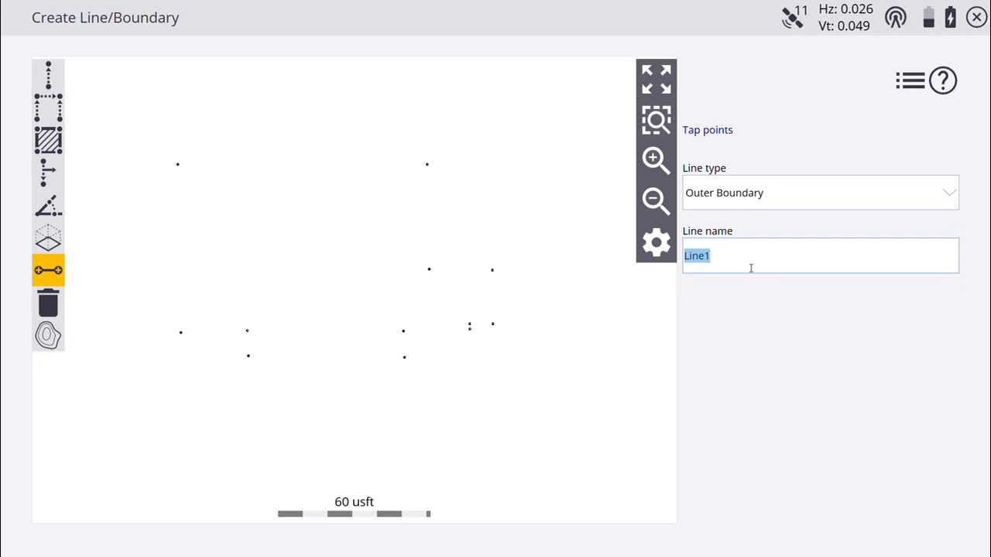
text(House)
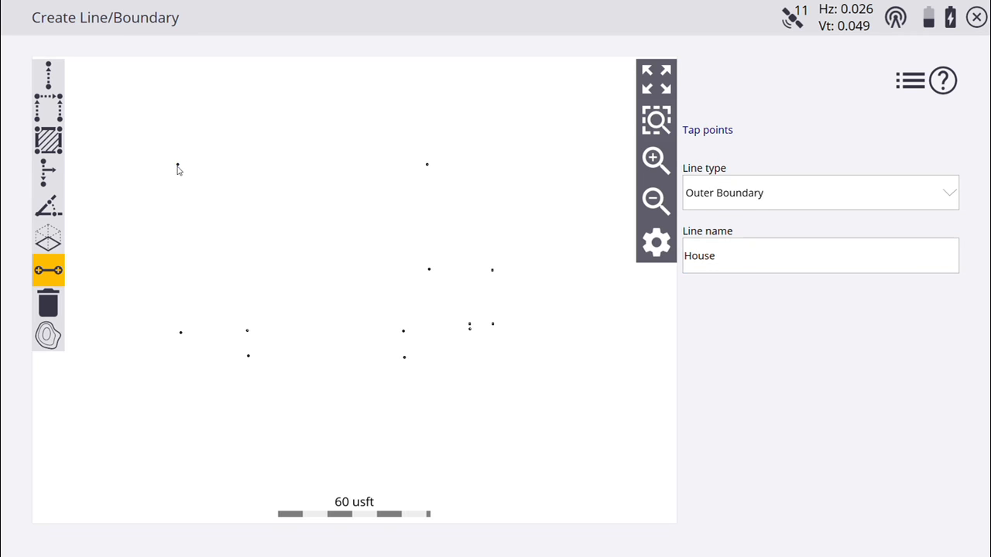
click(181, 333)
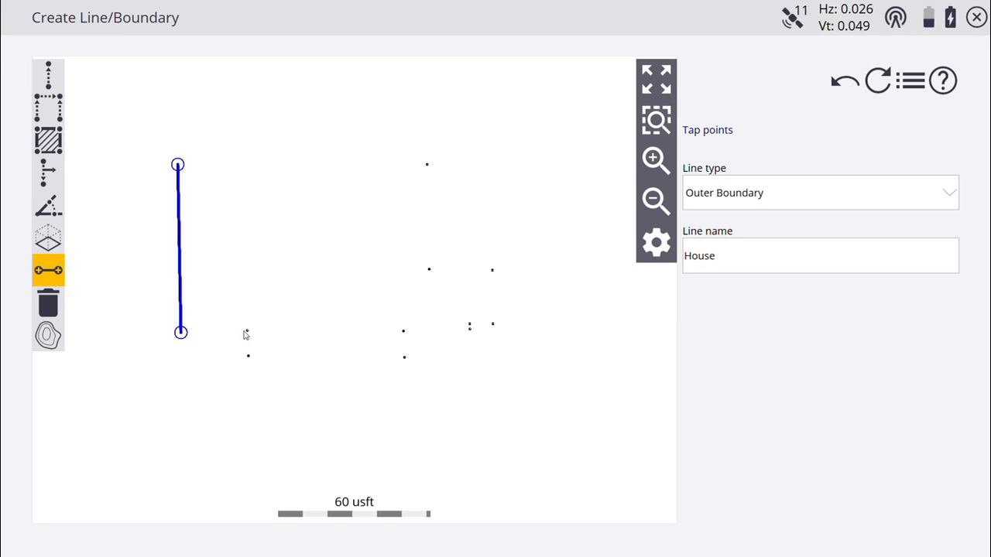
click(404, 358)
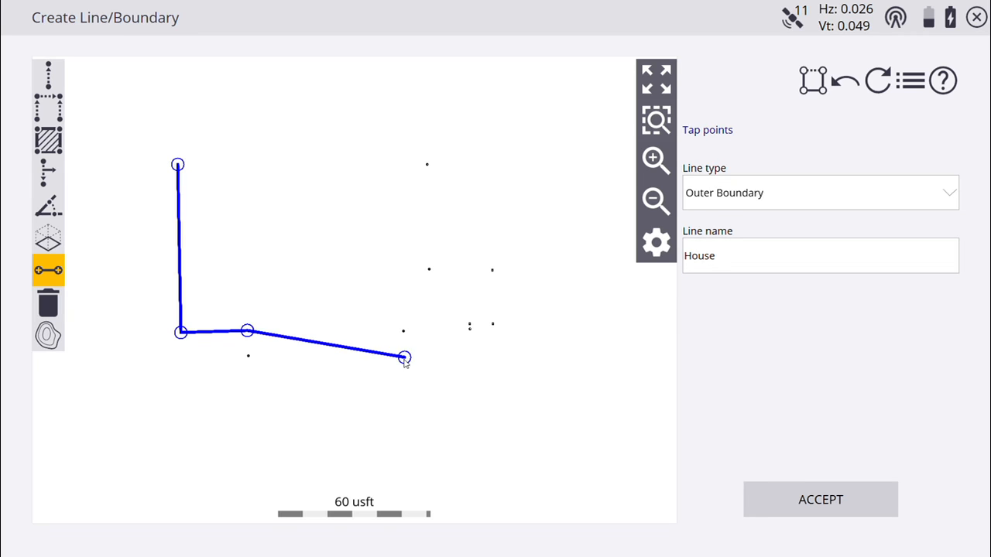
mouse_move(339, 344)
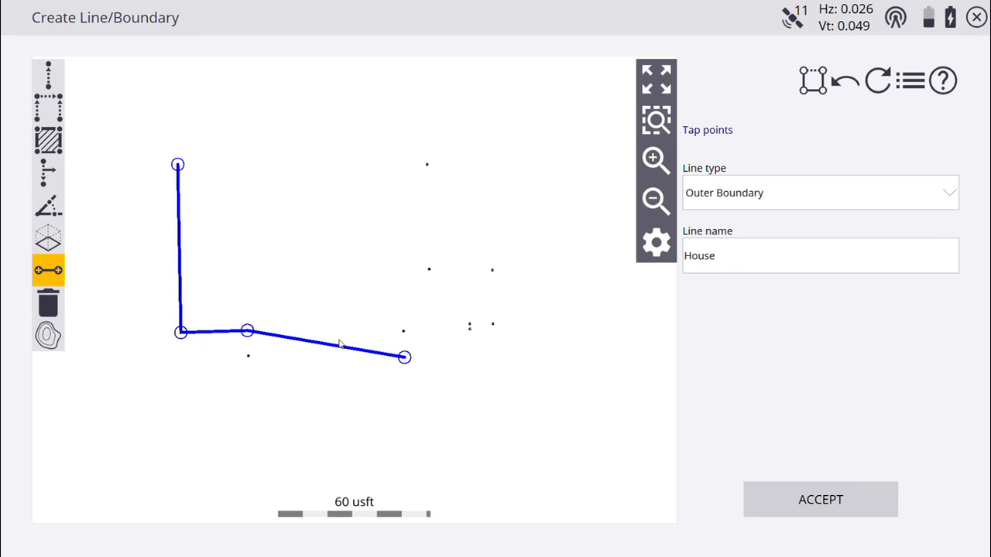
Trace the House boundary along the bottom edge and next corners, undoing one wrong vertex
click(845, 79)
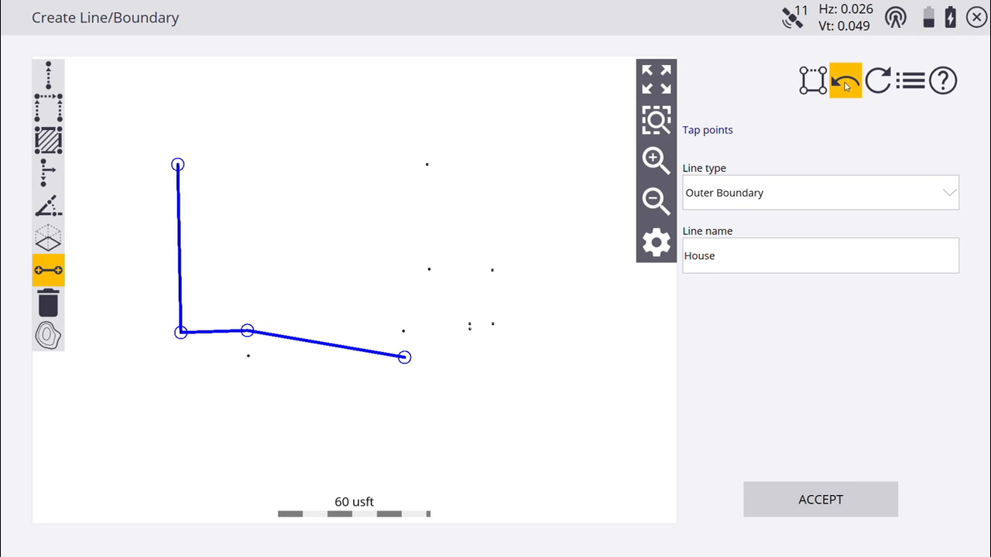
click(845, 79)
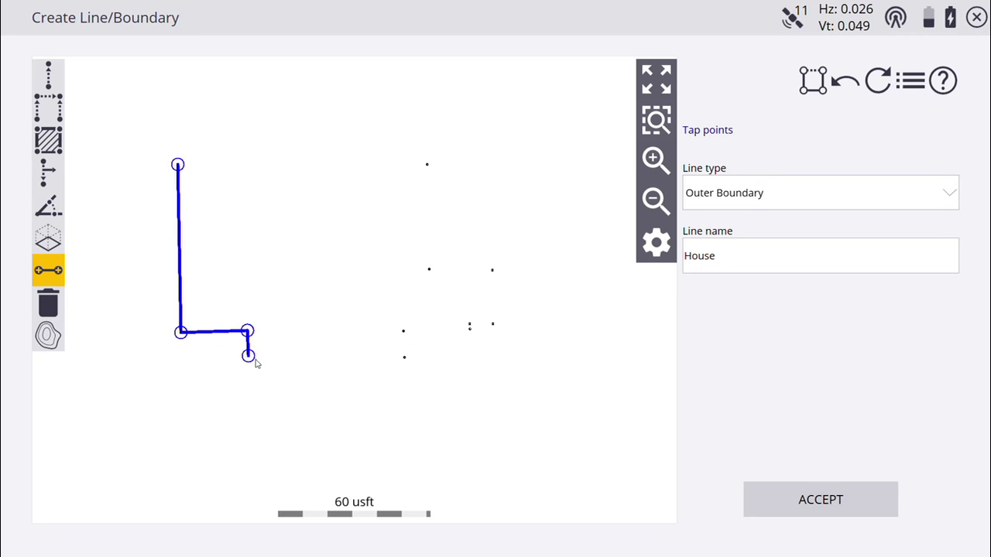
click(404, 357)
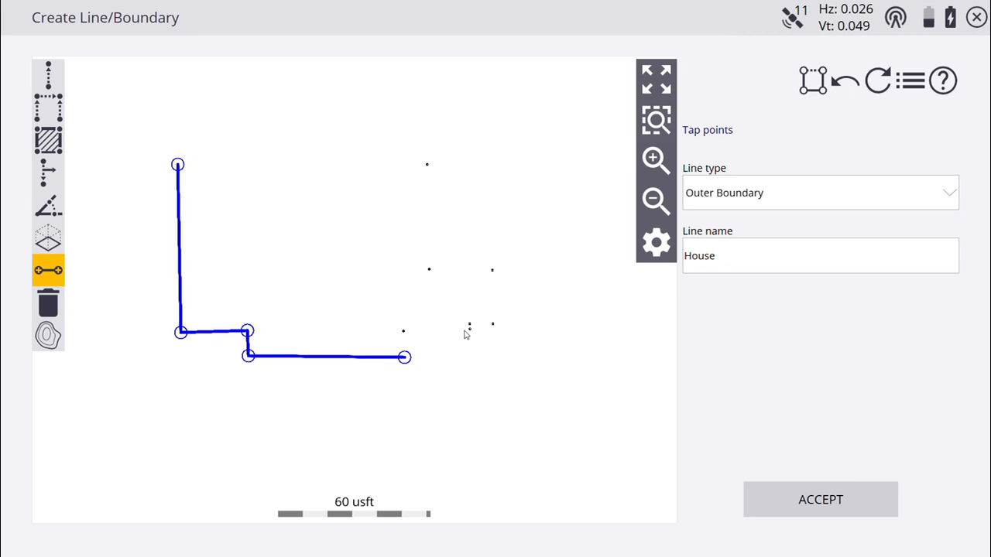
click(403, 333)
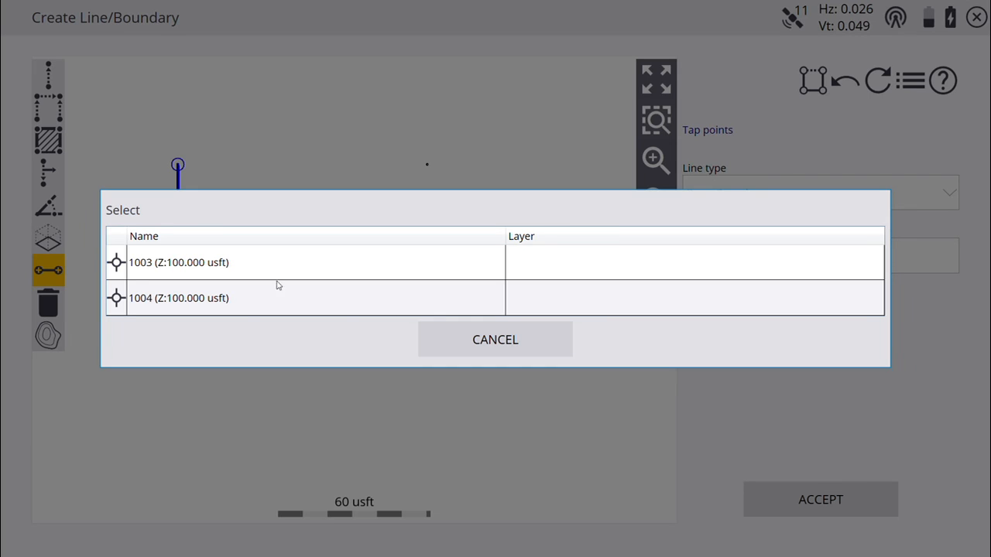
click(178, 298)
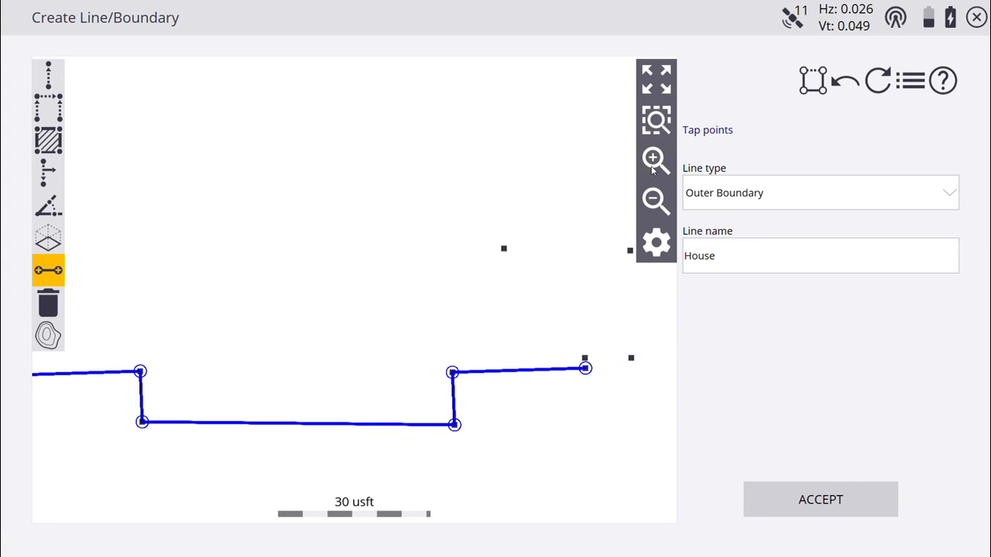
click(655, 159)
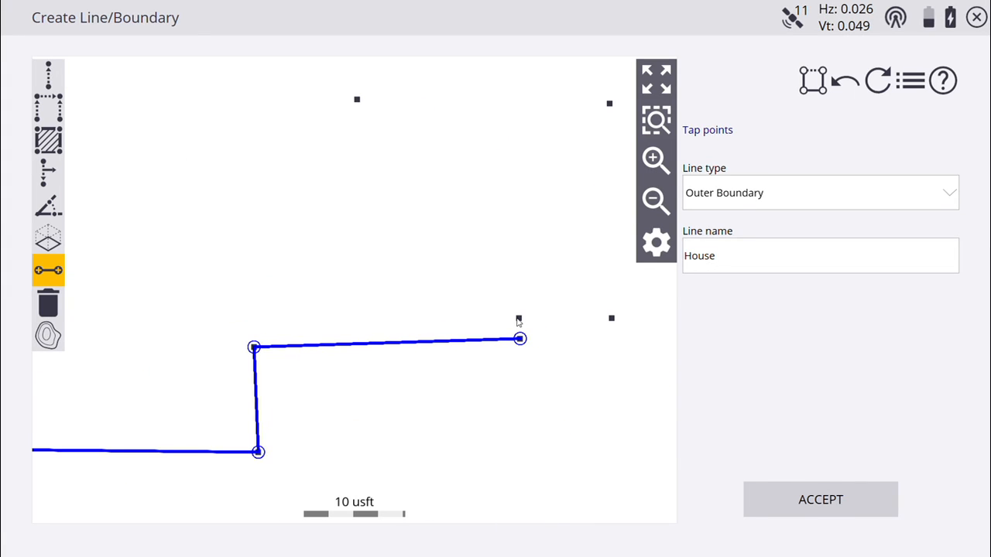
click(609, 103)
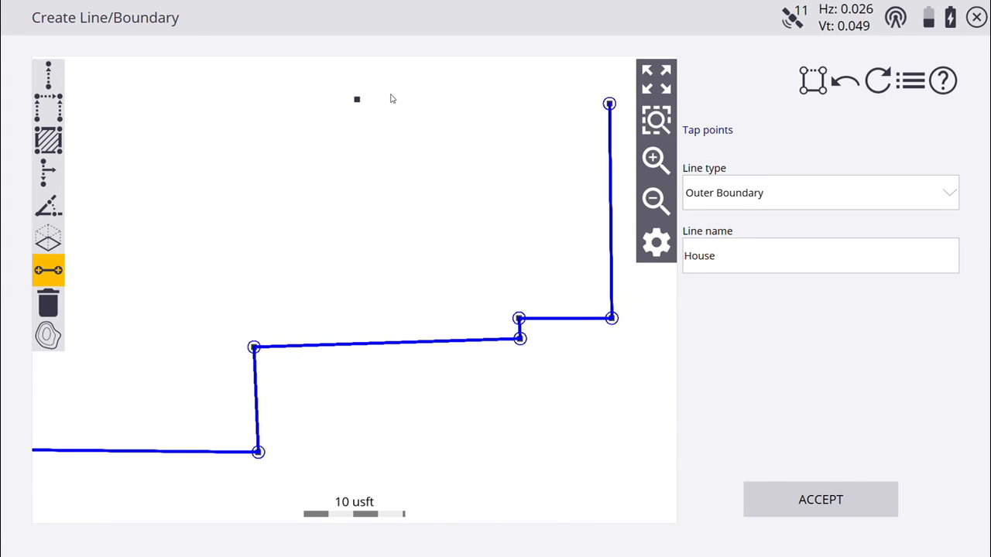
Add the final corners to close the House outline, accept it, and exit
click(654, 201)
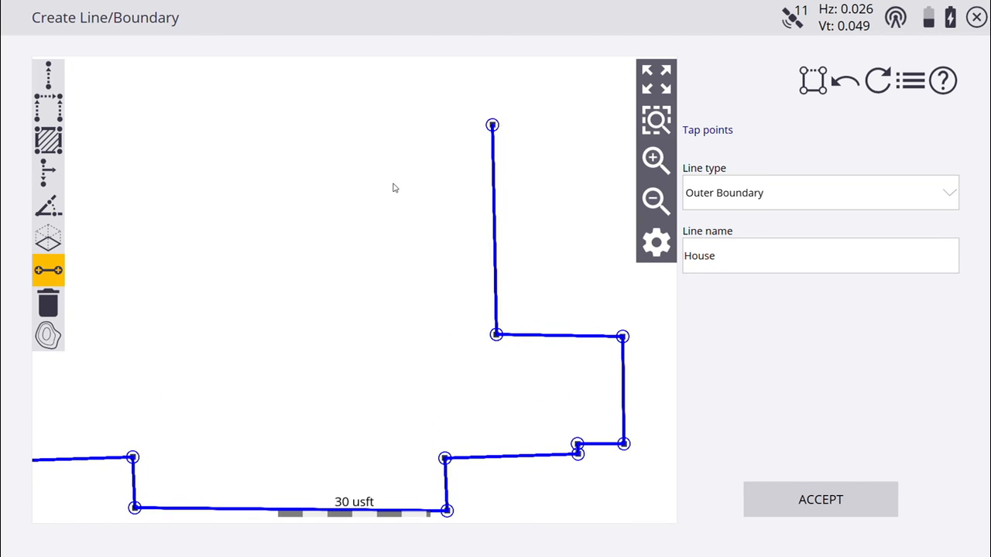
click(655, 201)
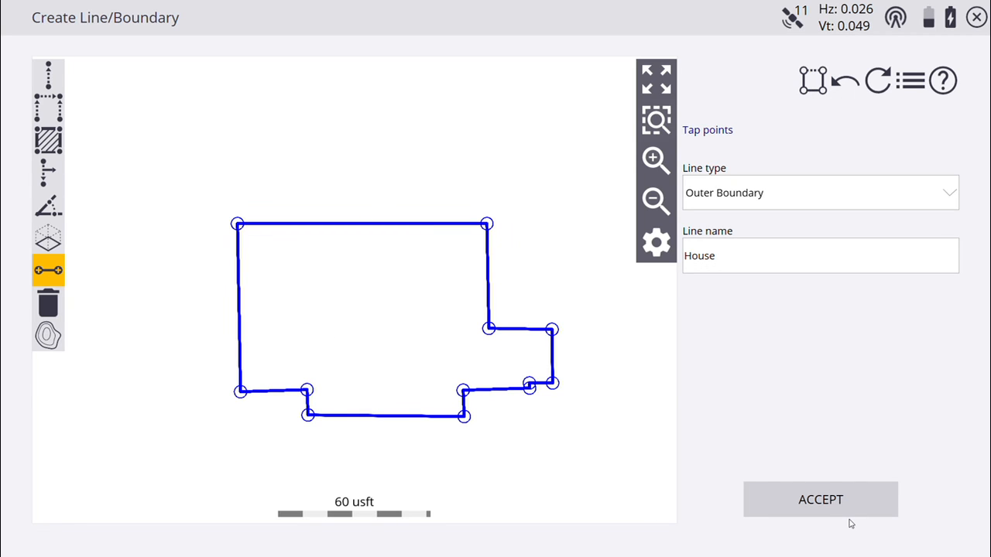
click(819, 499)
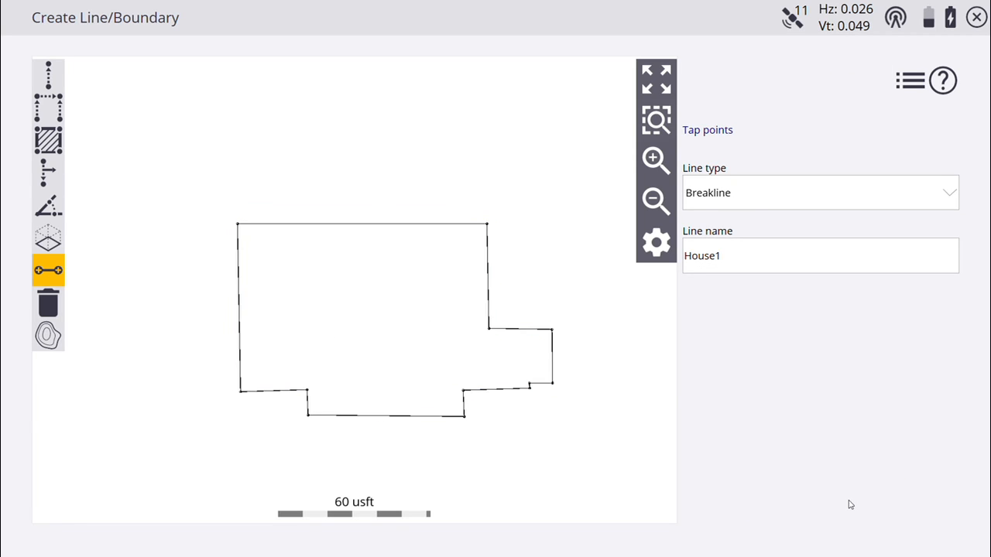
mouse_move(976, 17)
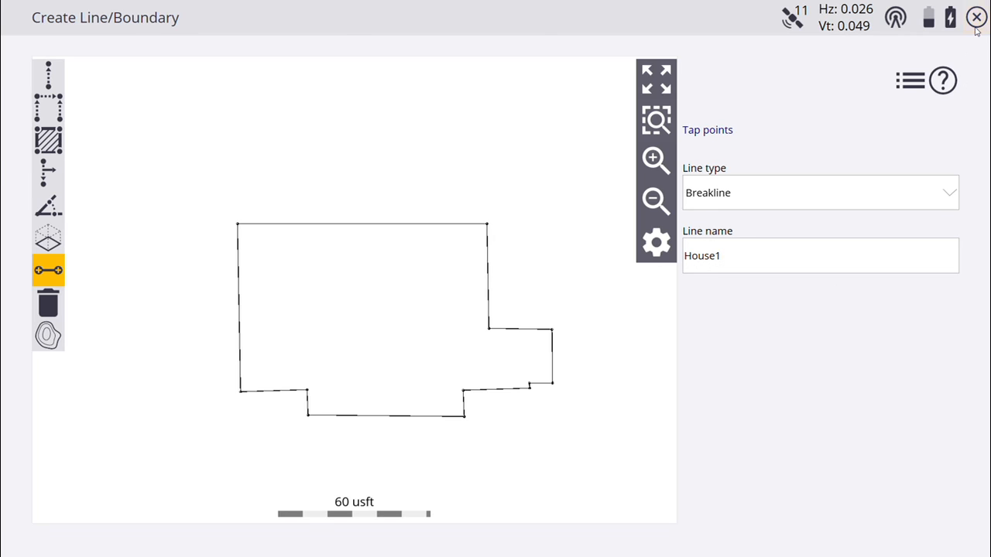
click(975, 17)
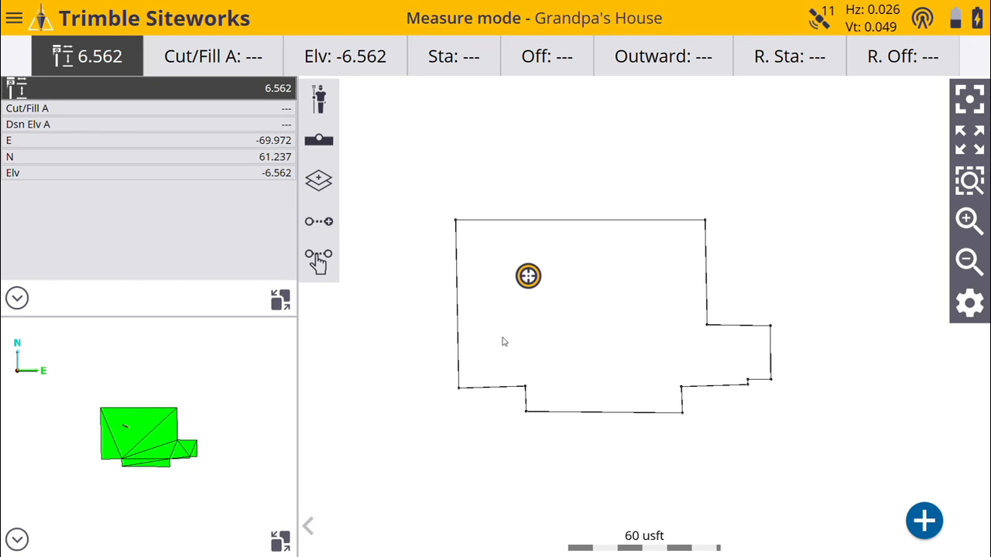
Save the surface as design 'House' through Data Management > Surface as Design, including measured linework
click(14, 17)
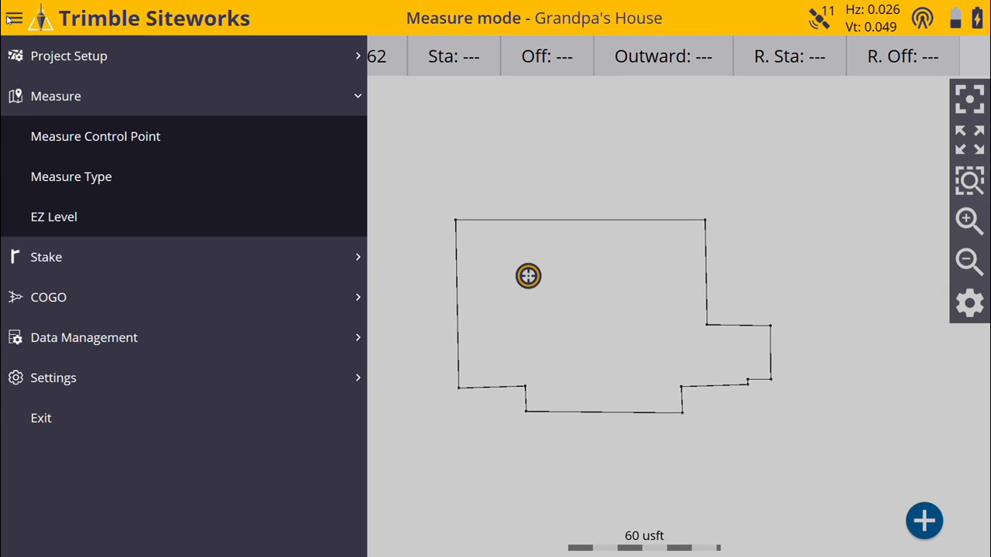
click(83, 337)
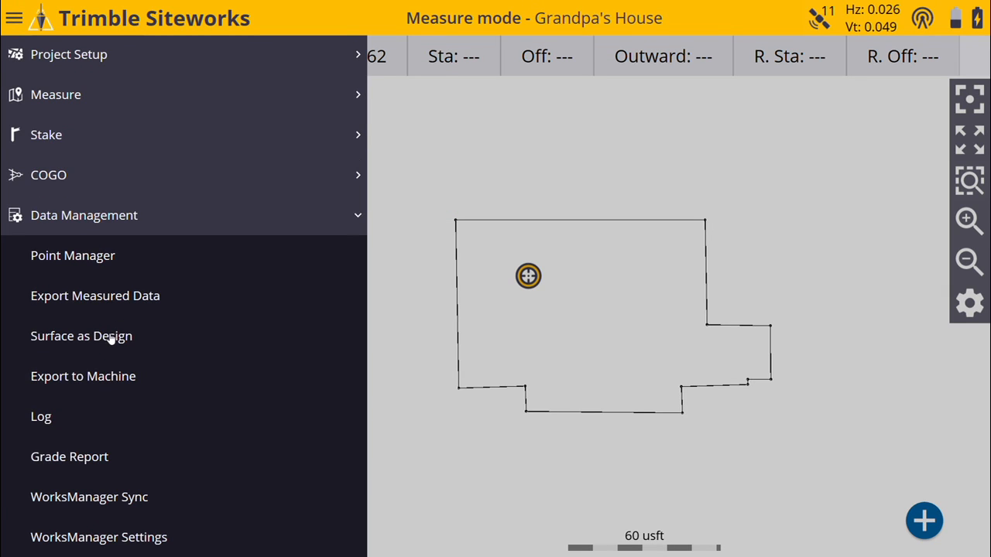
click(81, 336)
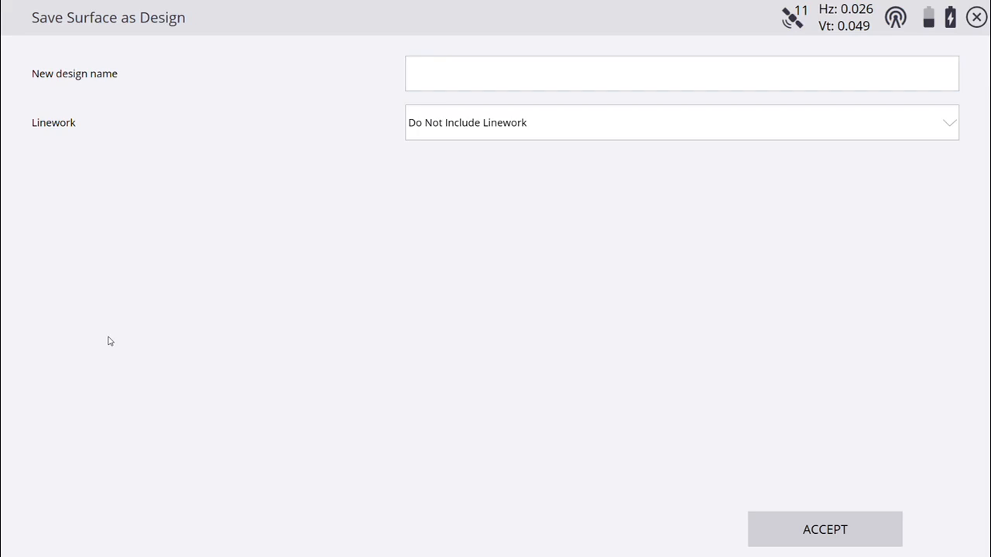
mouse_move(468, 168)
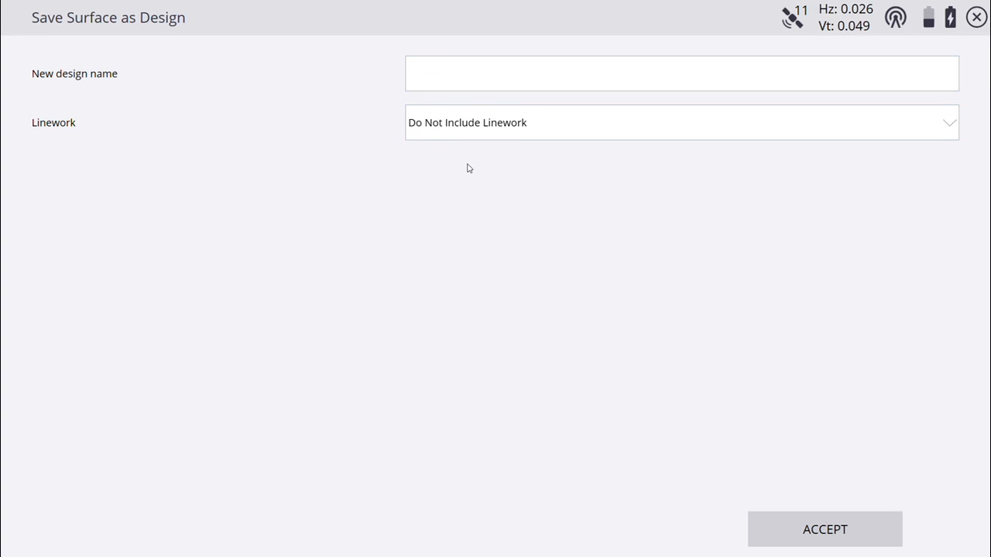
click(681, 123)
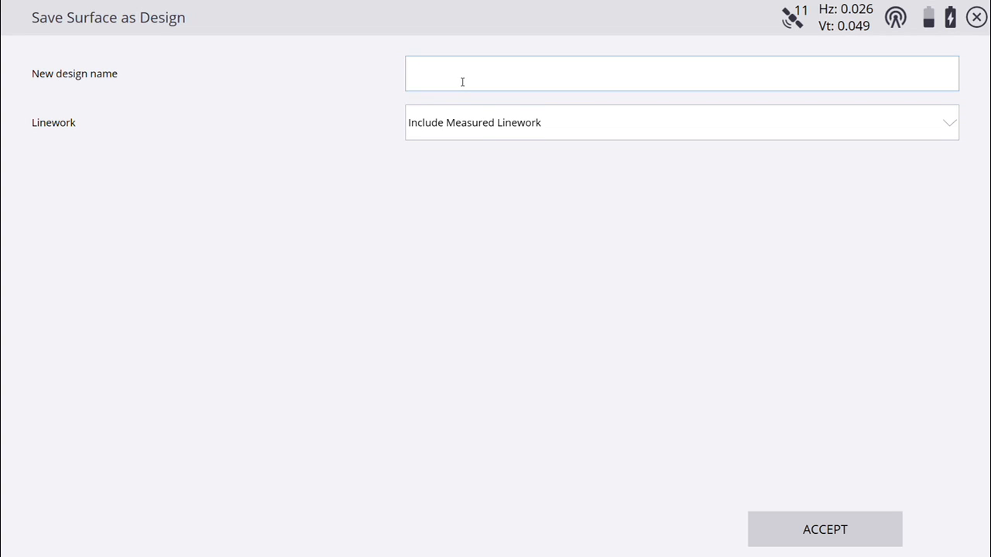
text(House)
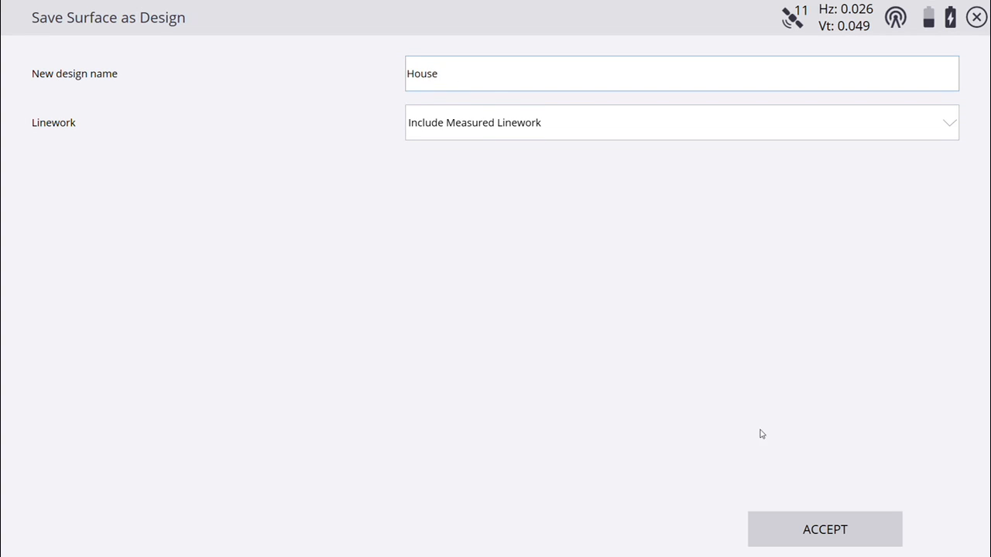
click(824, 529)
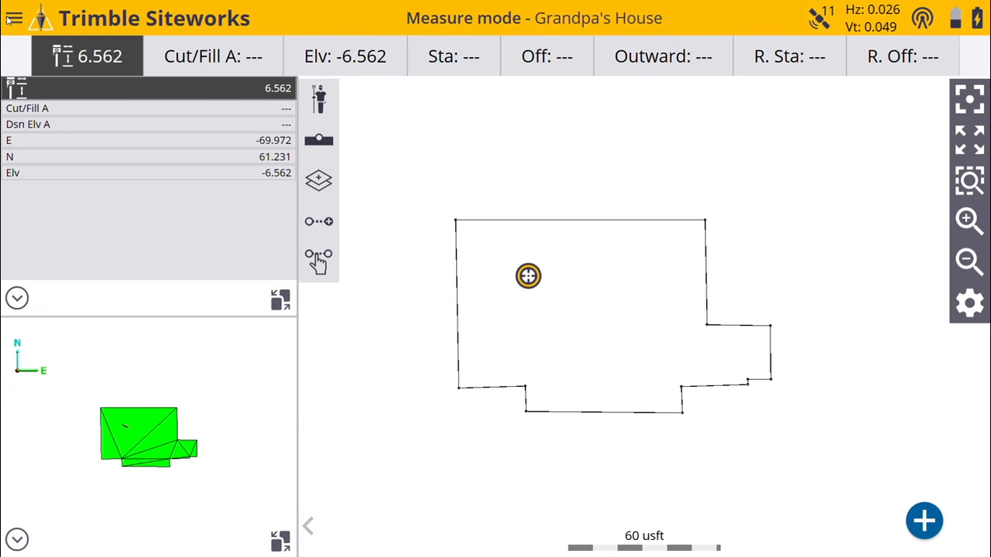
Reopen Grandpa's House with House selected as the design and confirm
click(14, 17)
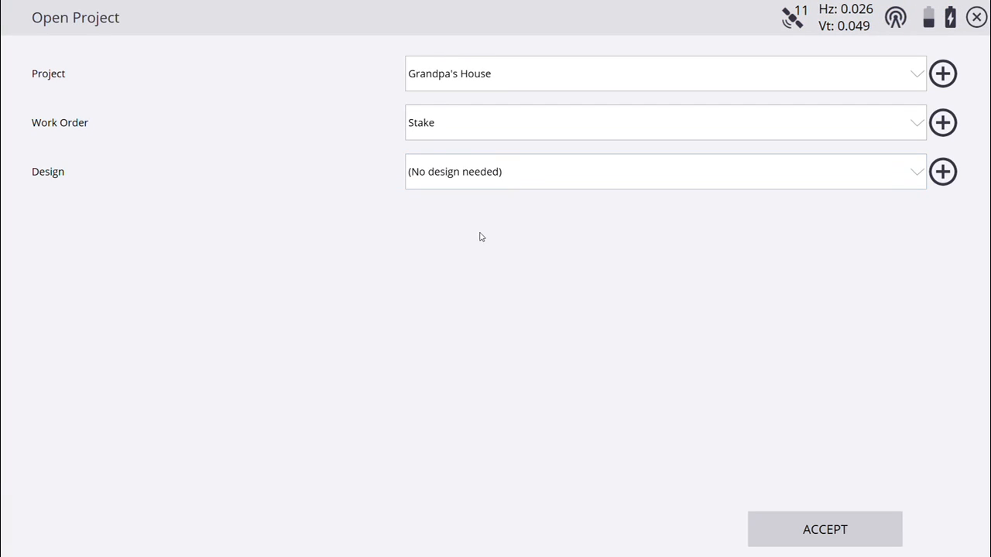
click(664, 171)
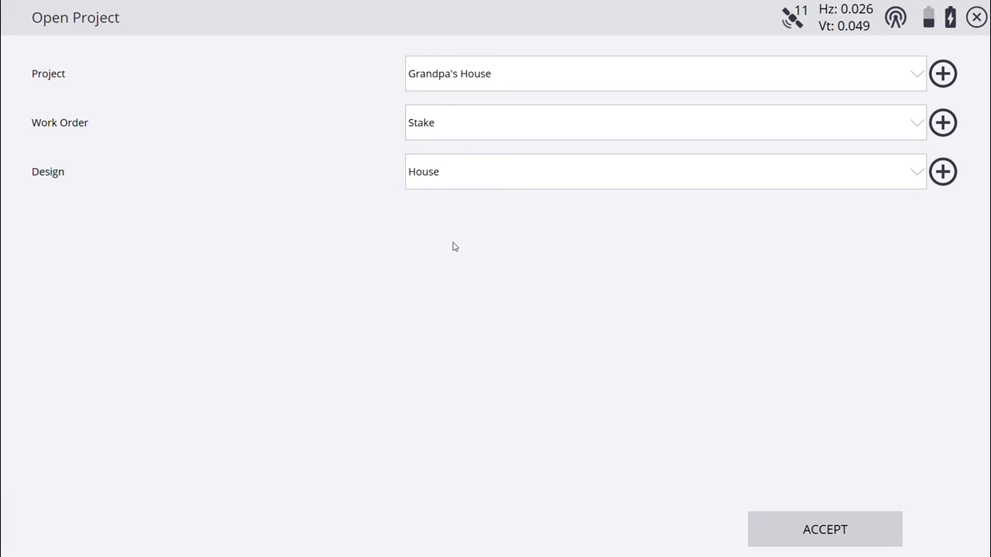
mouse_move(888, 534)
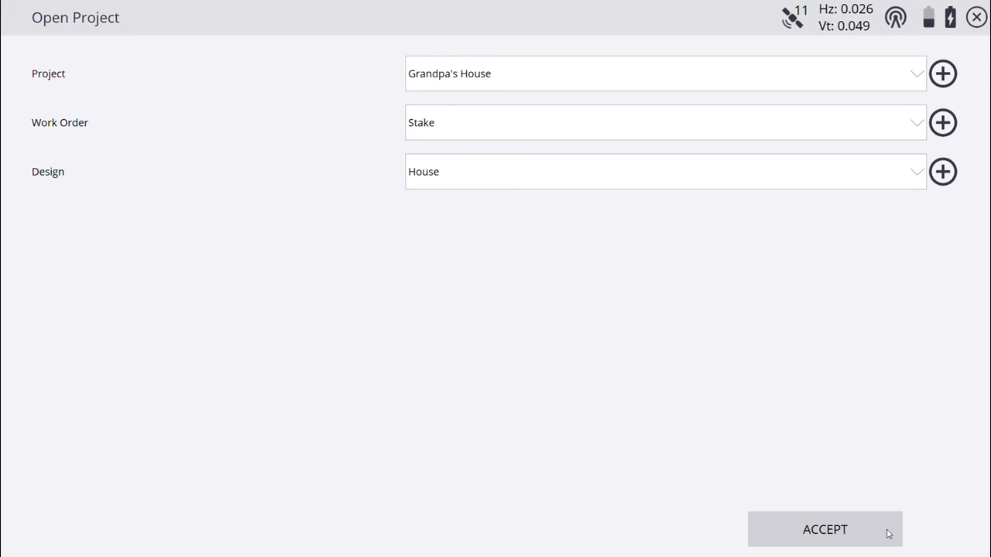
click(823, 529)
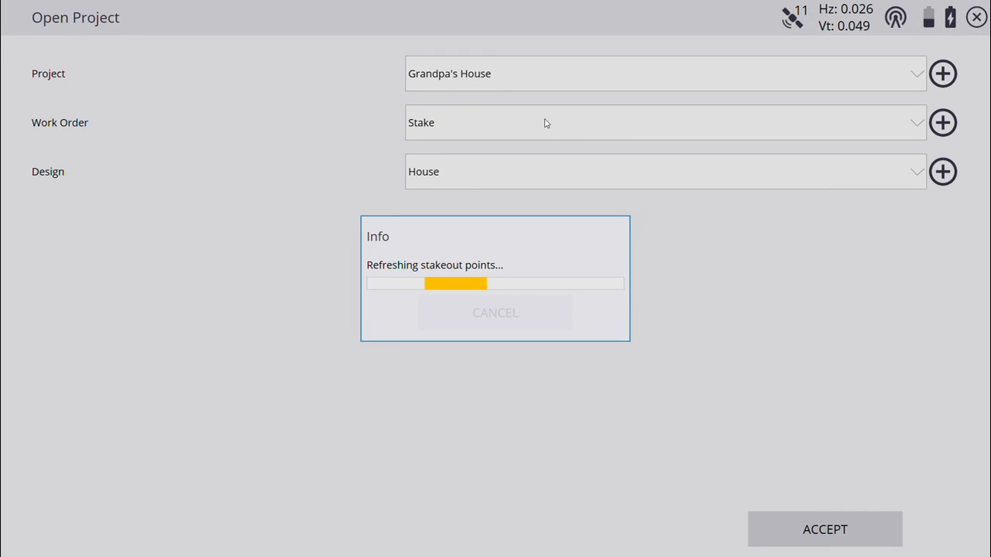
click(824, 528)
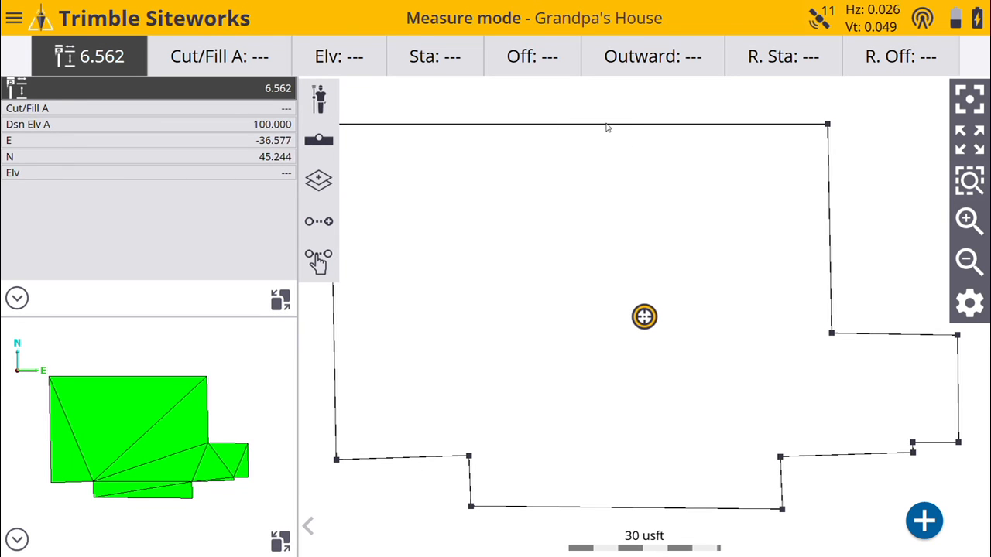
Select the House line and stake it from station 0+00.000
click(319, 259)
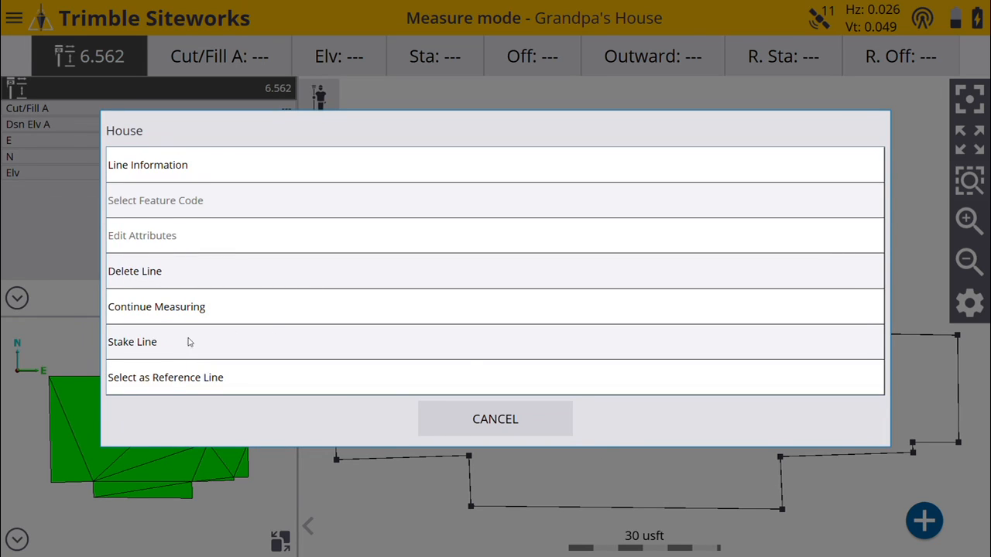
click(132, 341)
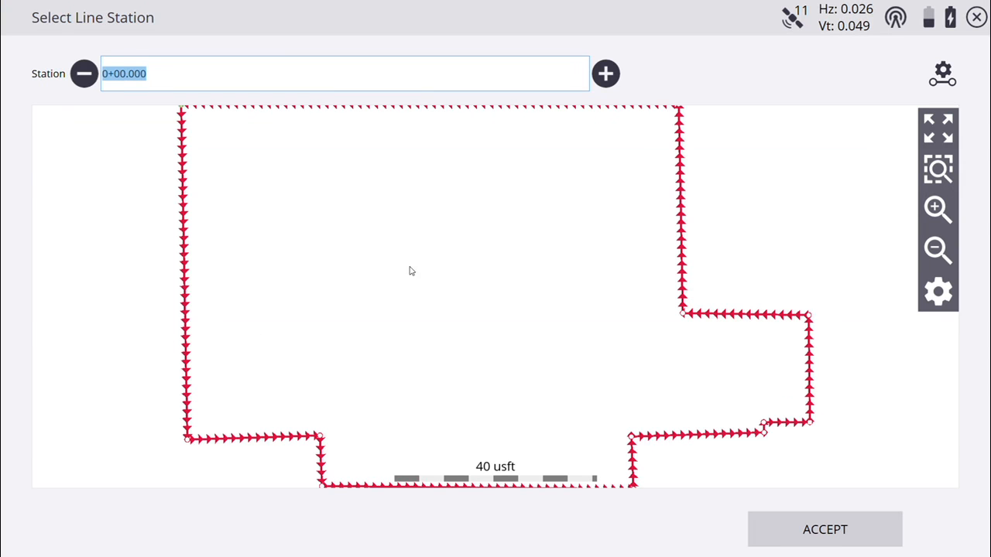
click(824, 529)
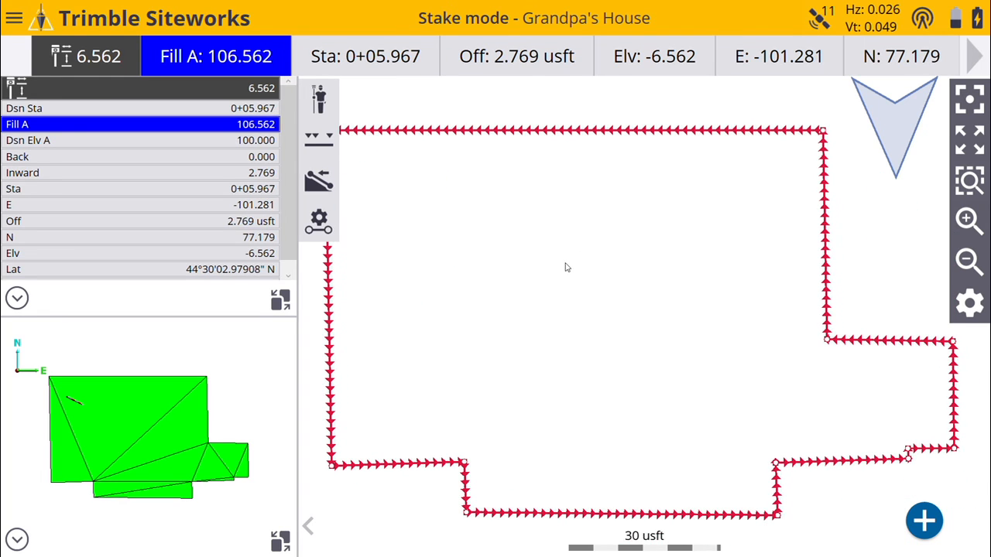
mouse_move(917, 295)
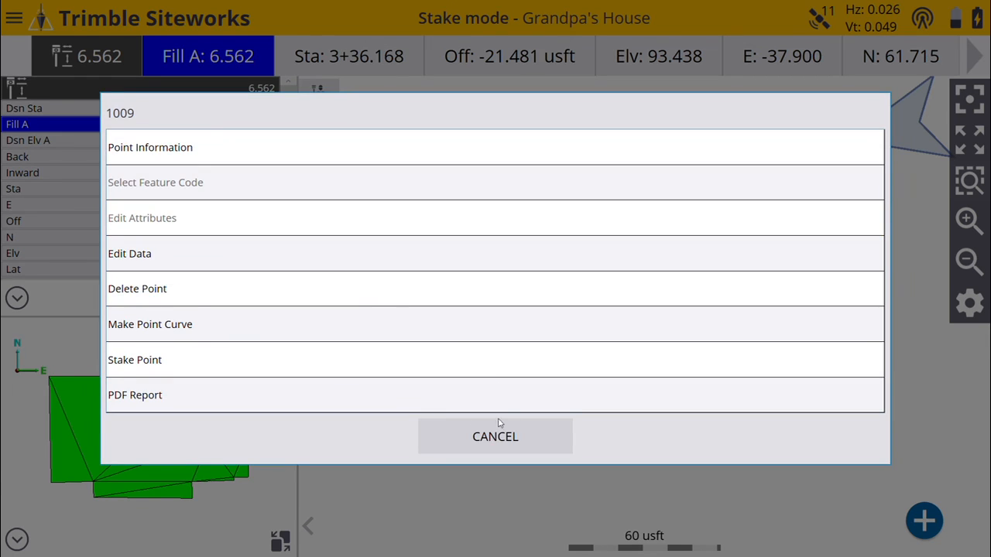
Stake point 1009, then switch back to Measure mode from the main menu
click(135, 359)
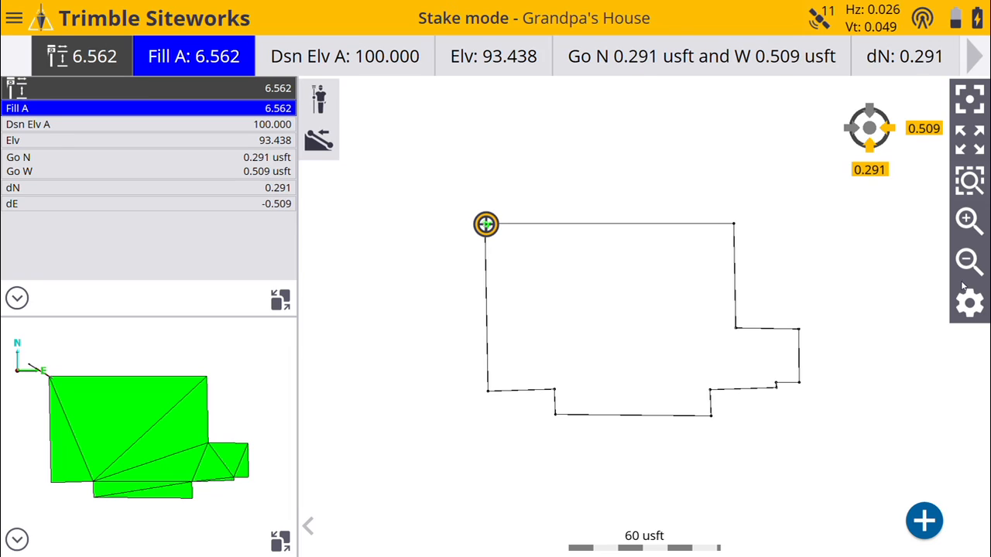
mouse_move(787, 309)
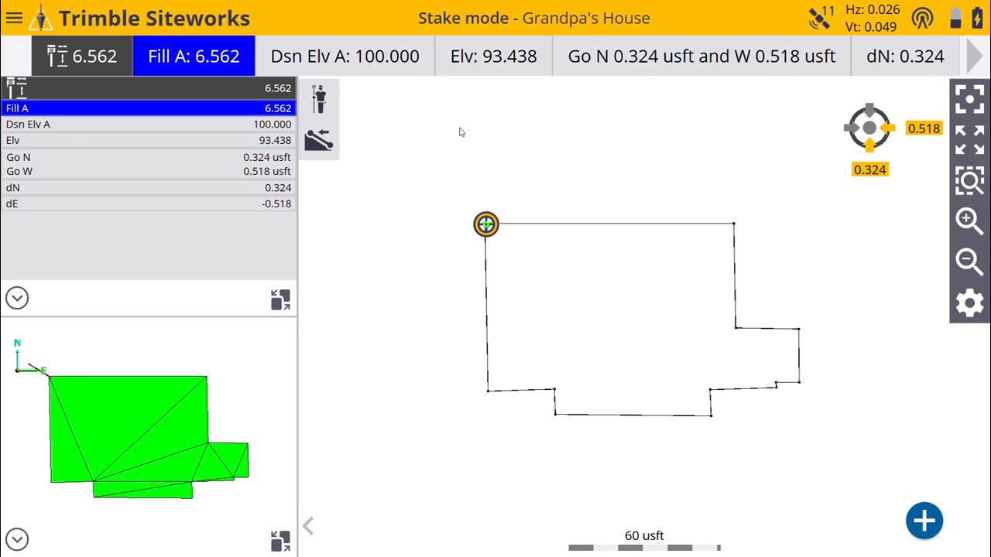
click(14, 18)
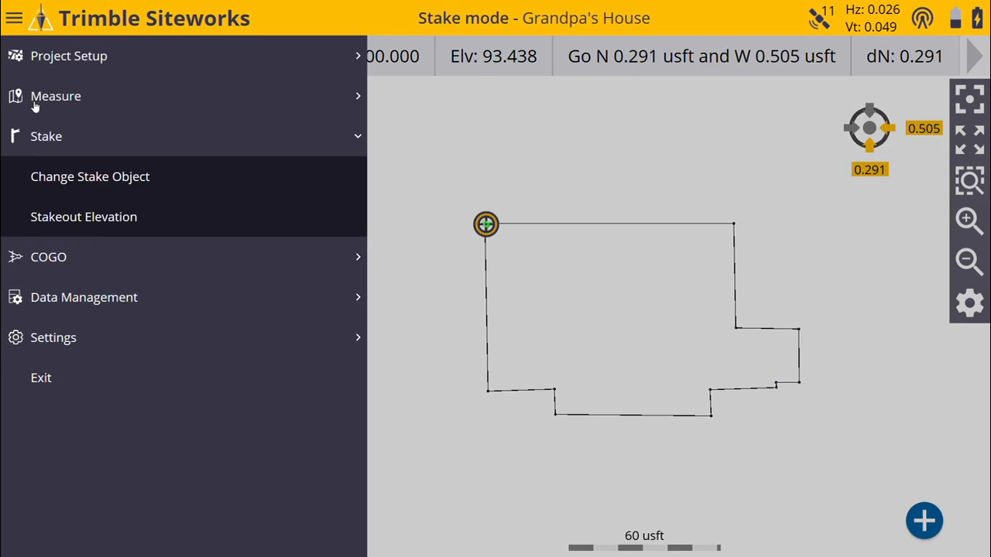
click(55, 95)
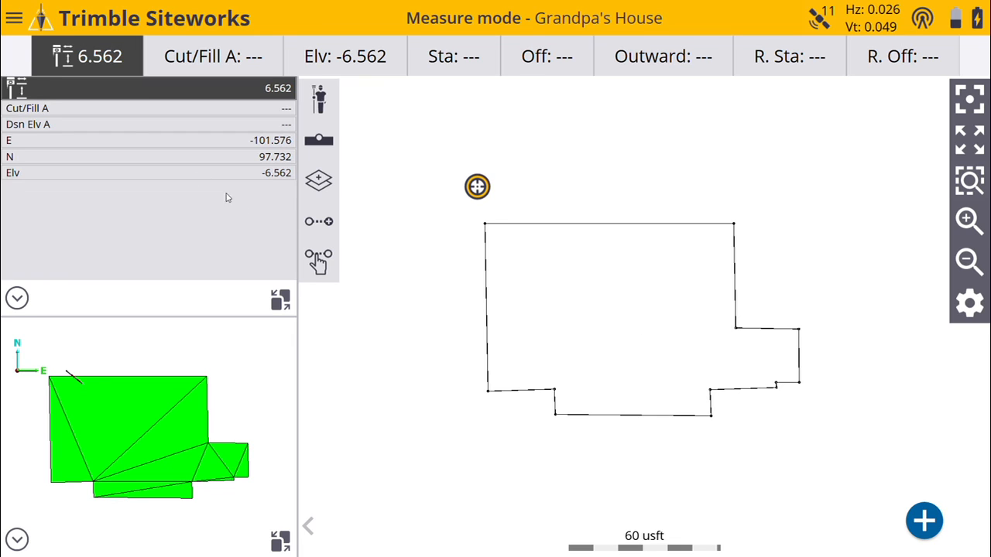
Open Data Management > Export to Machine and set the export data type to Design
click(14, 18)
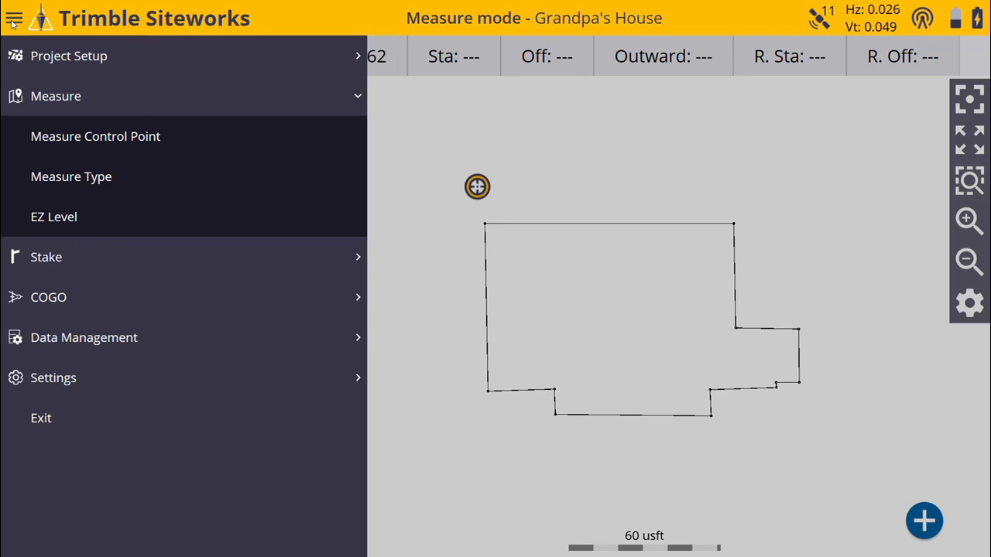
mouse_move(65, 333)
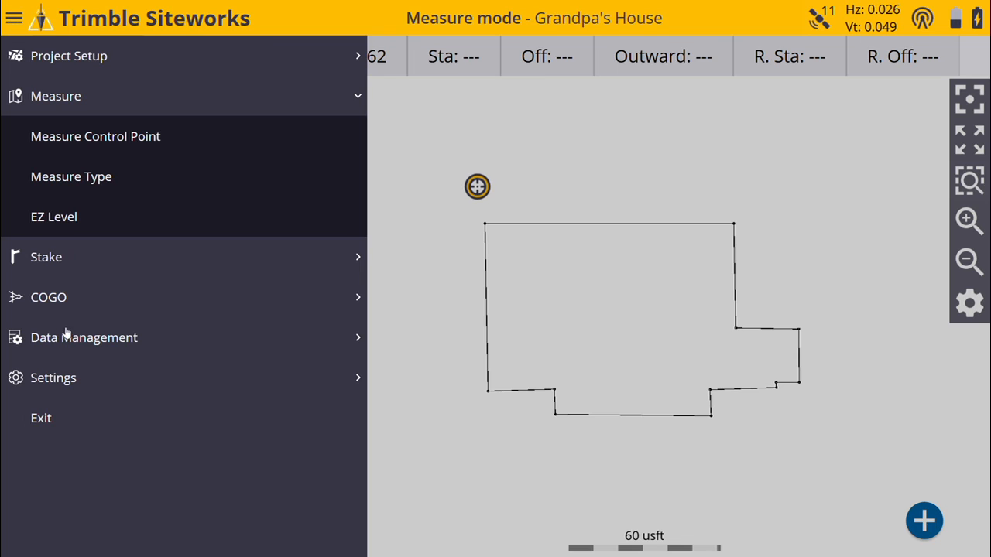
click(84, 337)
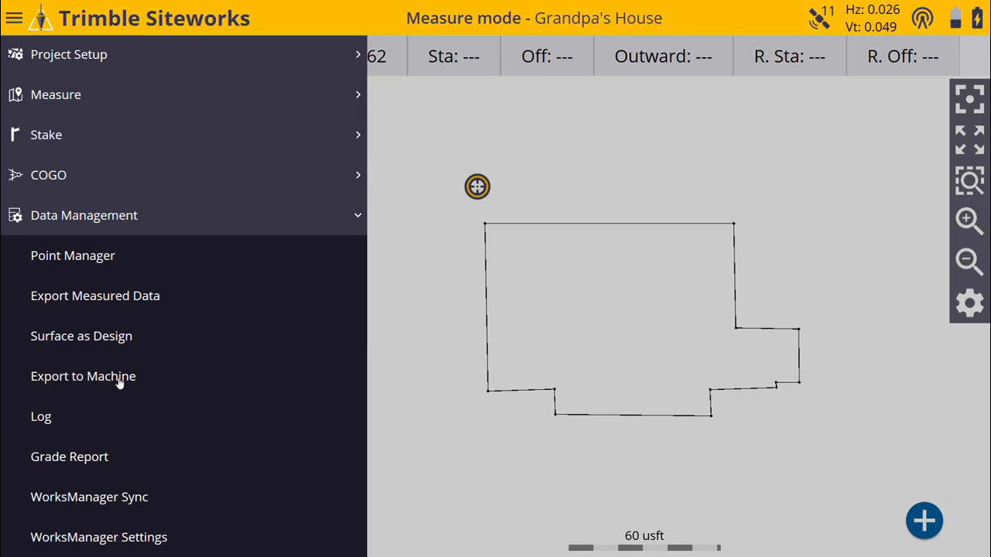
click(82, 375)
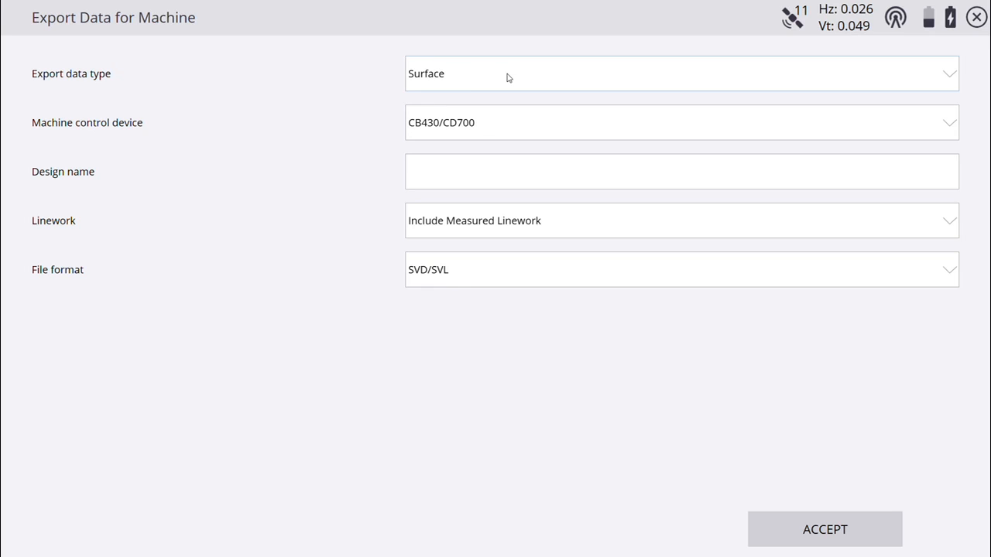
click(681, 73)
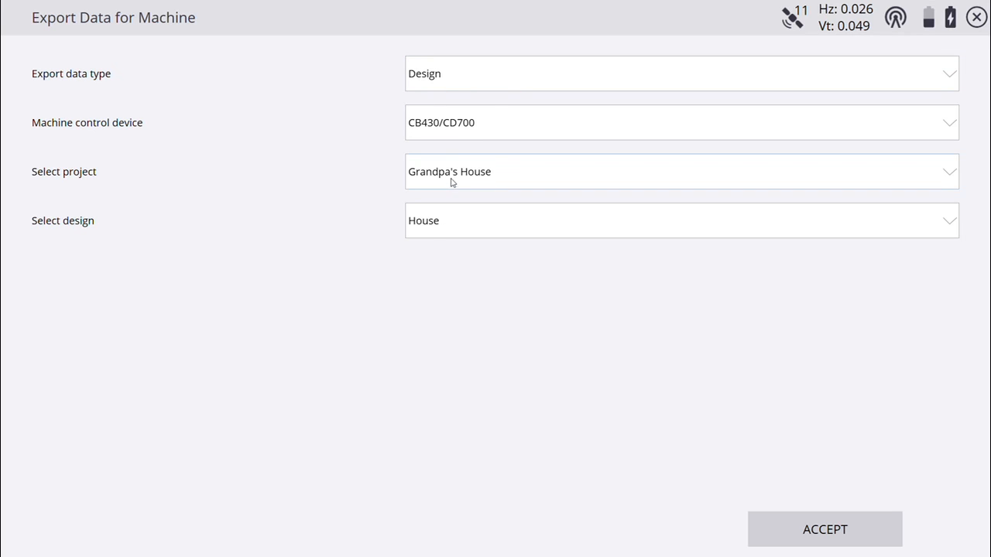
mouse_move(455, 198)
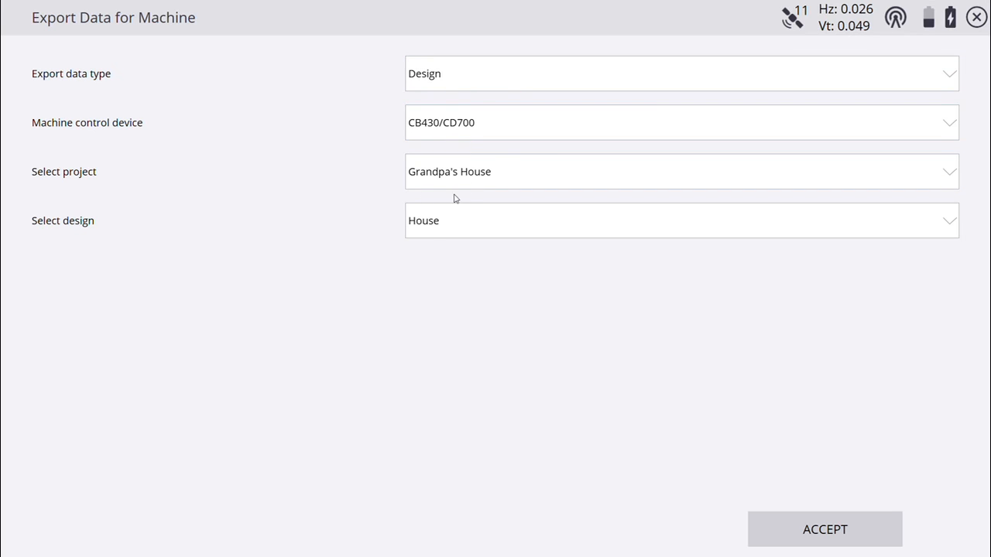
mouse_move(478, 201)
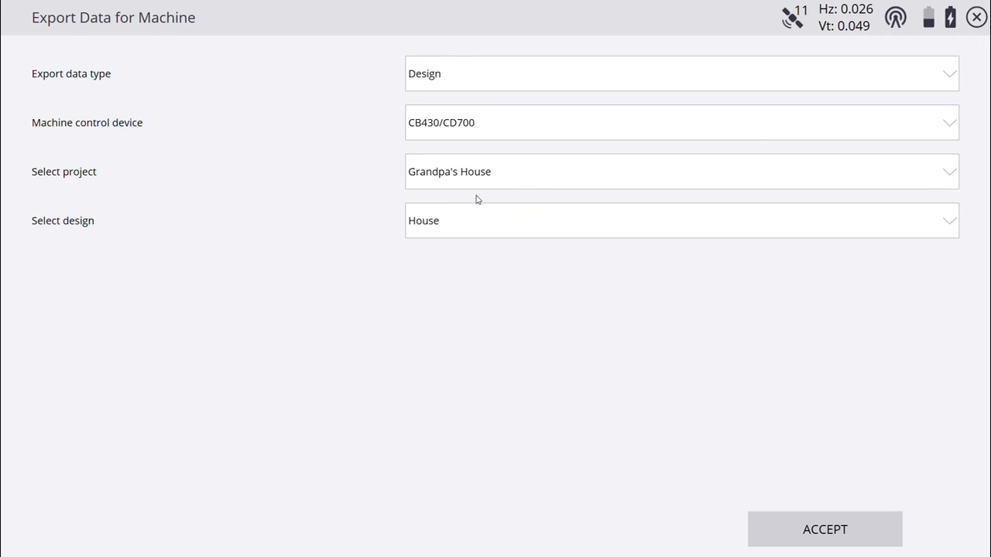
mouse_move(466, 200)
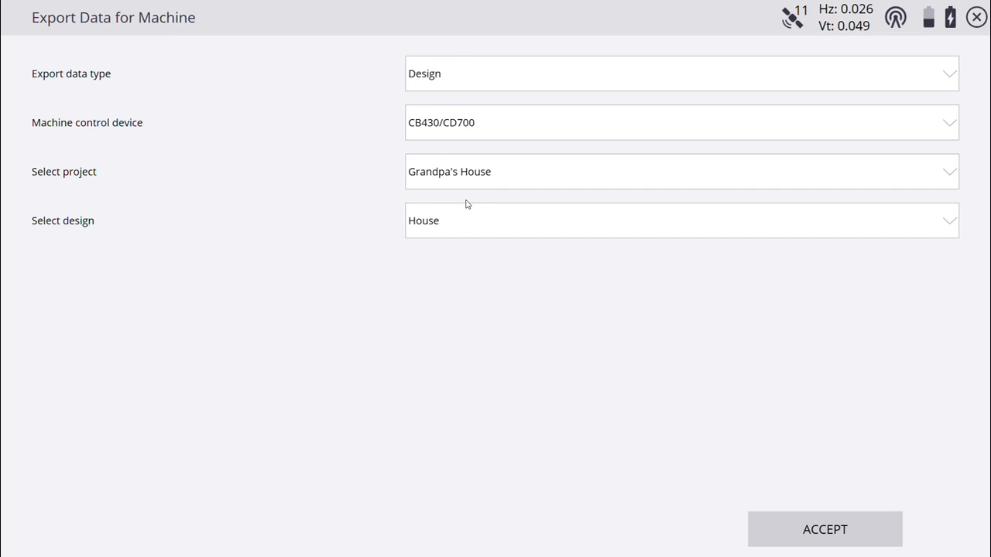
mouse_move(416, 238)
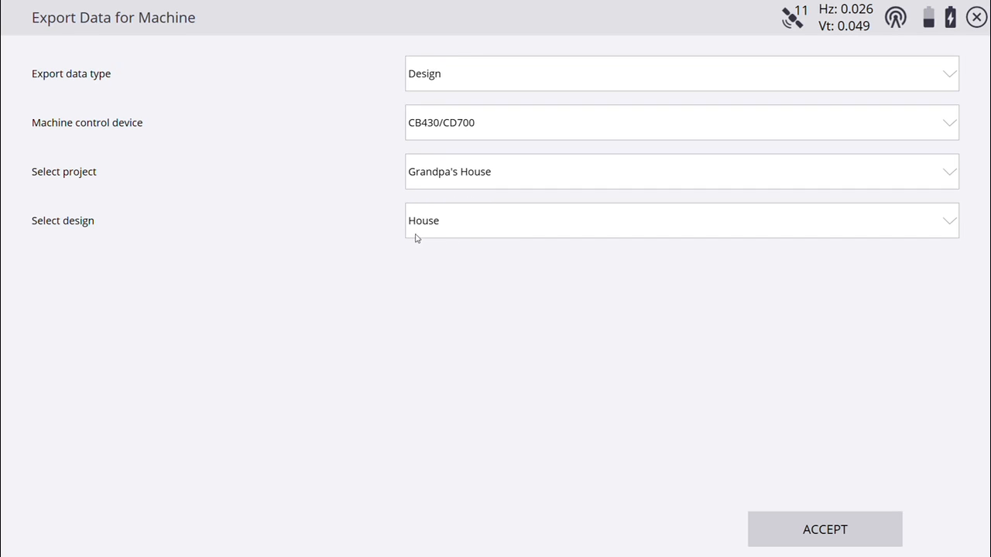
mouse_move(455, 234)
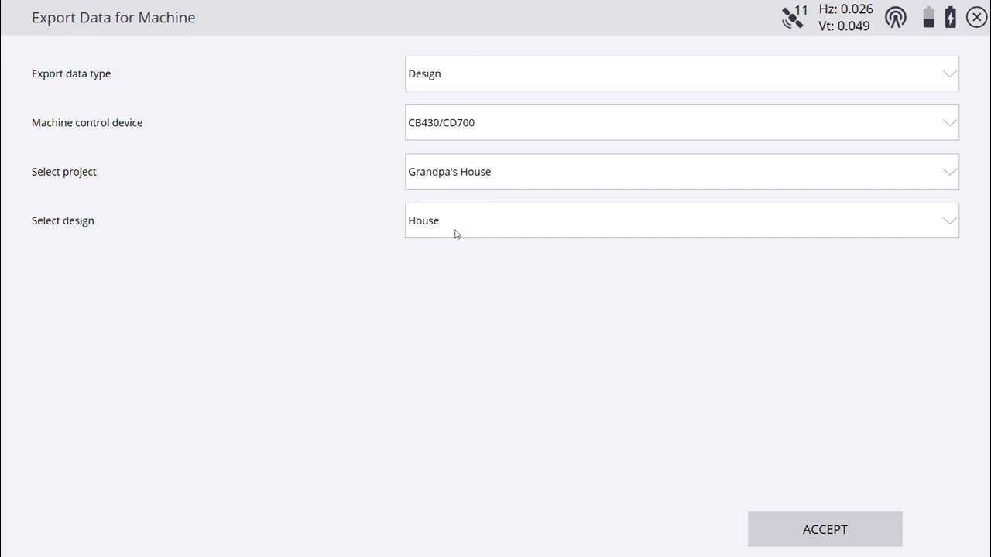
mouse_move(456, 265)
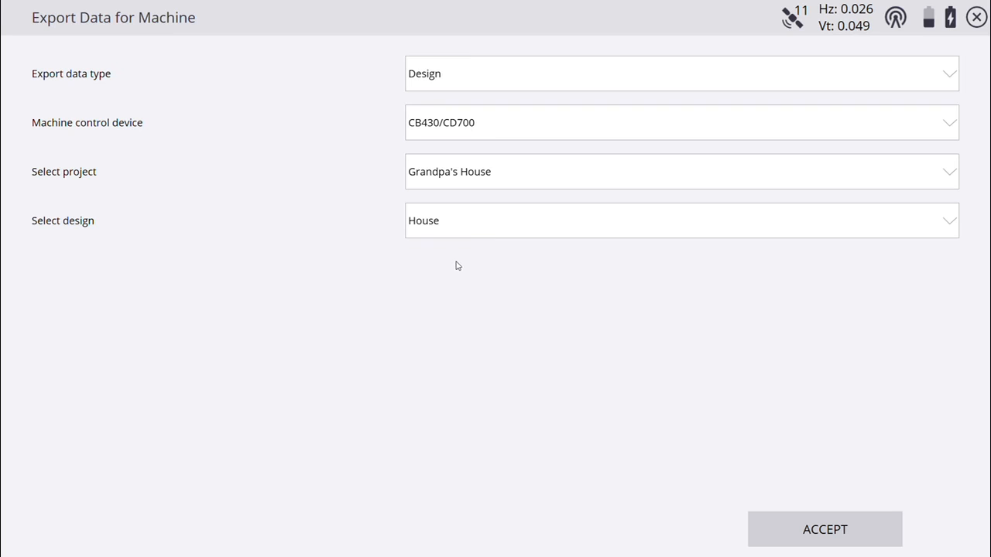
mouse_move(468, 270)
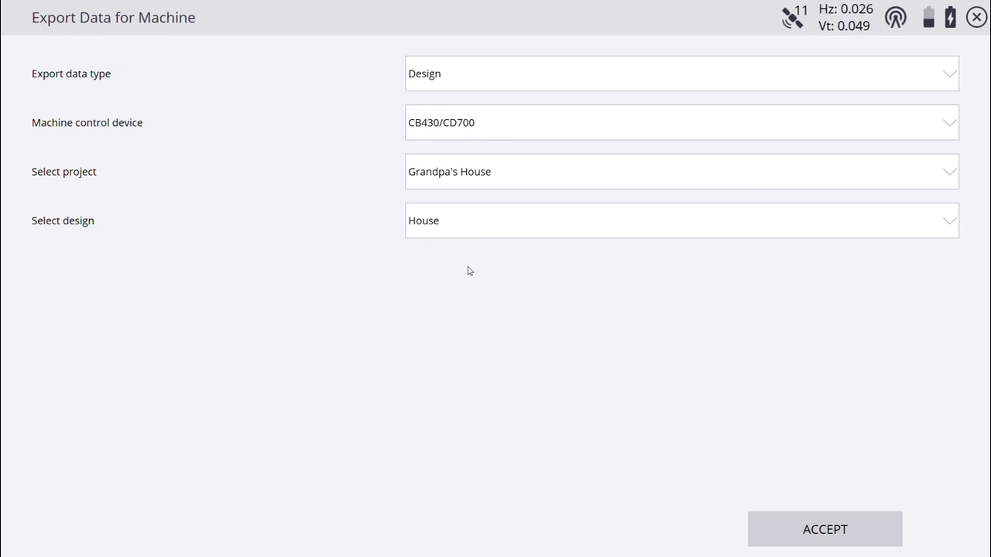
mouse_move(490, 281)
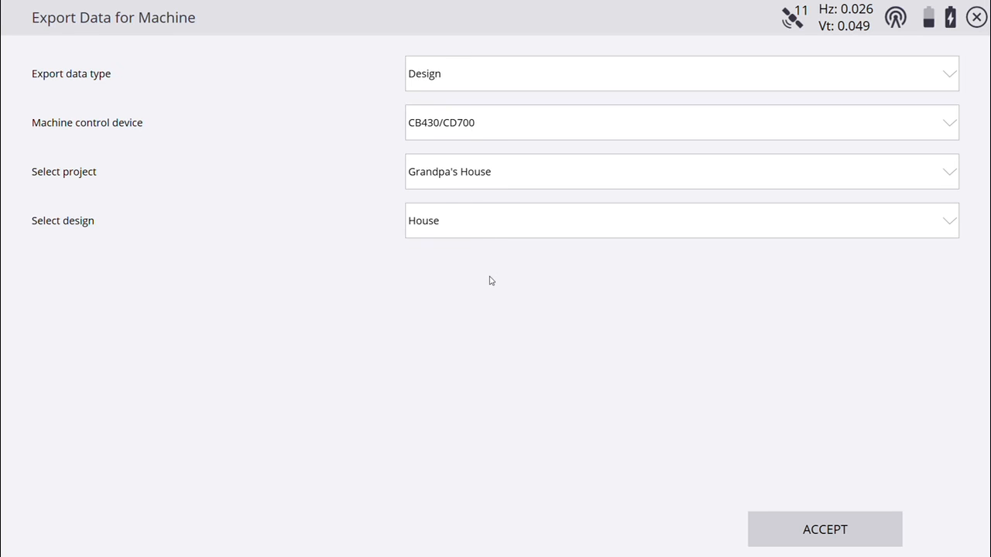
mouse_move(468, 177)
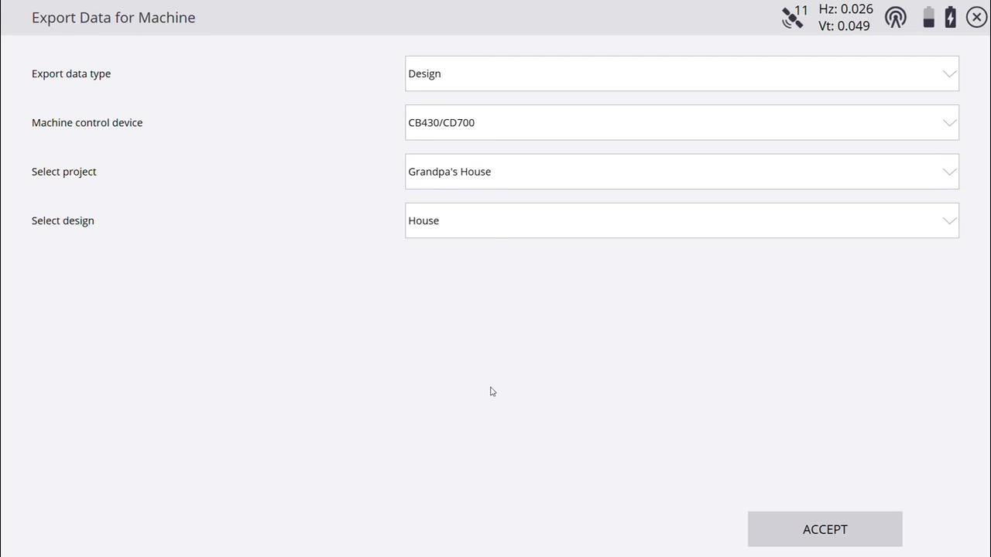
mouse_move(467, 249)
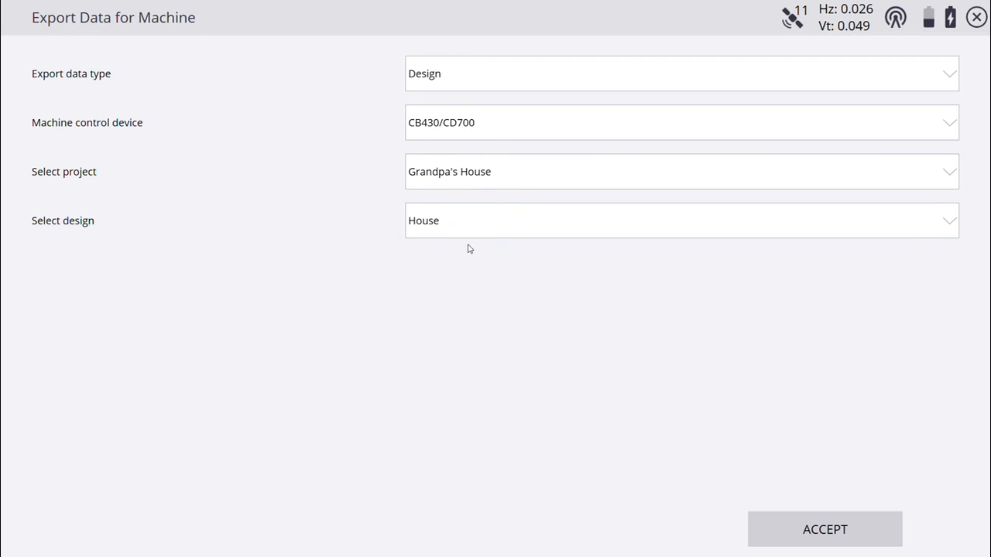
mouse_move(878, 524)
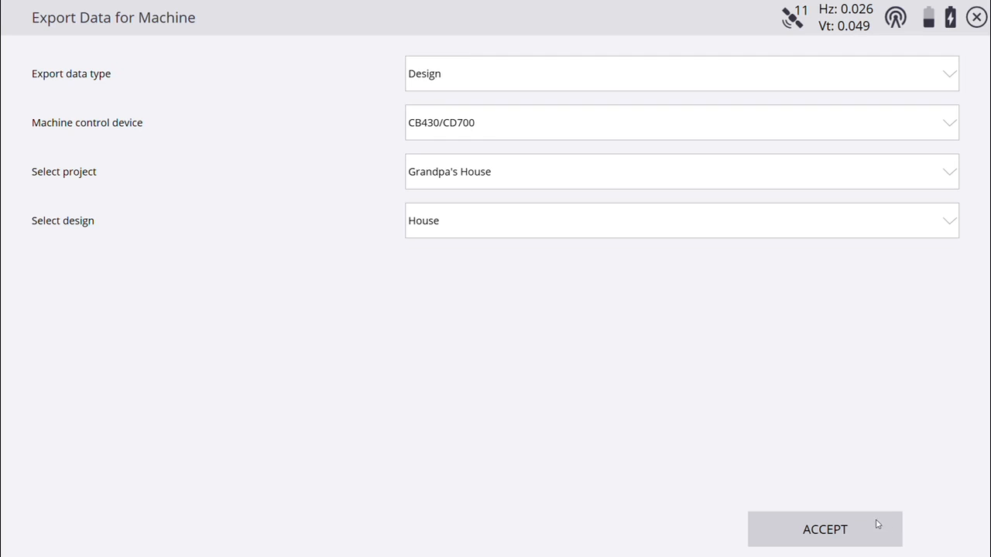
mouse_move(675, 131)
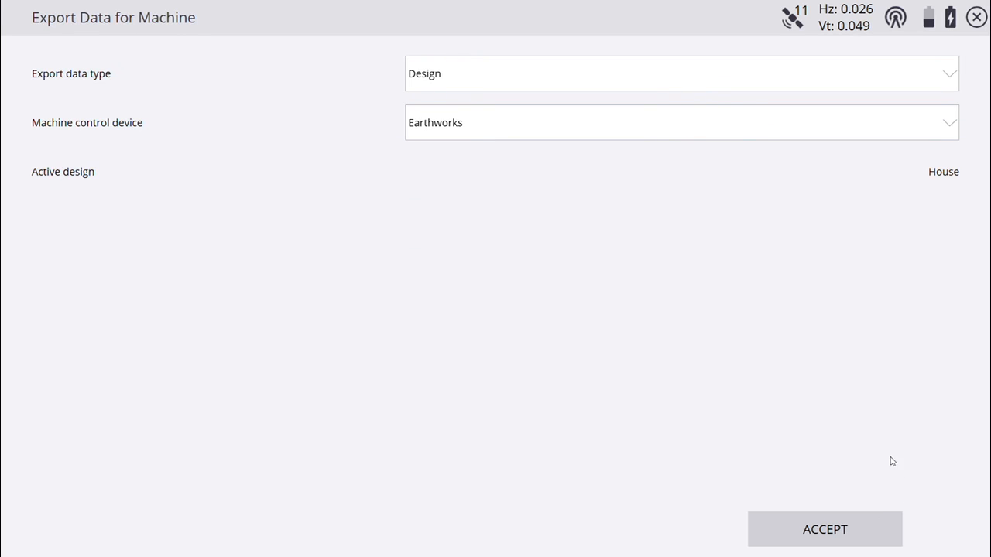
mouse_move(934, 540)
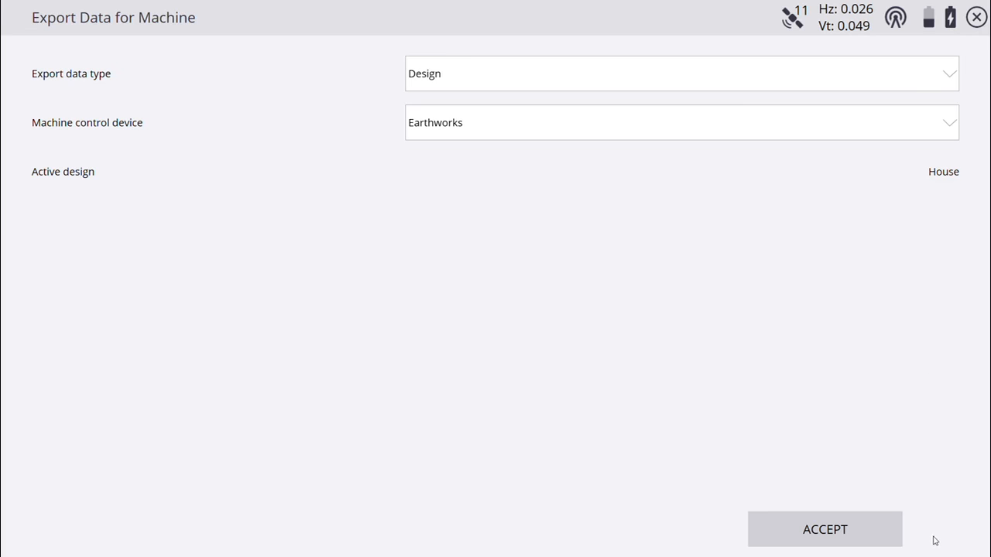
Accept the Earthworks export for House, then cancel the removable card prompt
click(824, 529)
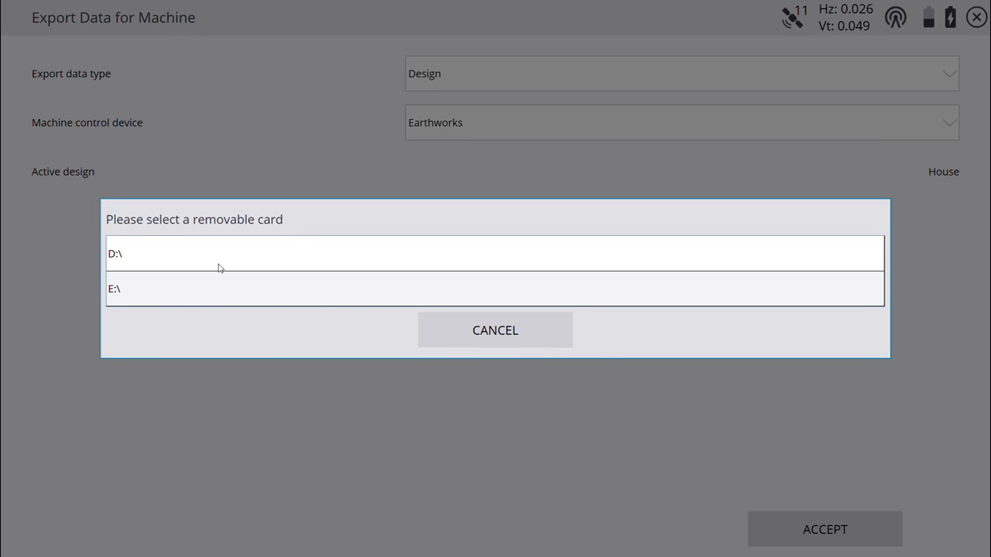
mouse_move(215, 336)
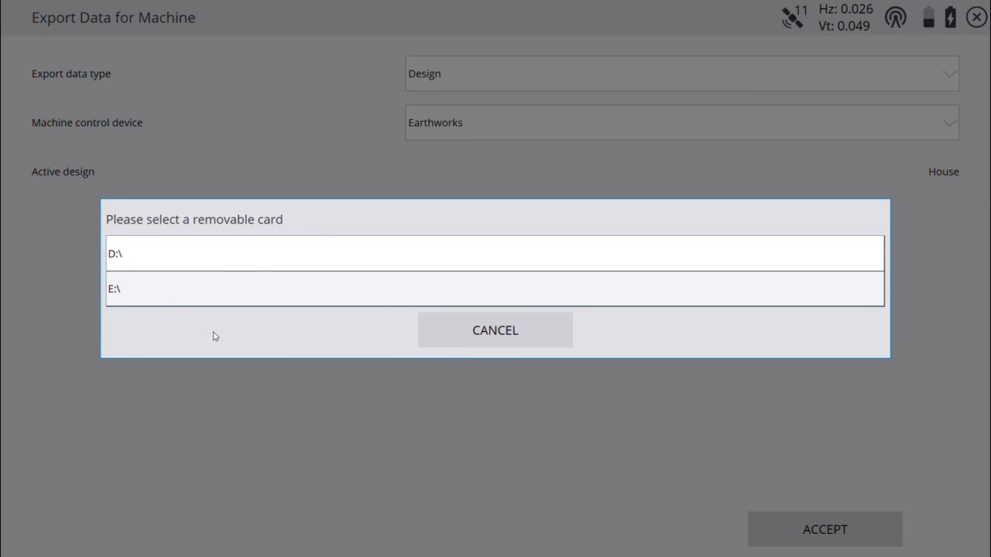
mouse_move(190, 256)
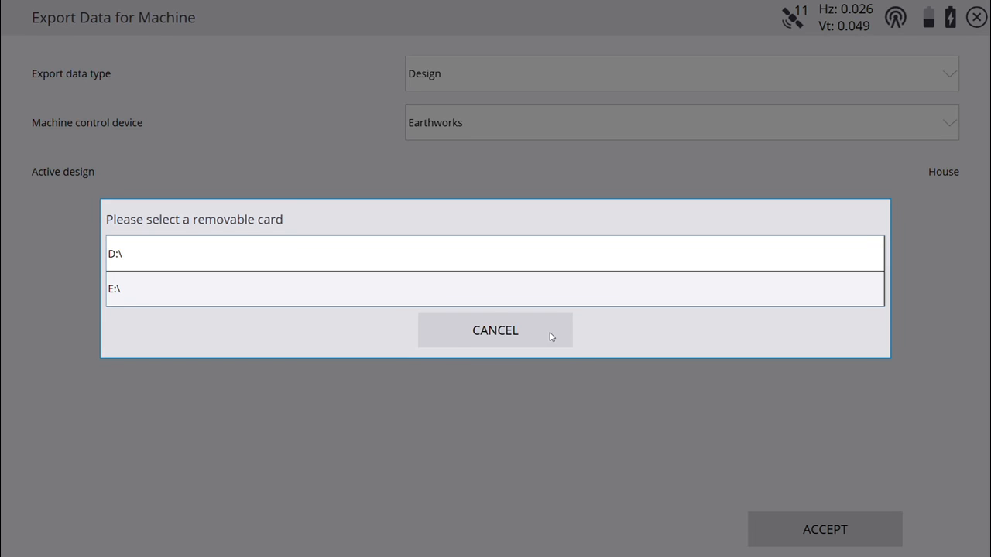
click(494, 330)
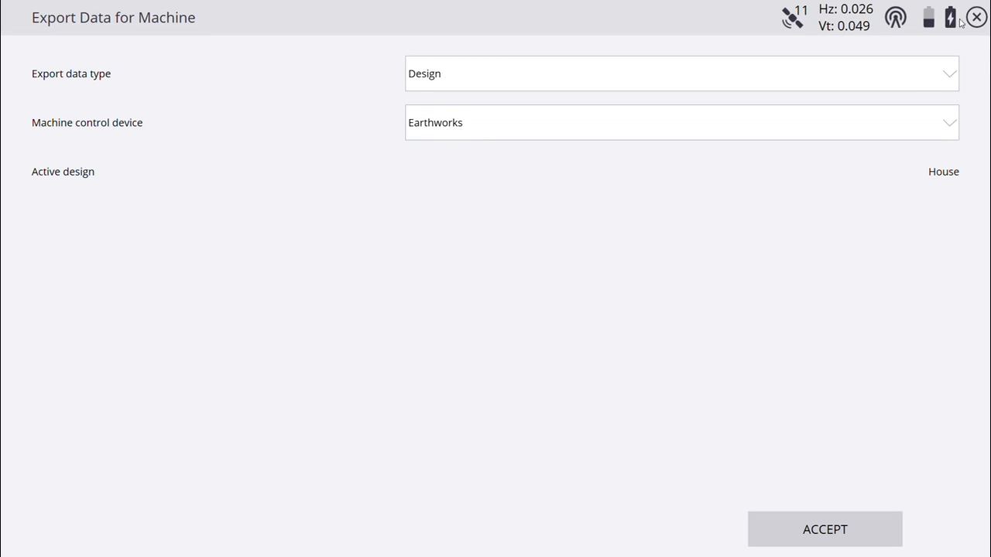
Close the Export Data for Machine screen
click(823, 529)
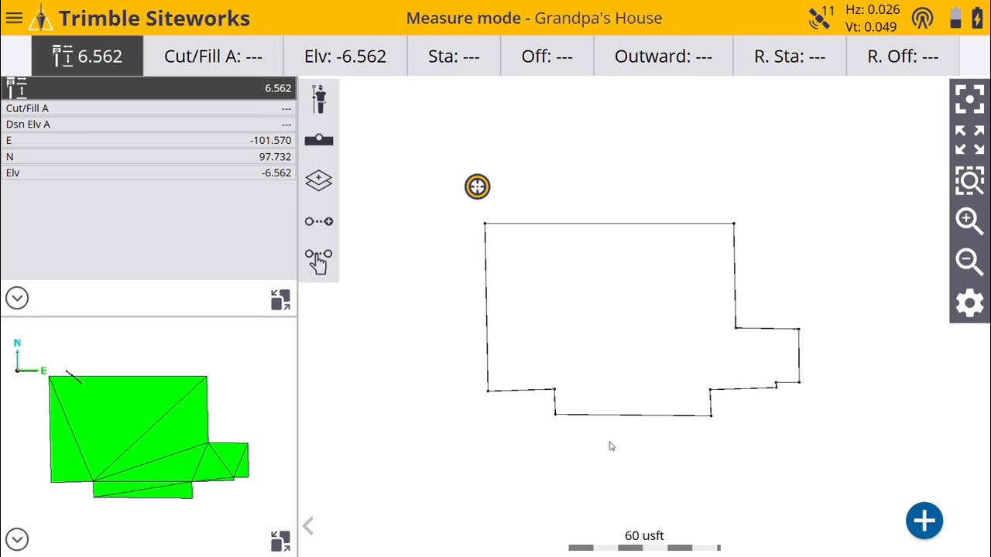
mouse_move(567, 445)
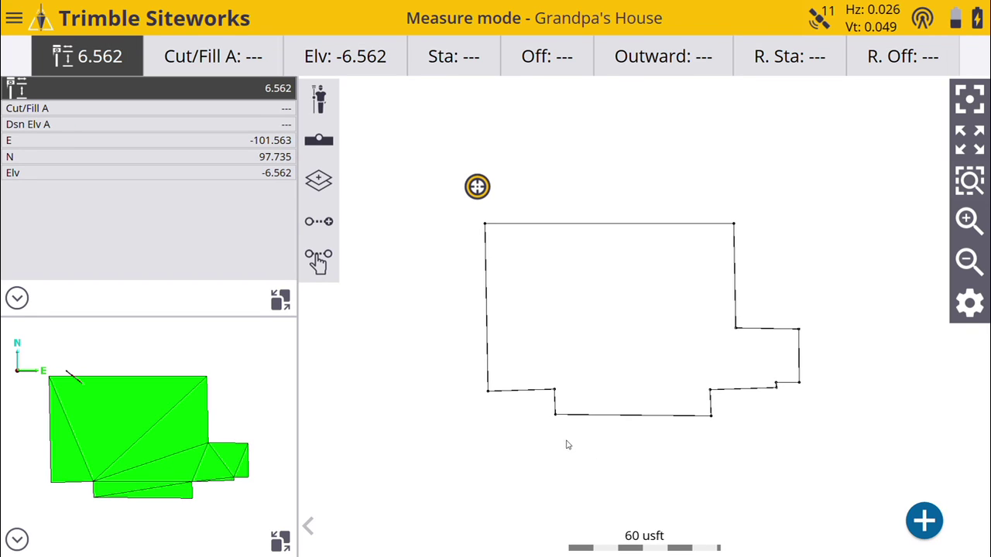